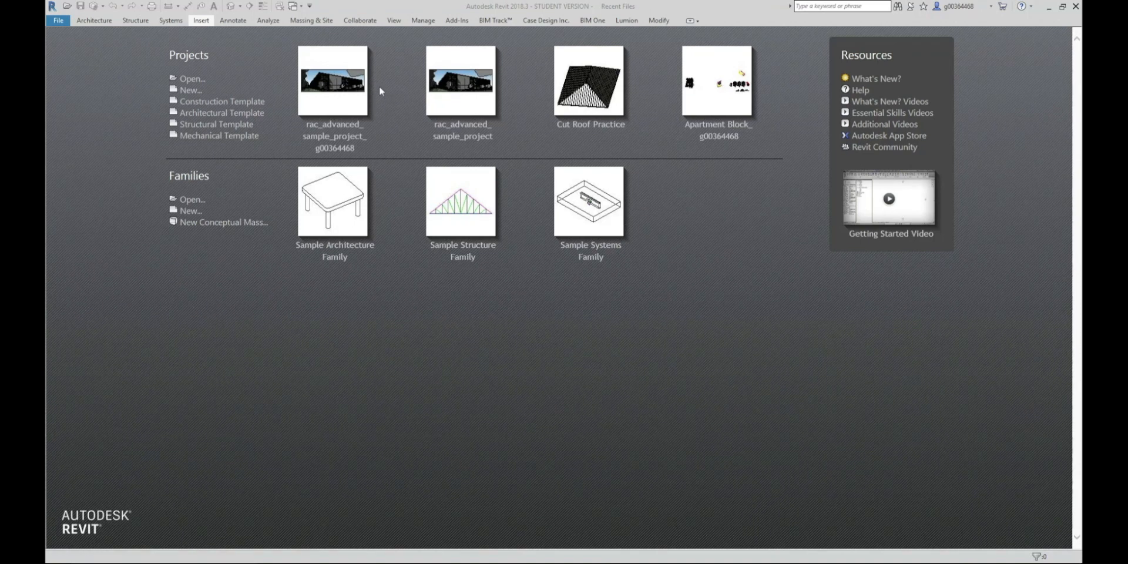
pyautogui.moveTo(371, 96)
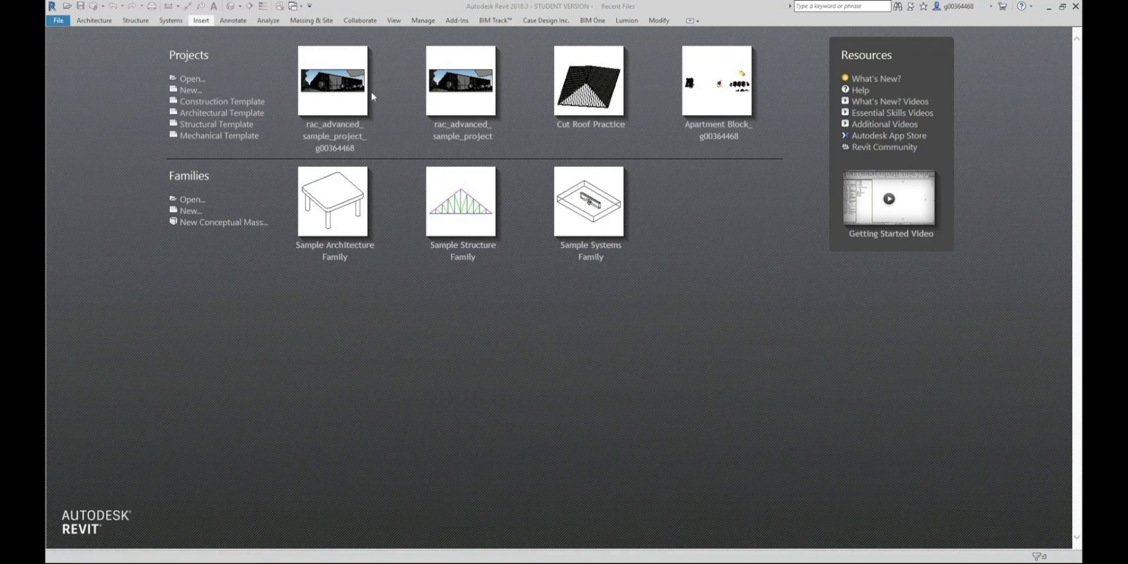
pyautogui.moveTo(373, 101)
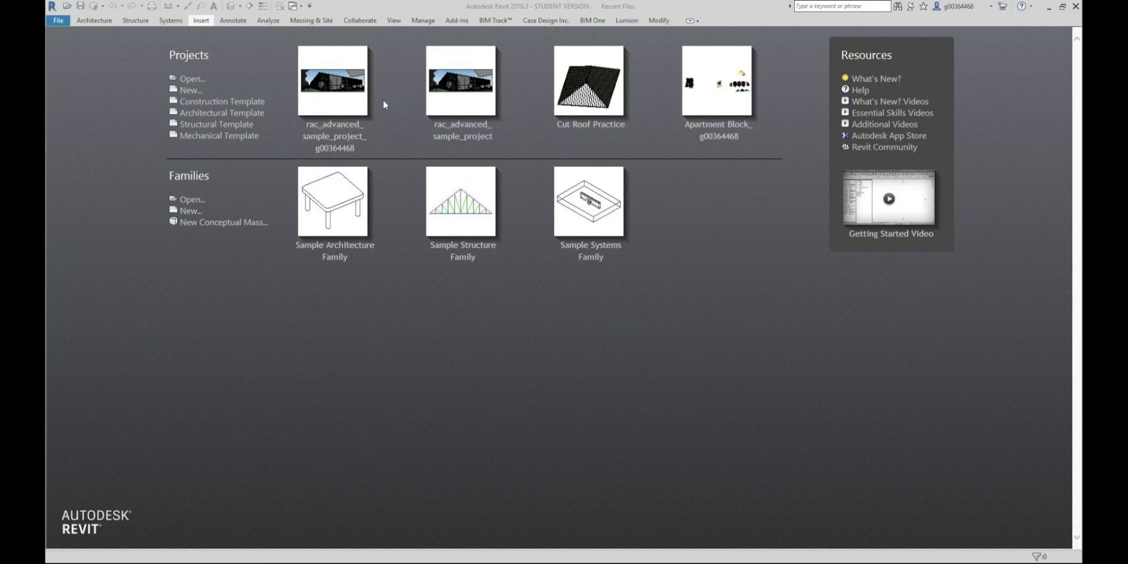
pyautogui.moveTo(96, 112)
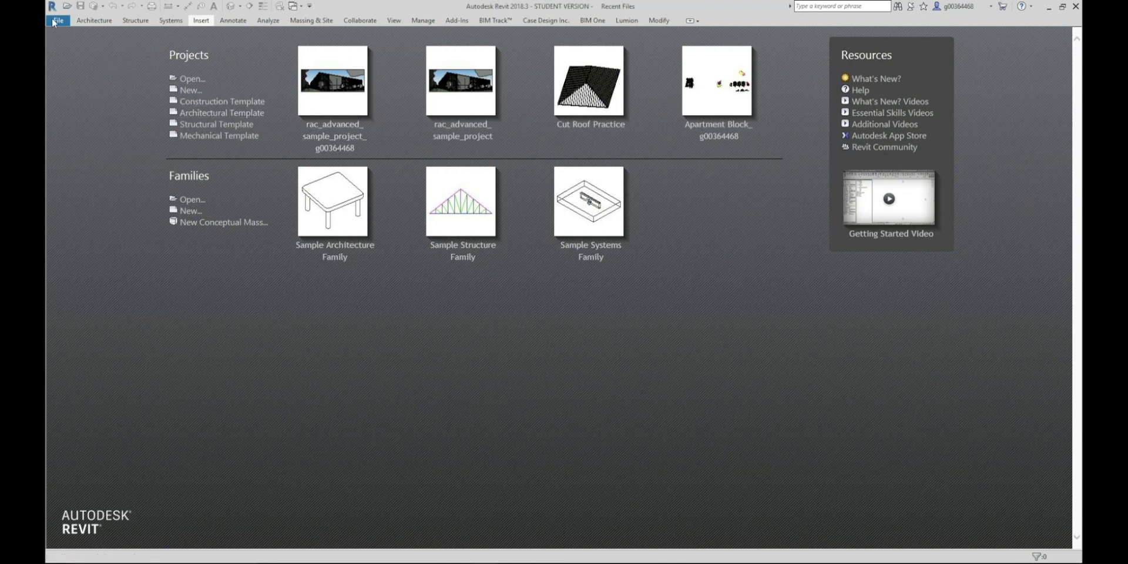
# Open rac_advanced_sample_project.rvt from the Desktop as a new local copy, overwriting the existing local file.
pyautogui.click(57, 20)
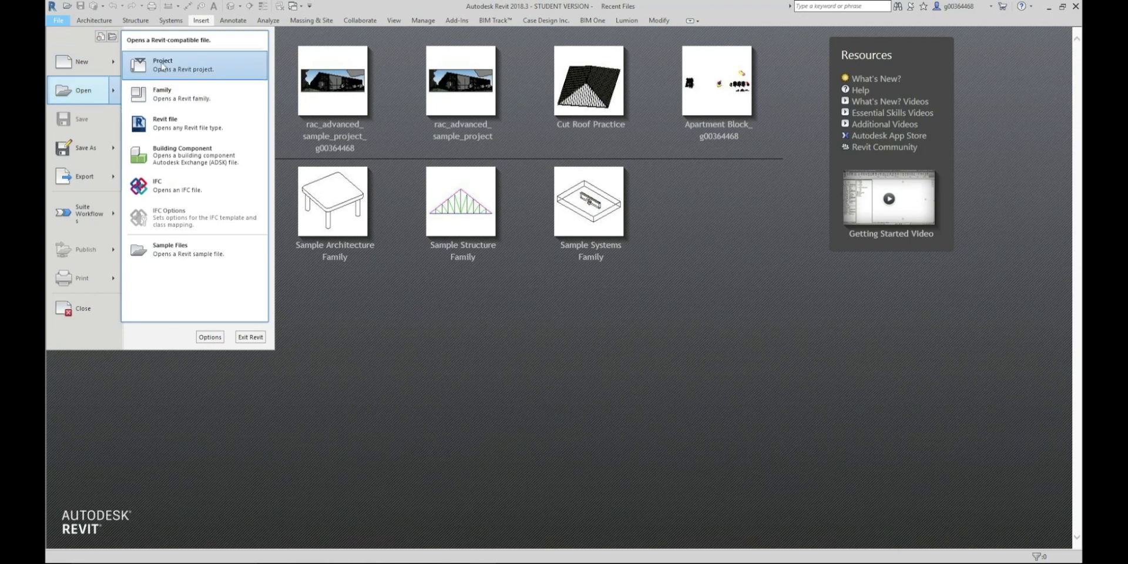
pyautogui.click(162, 65)
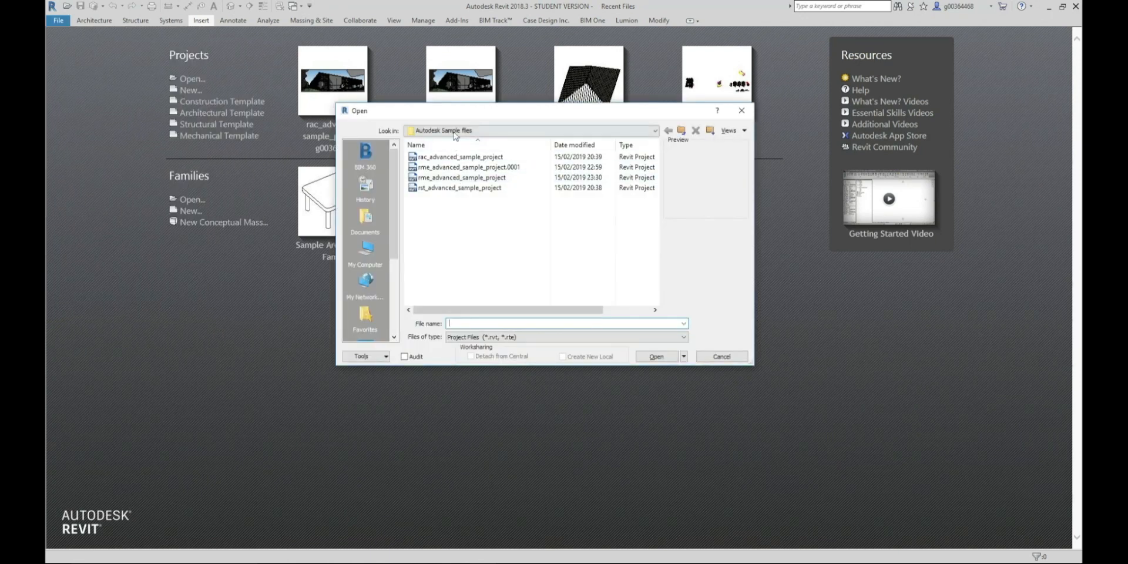
pyautogui.click(651, 131)
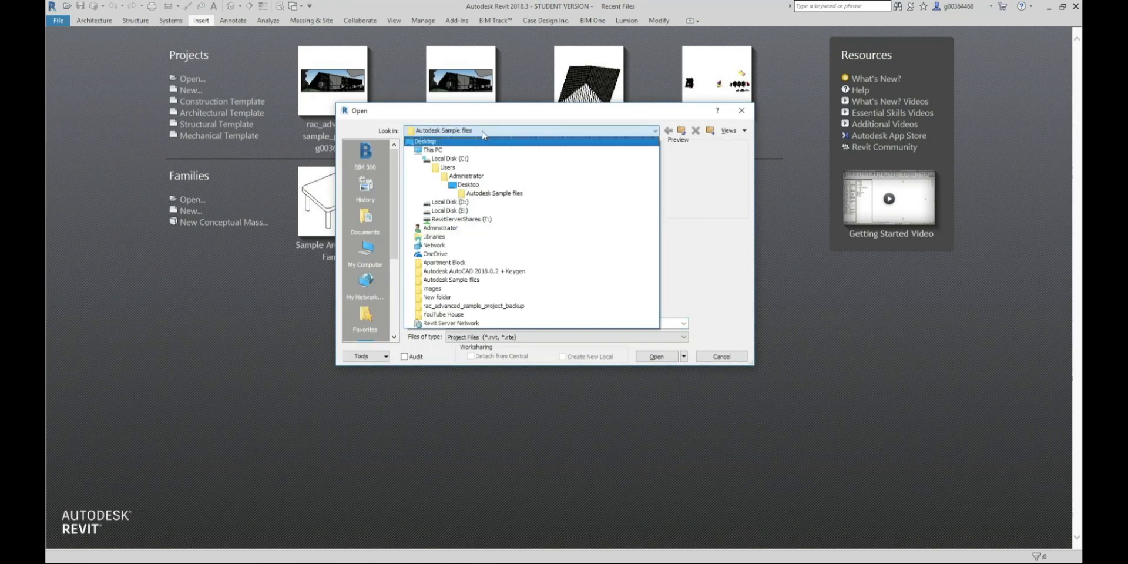
pyautogui.click(425, 140)
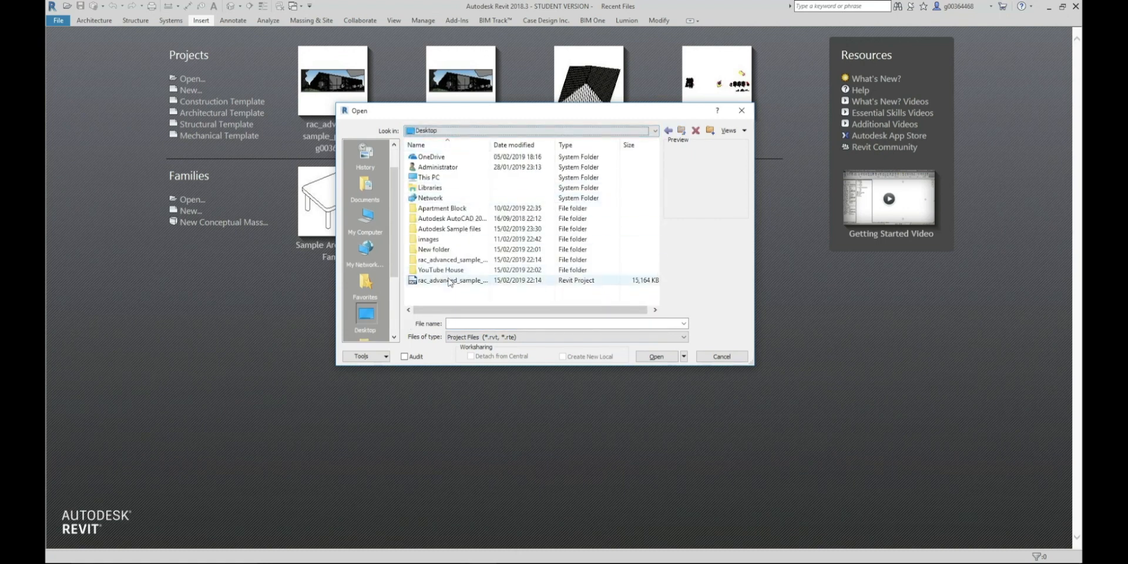
pyautogui.click(452, 280)
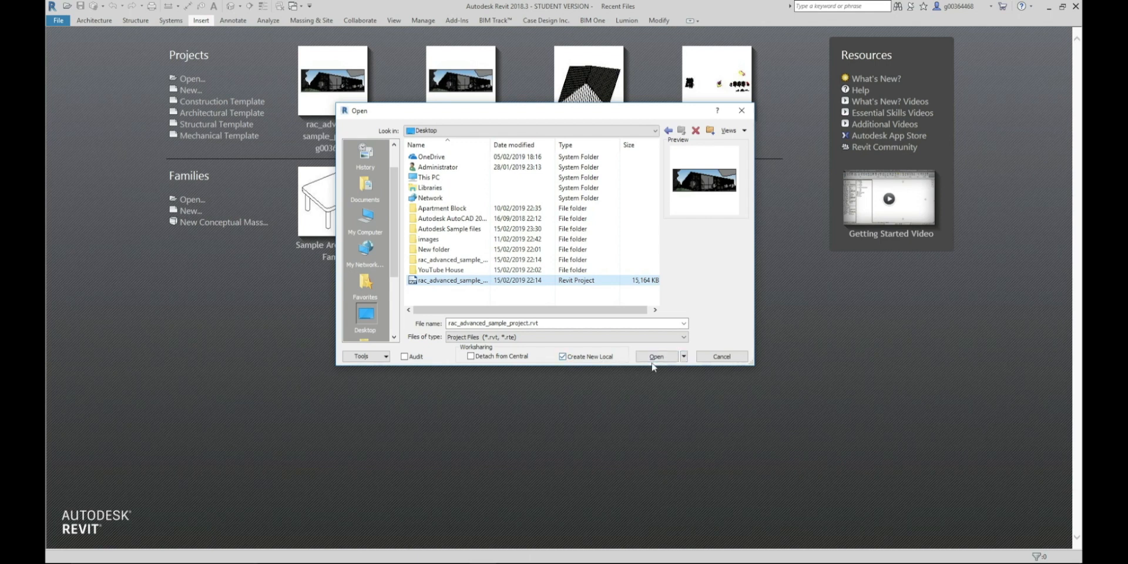
pyautogui.click(656, 356)
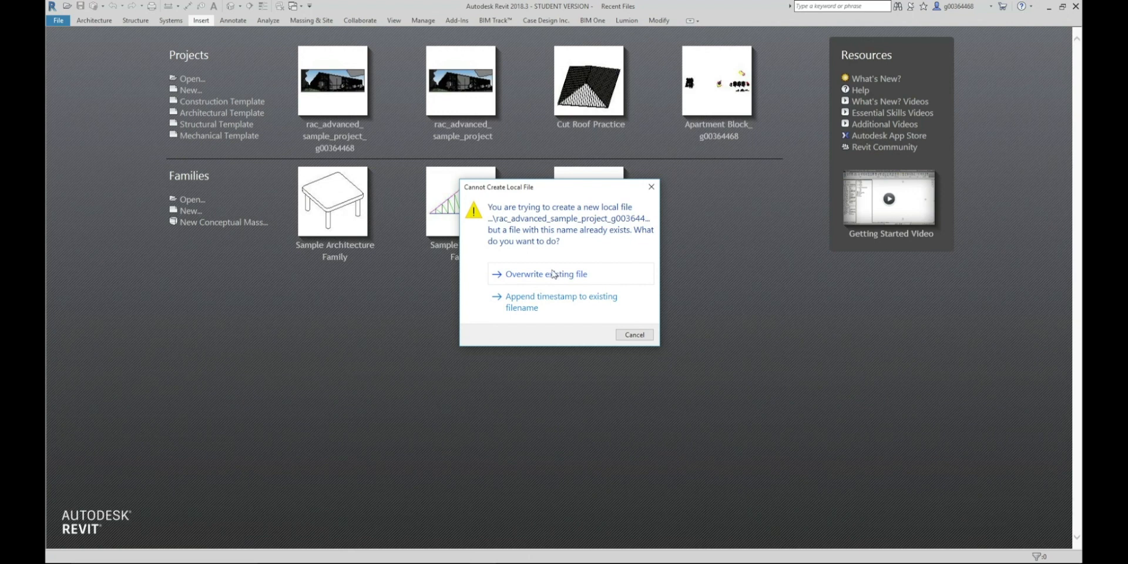
pyautogui.click(634, 335)
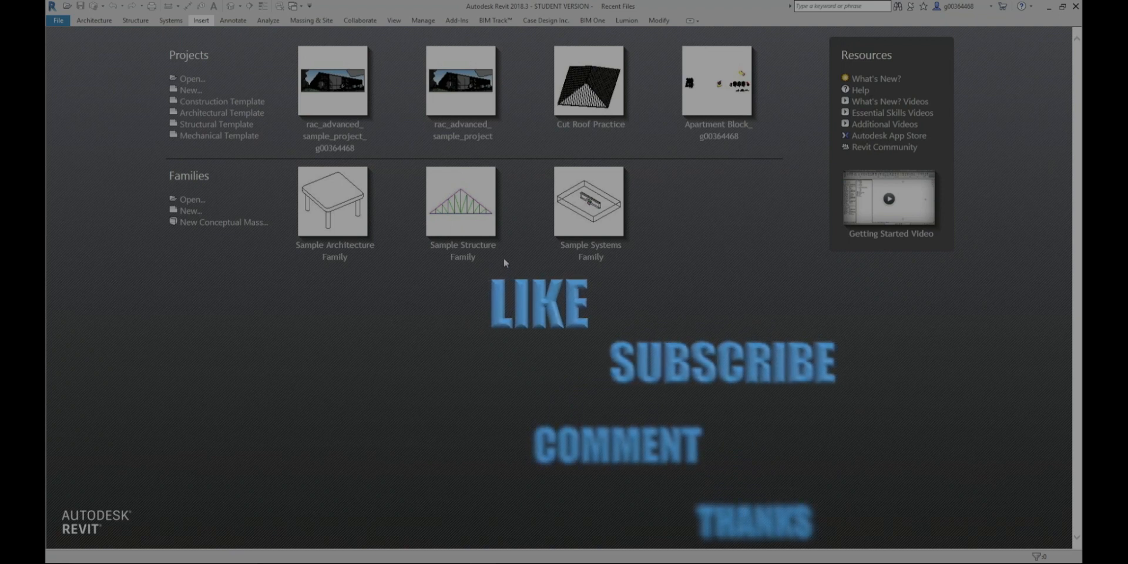
# Set the 3D view's detail level to Fine with a shaded visual style.
pyautogui.click(333, 81)
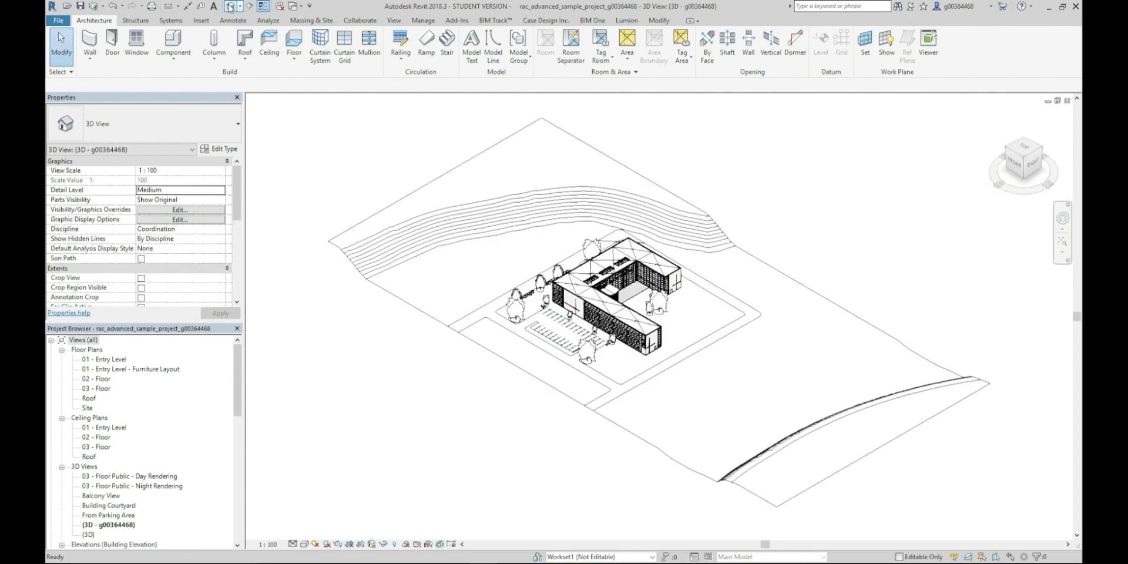
pyautogui.click(292, 543)
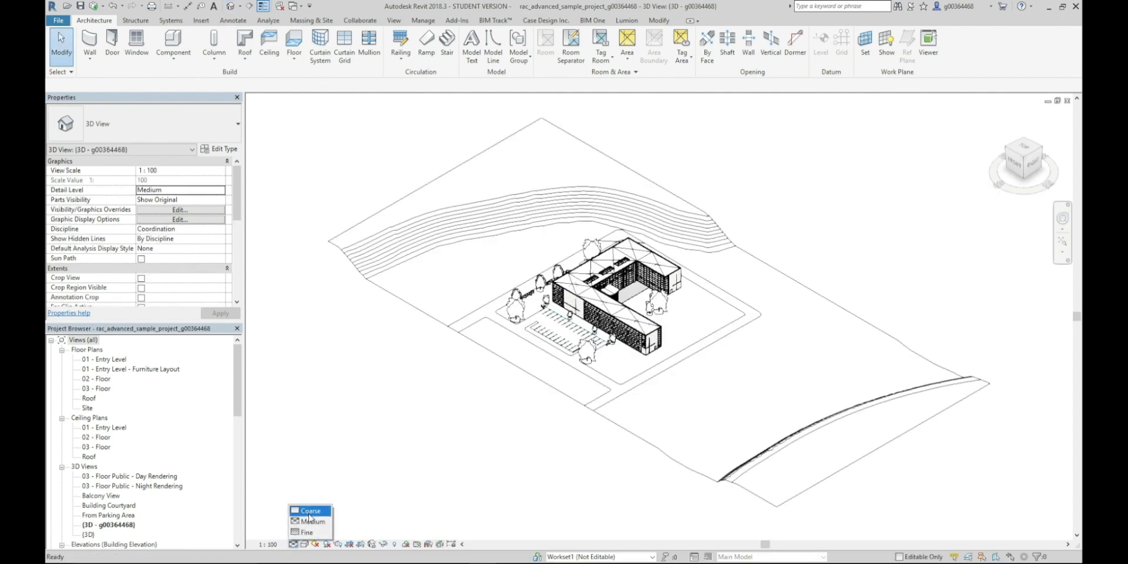
pyautogui.click(307, 531)
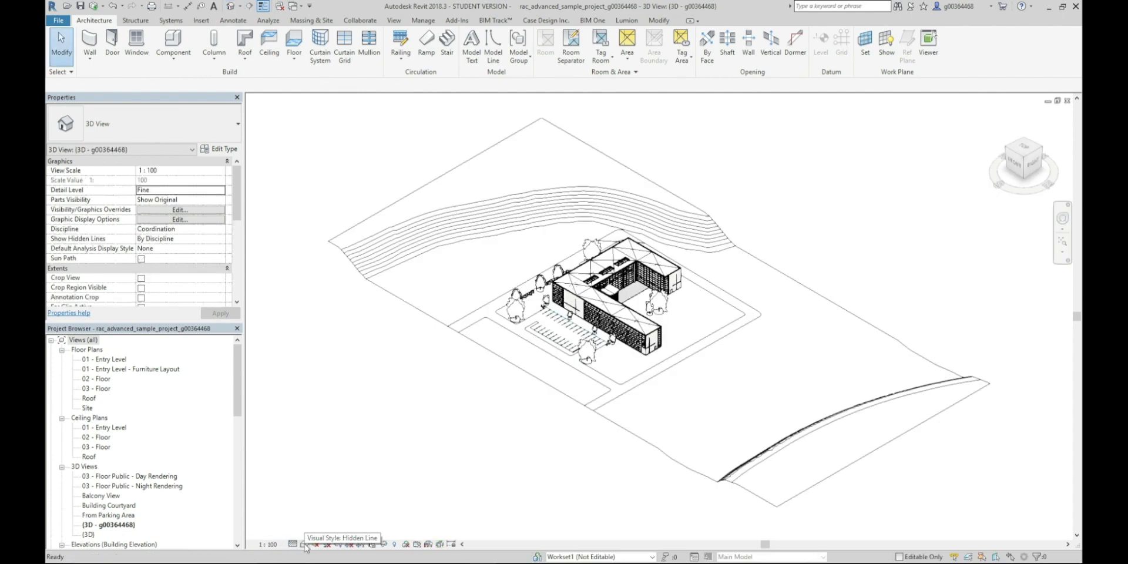
pyautogui.moveTo(480, 375)
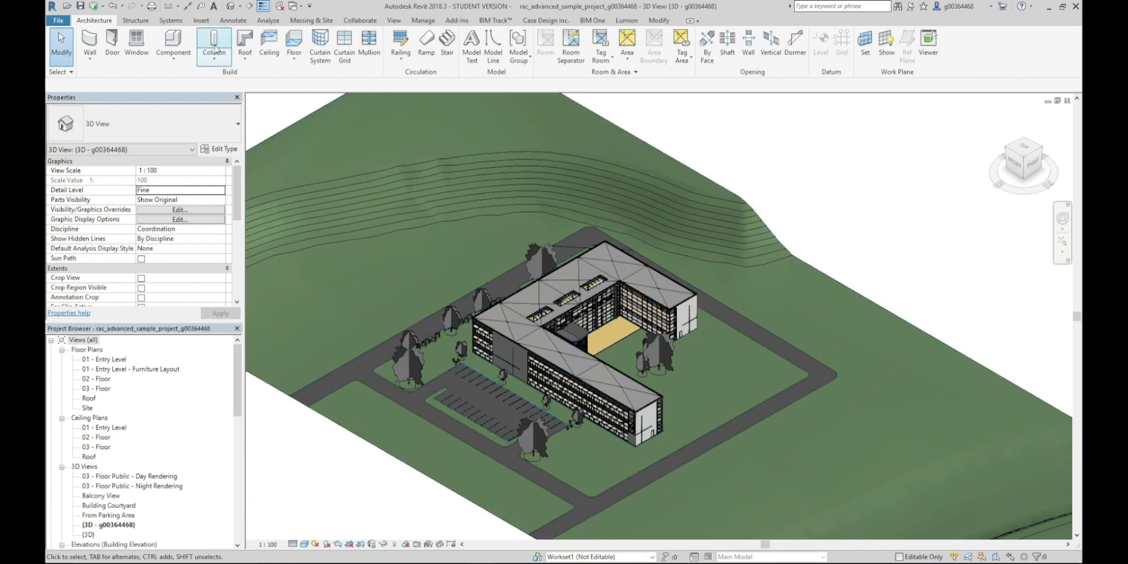
# Link rst_advanced_sample_project from Autodesk Sample files origin to origin and dismiss the nested-links notice.
pyautogui.click(201, 20)
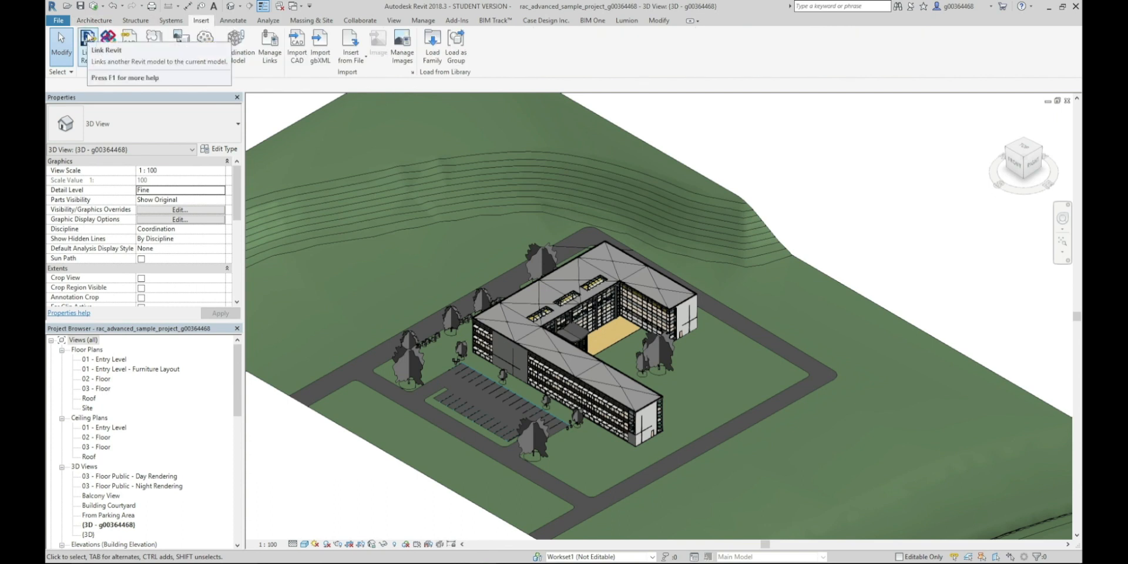
pyautogui.click(88, 40)
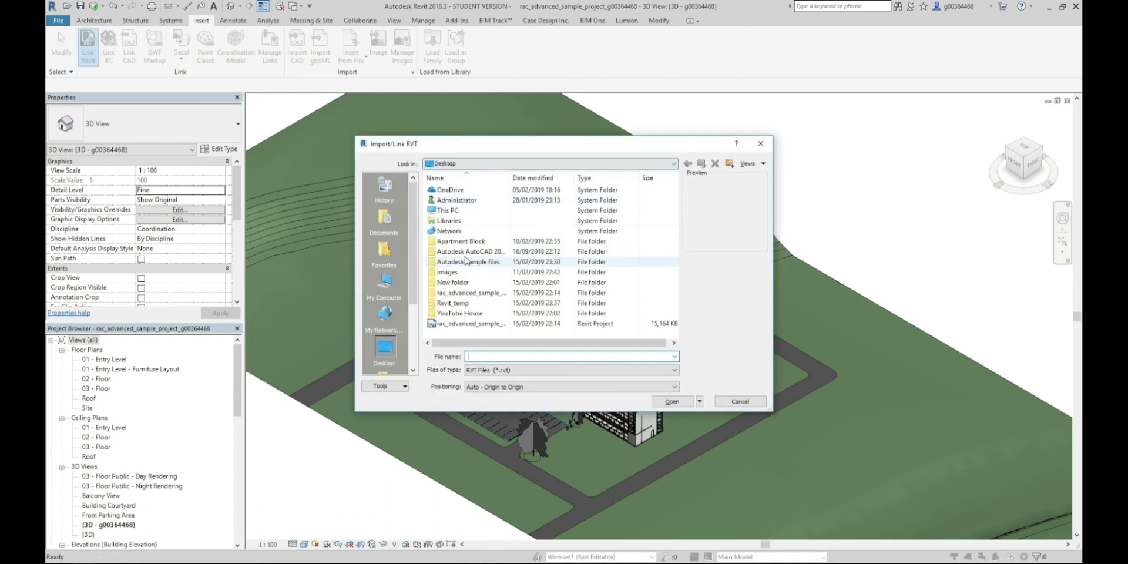
pyautogui.doubleClick(469, 261)
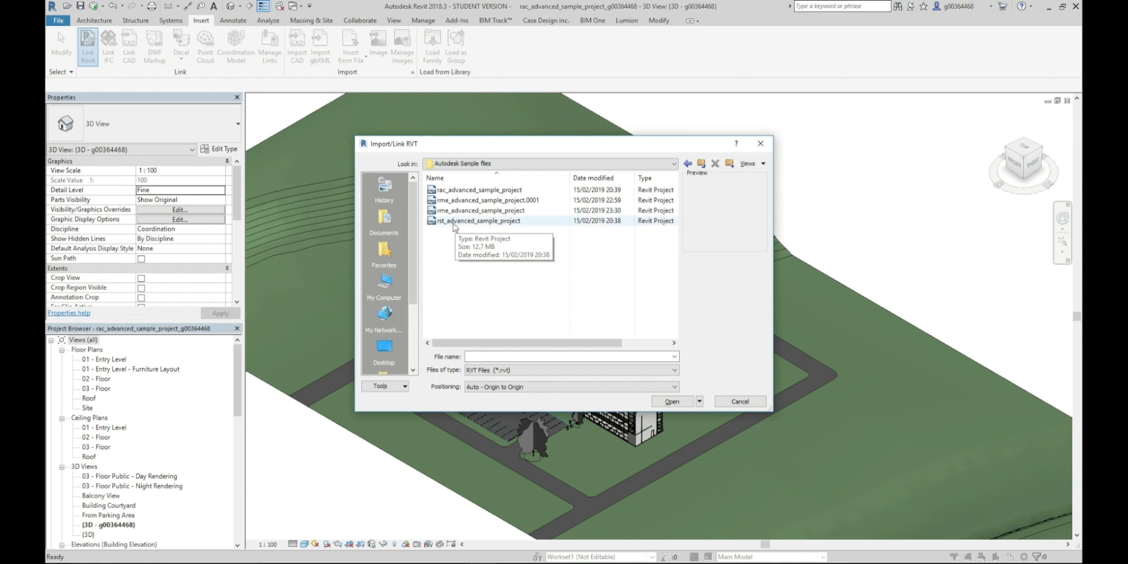
pyautogui.click(479, 219)
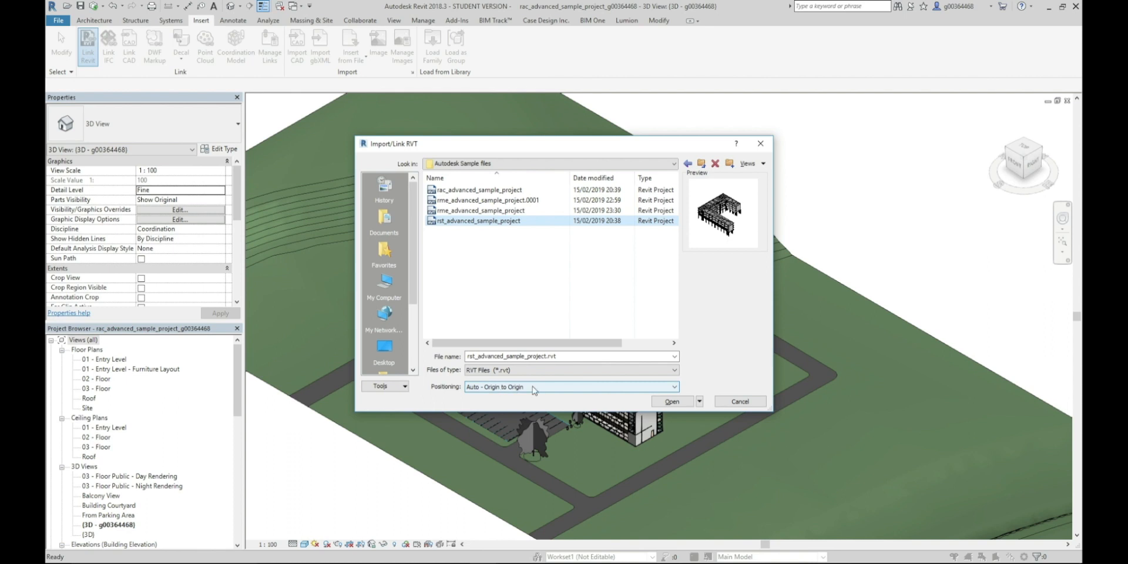
pyautogui.click(672, 402)
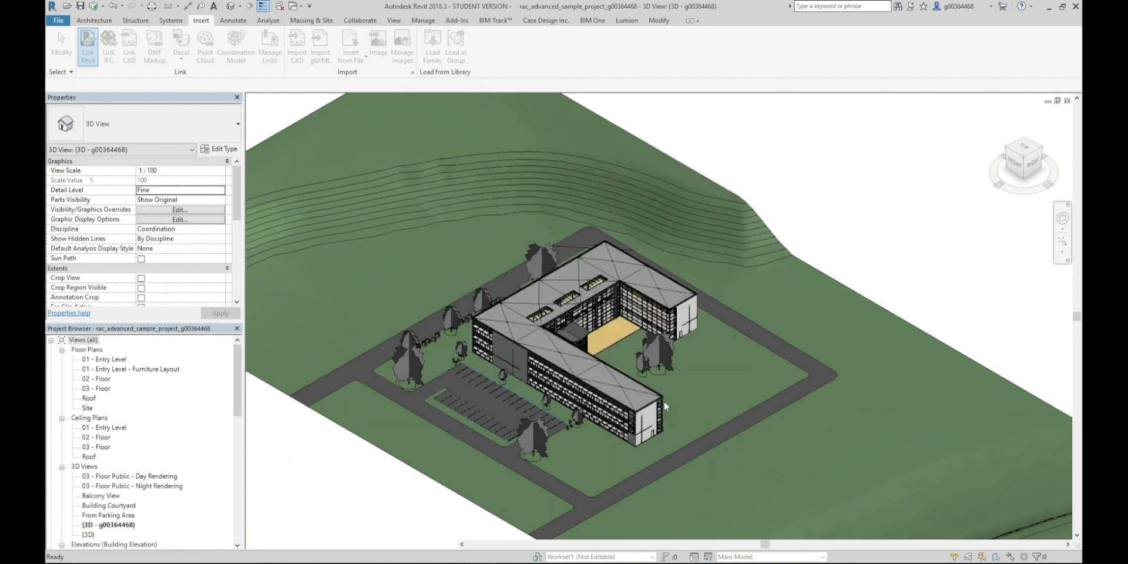
pyautogui.click(87, 42)
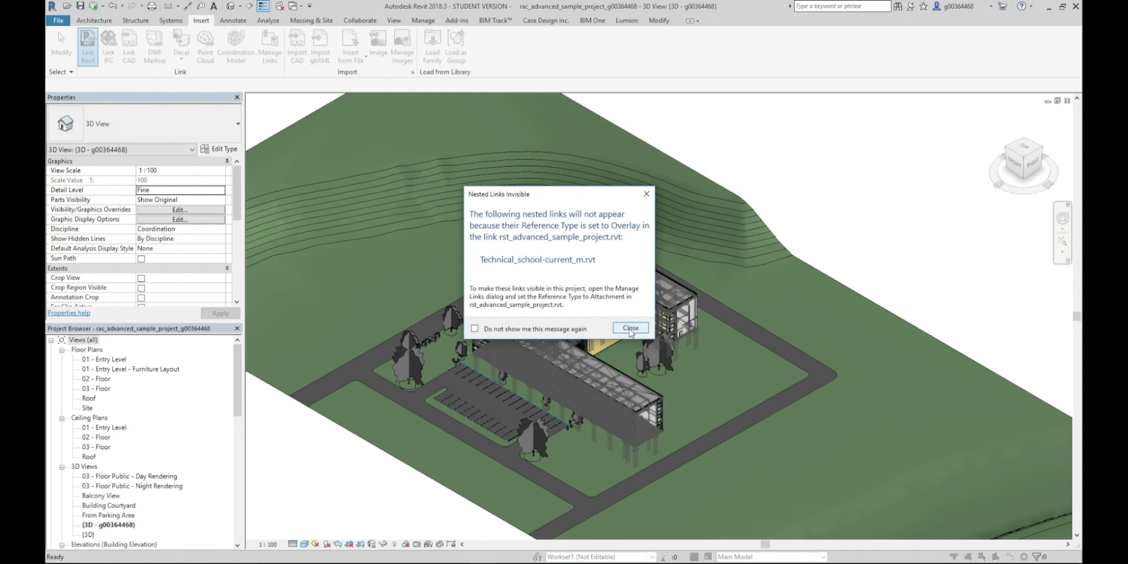
pyautogui.click(629, 328)
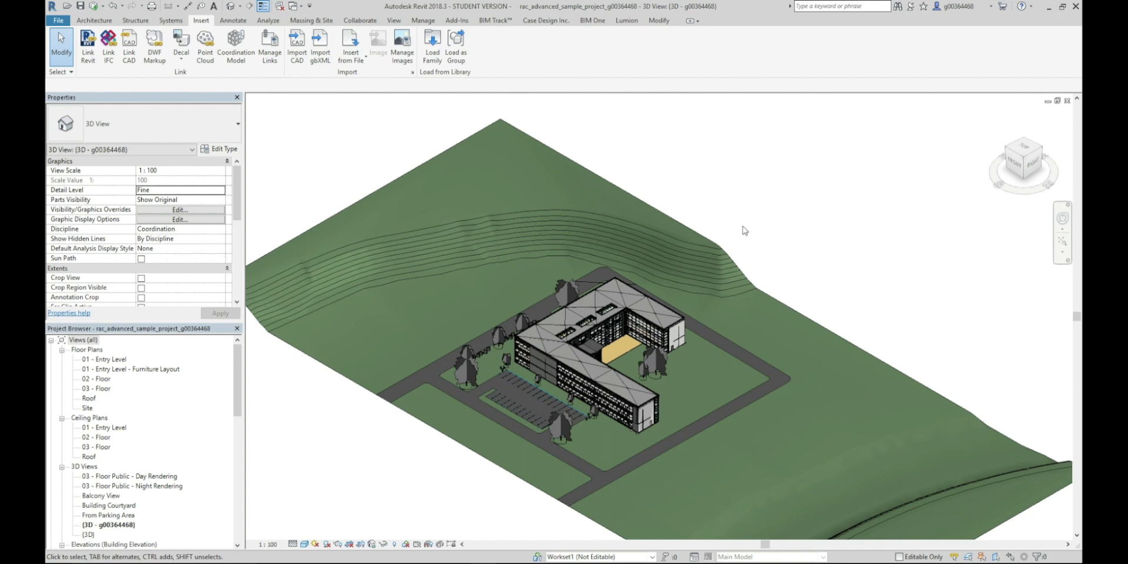
pyautogui.moveTo(758, 213)
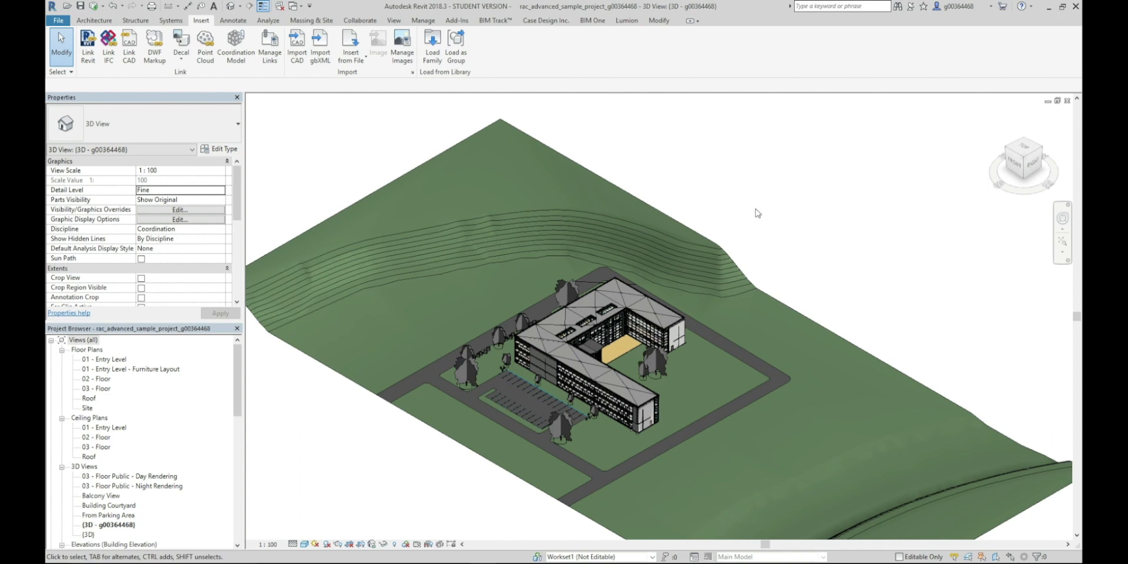
pyautogui.moveTo(295, 136)
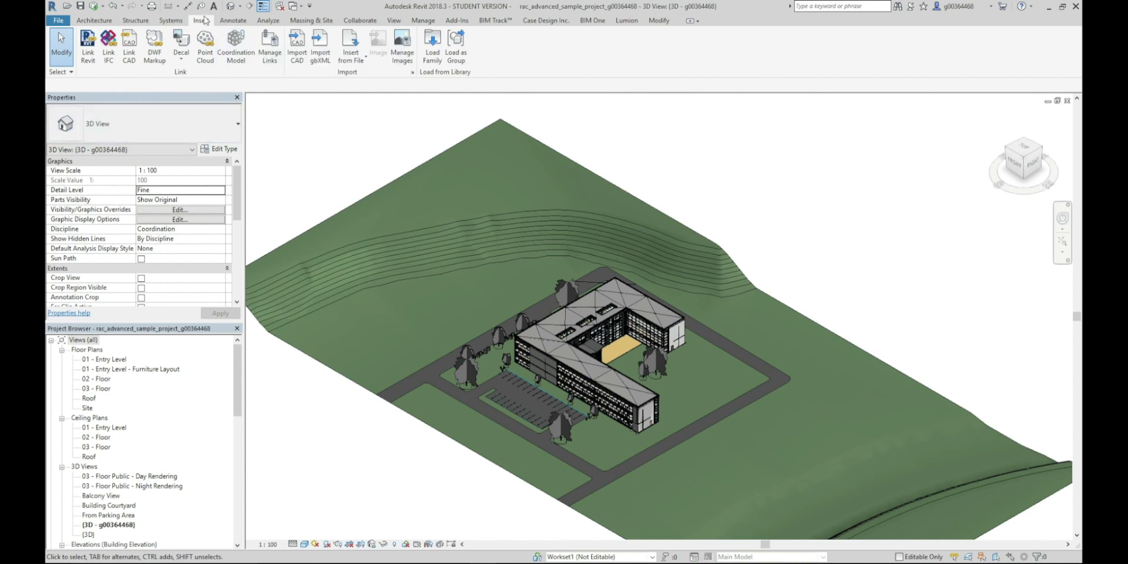
# Link rme_advanced_sample_project.0001.rvt from Autodesk Sample files, placed Auto - Origin to Origin.
pyautogui.click(88, 47)
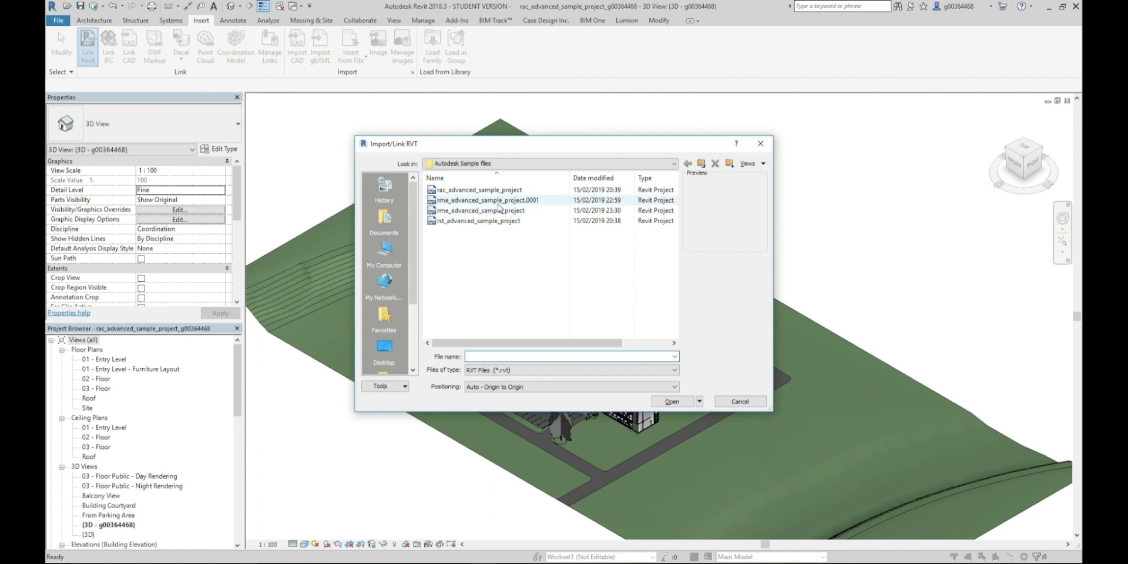
pyautogui.click(486, 200)
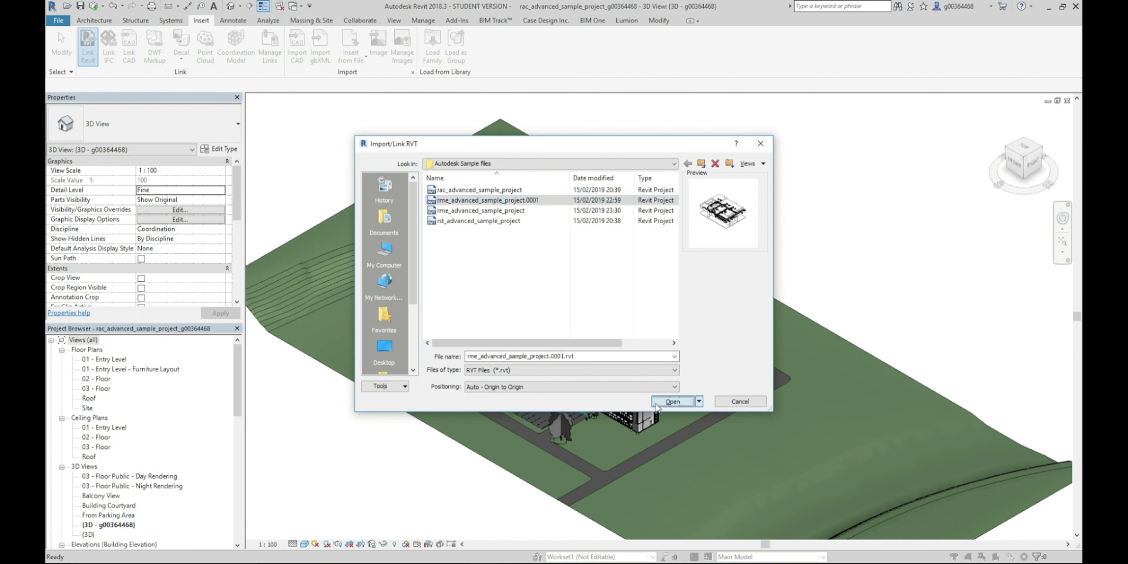
pyautogui.click(673, 402)
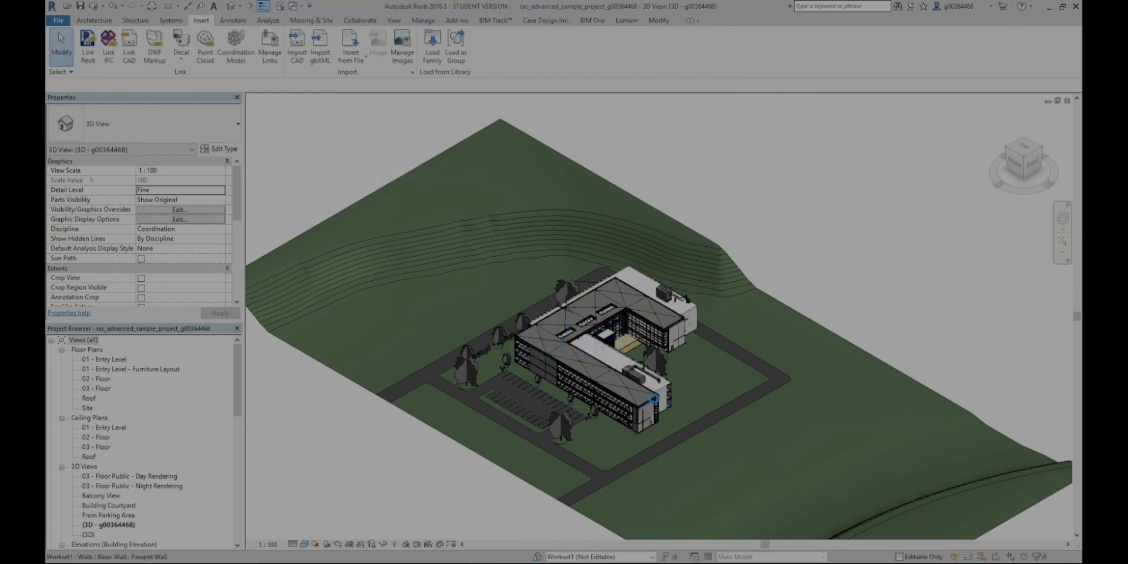
pyautogui.click(633, 357)
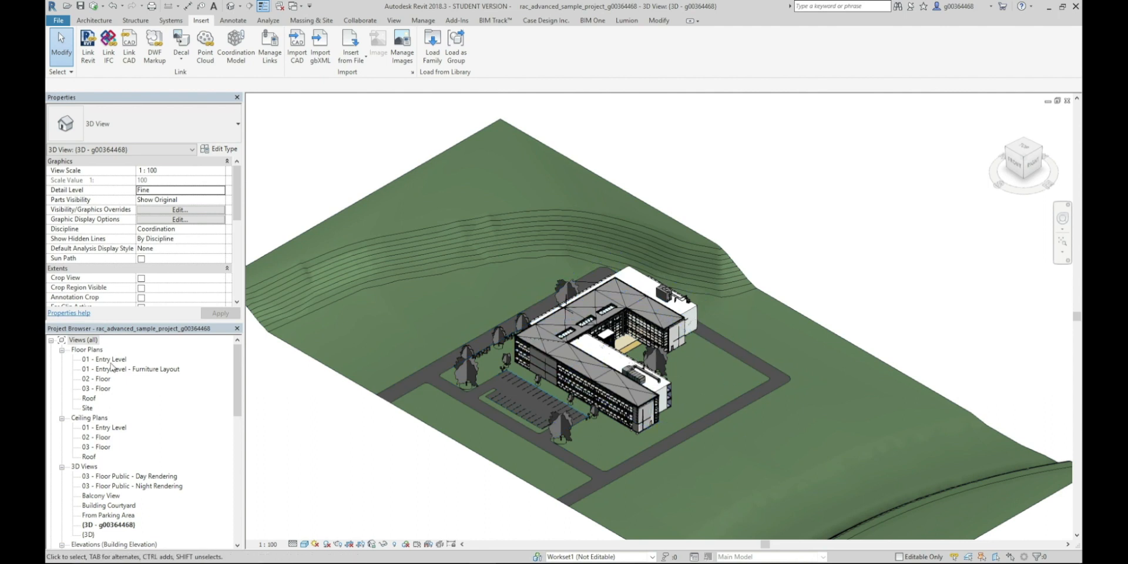
# Open the 01 - Entry Level floor plan and zoom into the upper part of the plan.
pyautogui.click(105, 360)
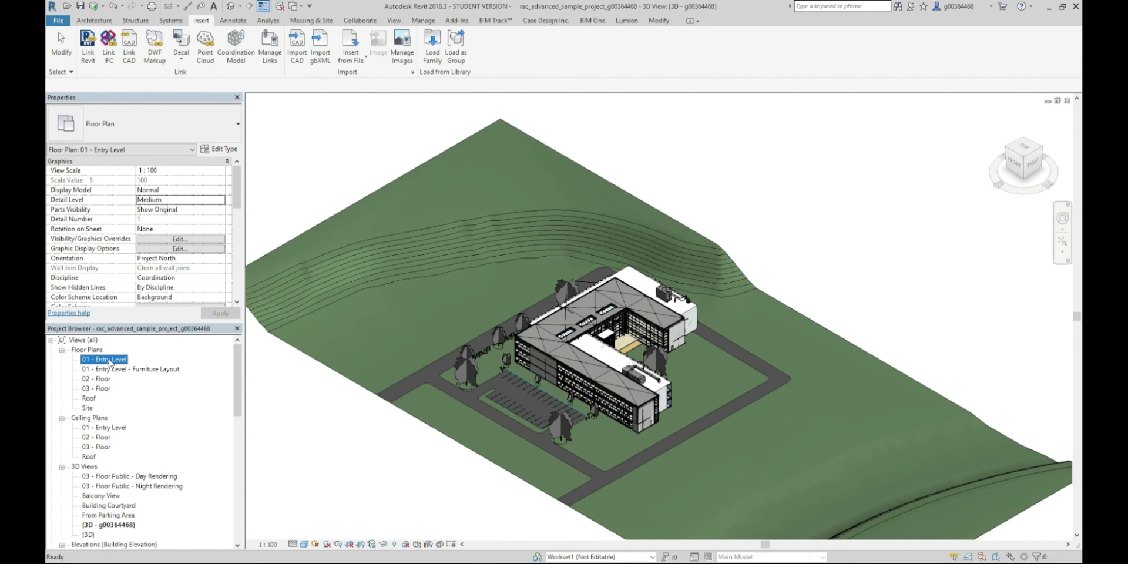
pyautogui.doubleClick(104, 360)
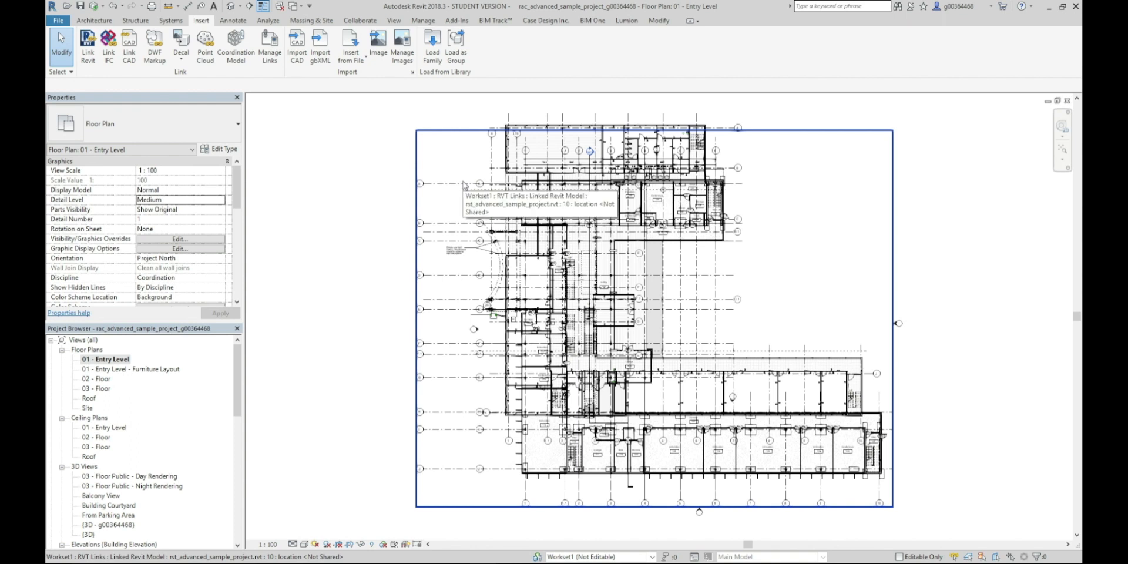
pyautogui.click(712, 190)
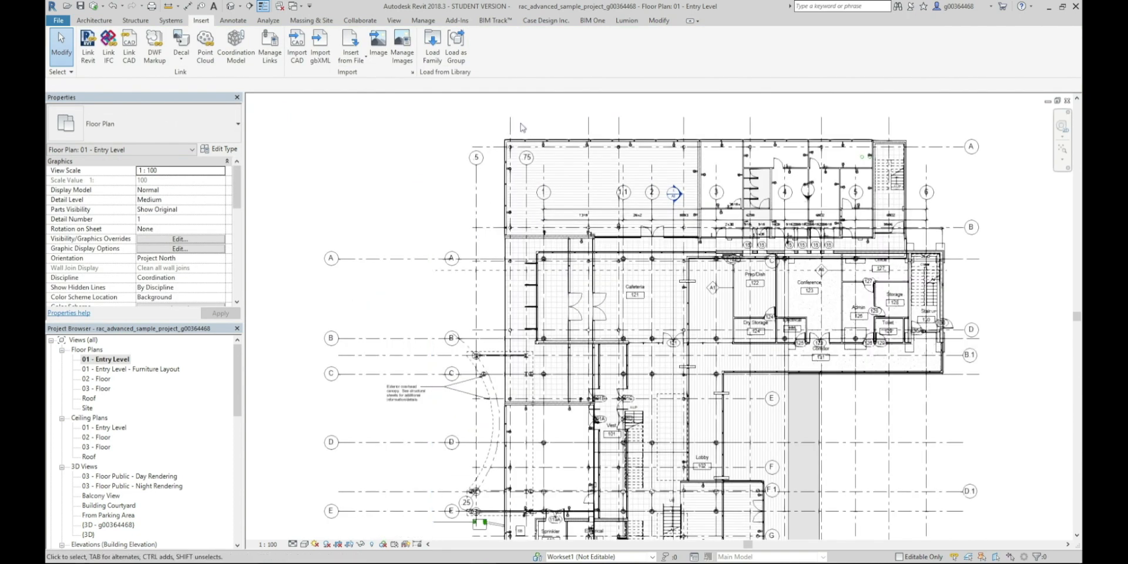
pyautogui.moveTo(506, 129)
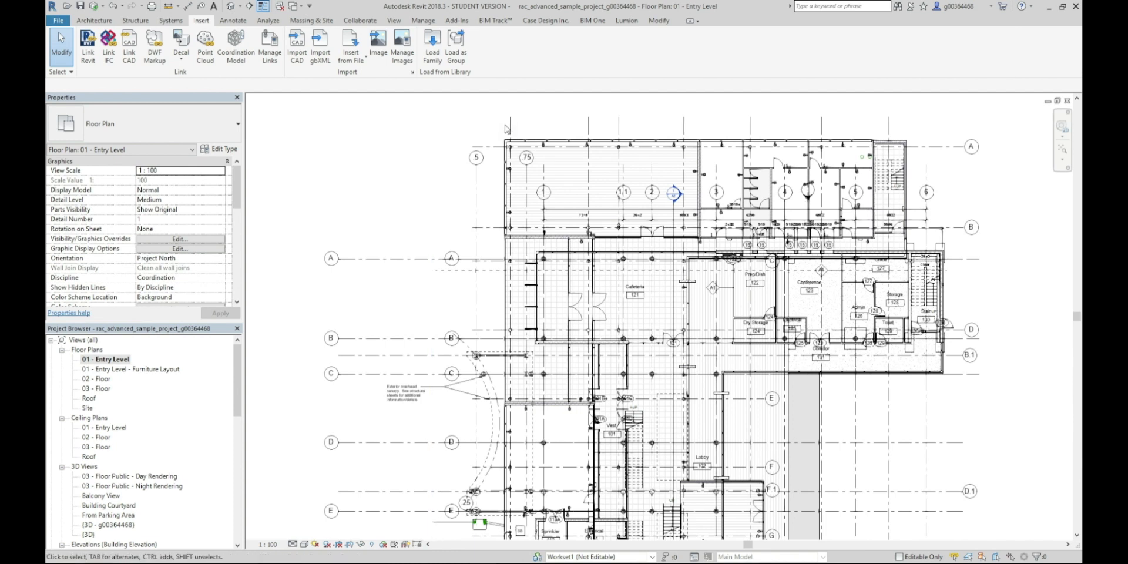
pyautogui.moveTo(470, 129)
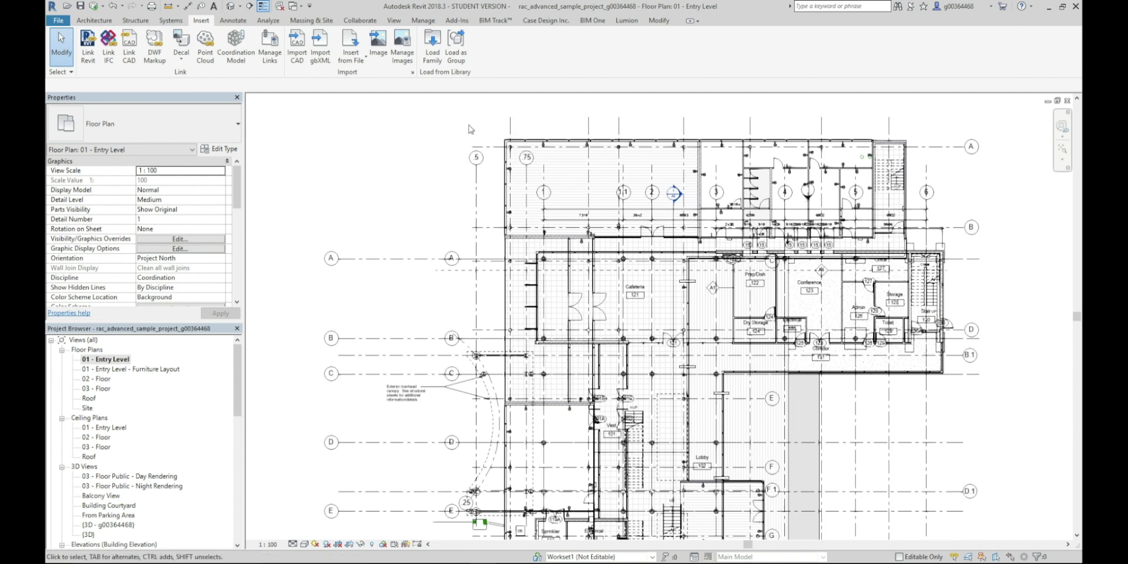
pyautogui.moveTo(434, 162)
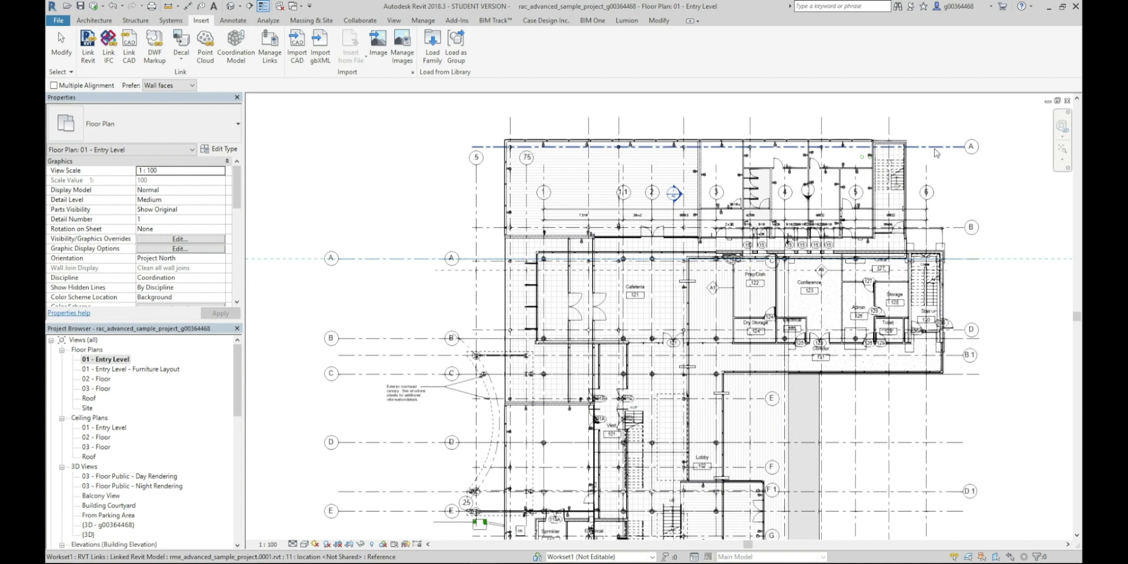
pyautogui.moveTo(669, 241)
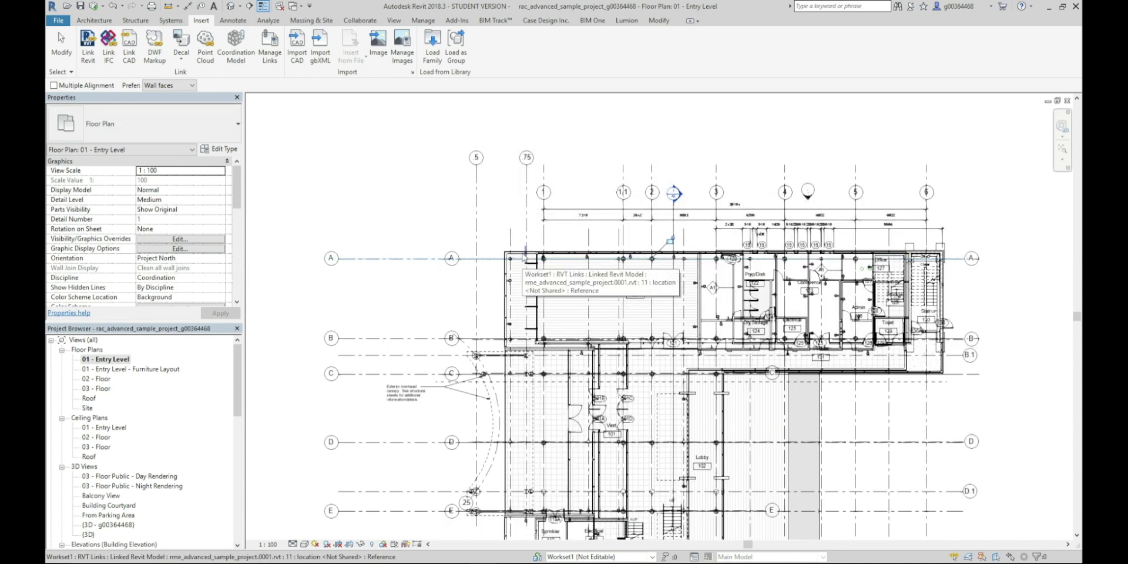
pyautogui.moveTo(546, 258)
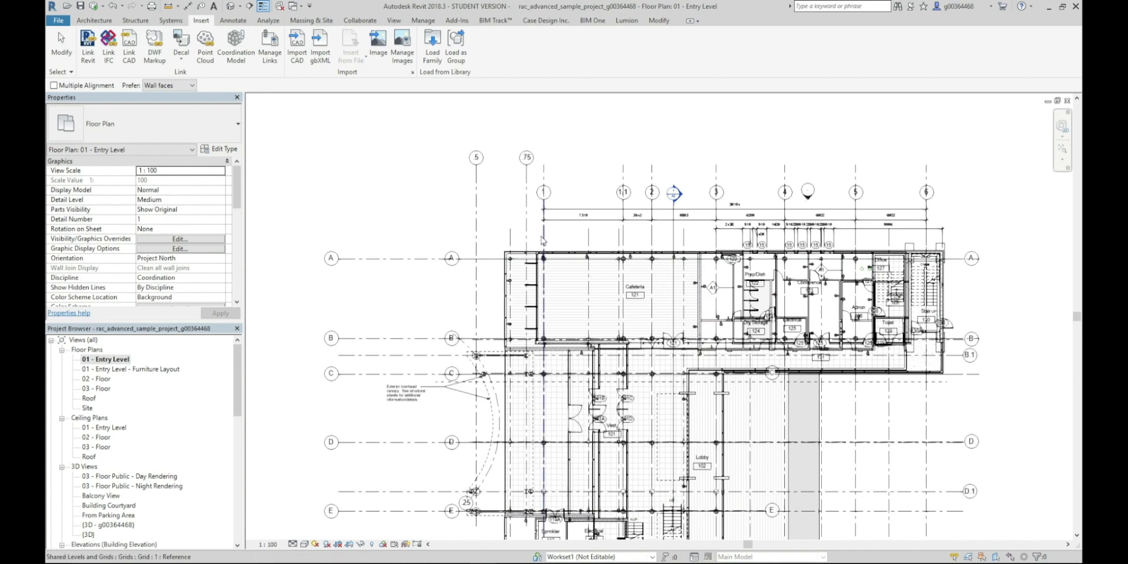
pyautogui.moveTo(545, 239)
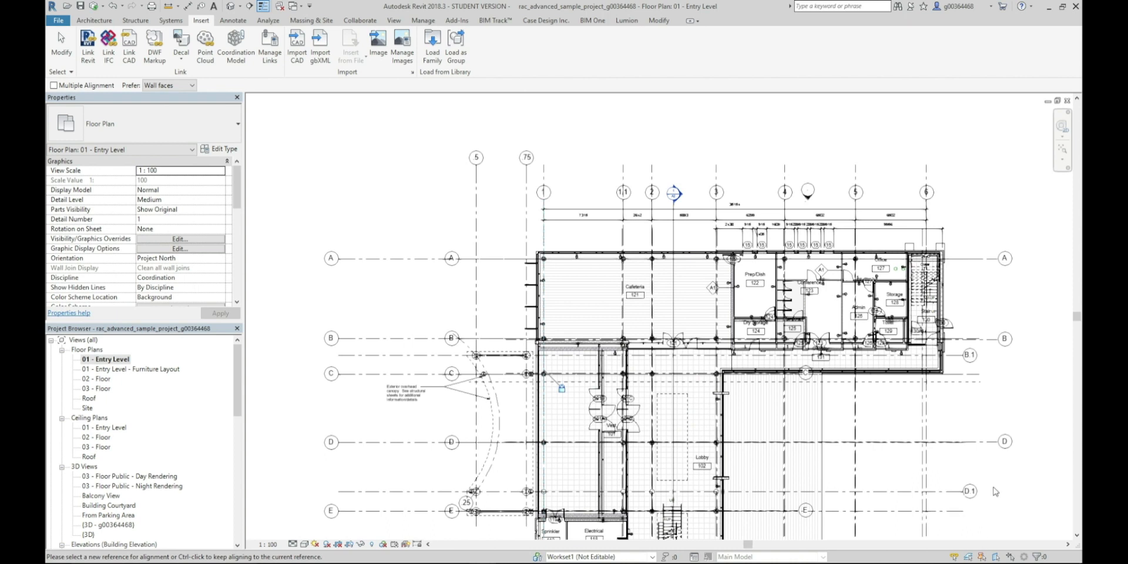
# Finish aligning the MEP link's grids to the matching structural grids.
pyautogui.click(596, 309)
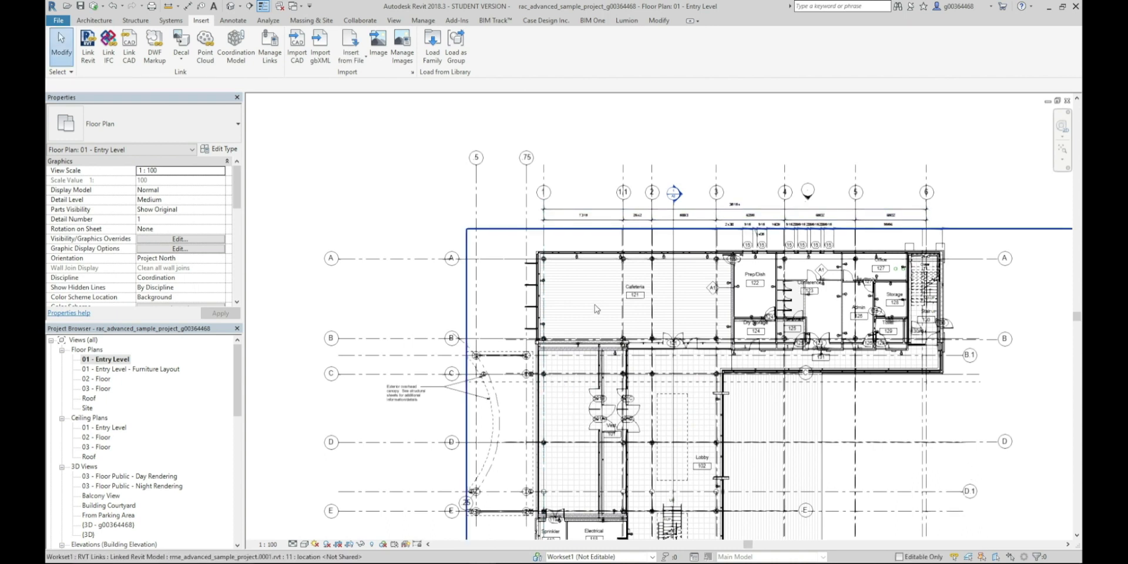
pyautogui.moveTo(594, 310)
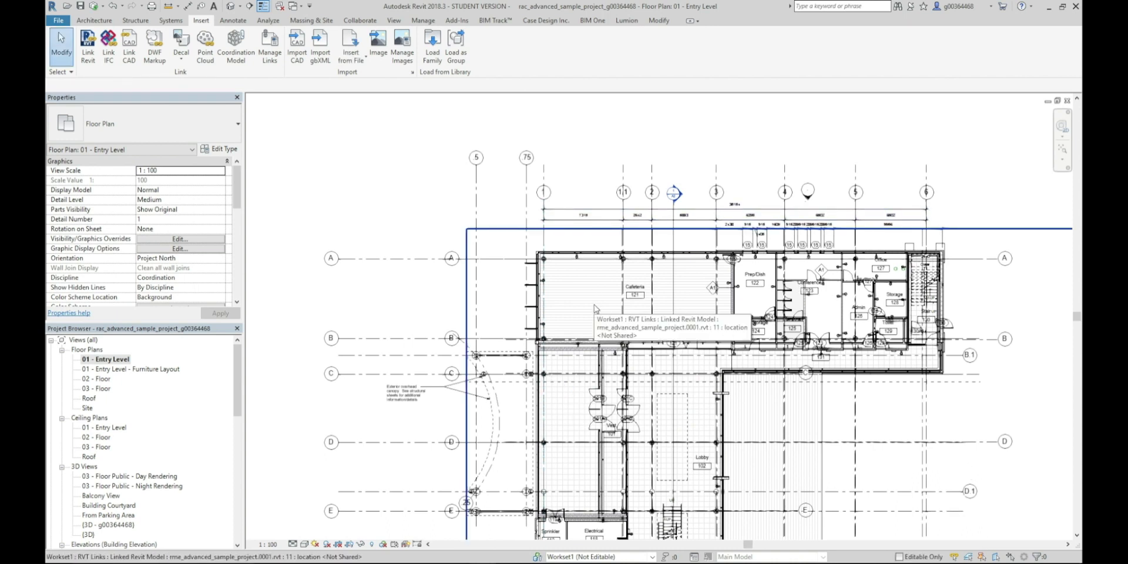
pyautogui.click(593, 297)
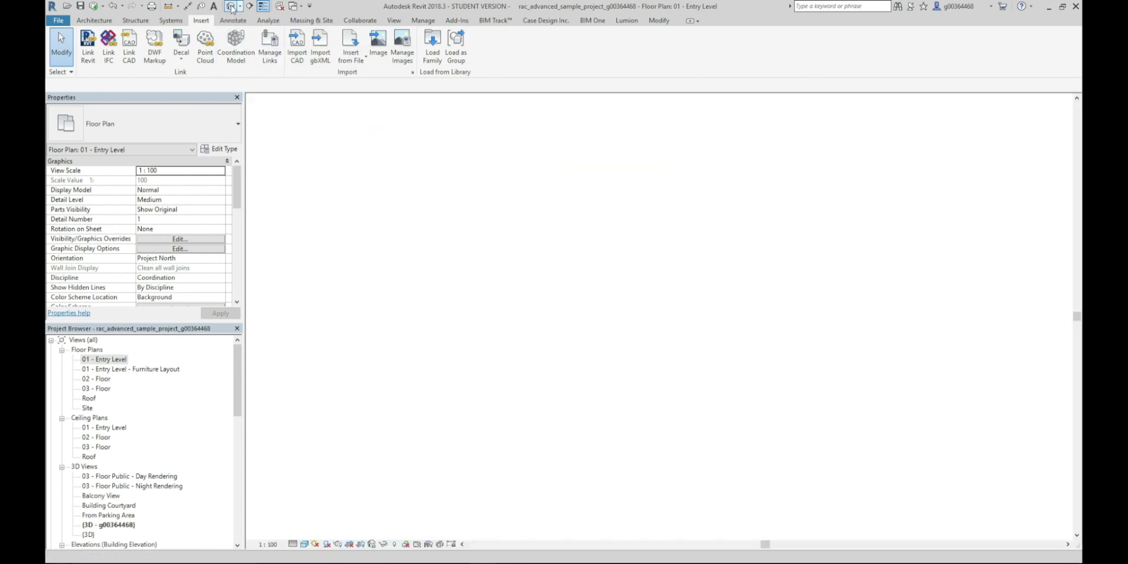
# Open the default {3D} view and window-select all elements in it.
pyautogui.doubleClick(110, 524)
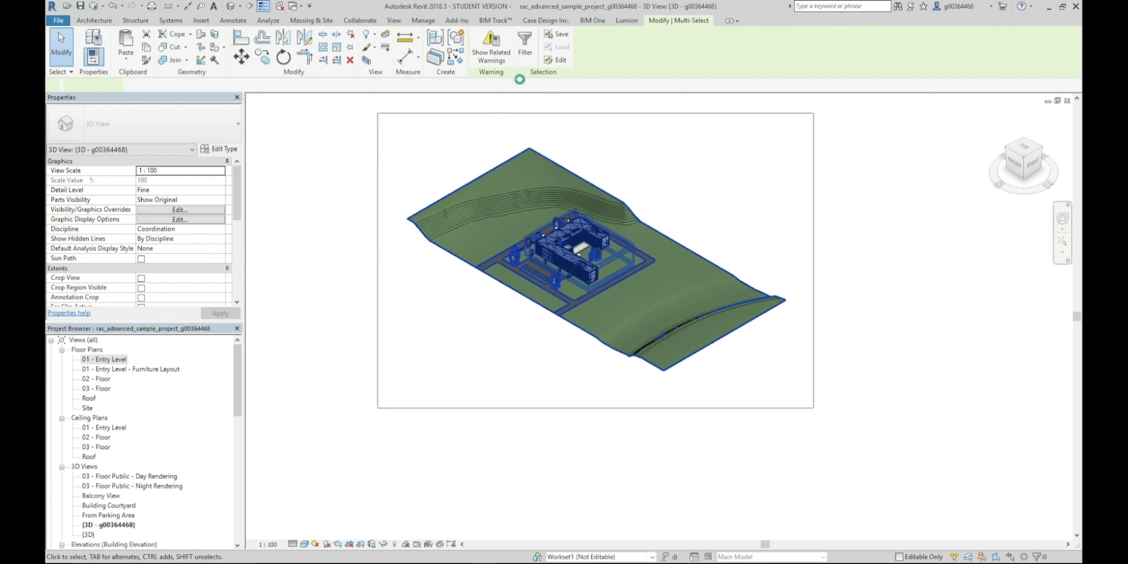
pyautogui.click(524, 38)
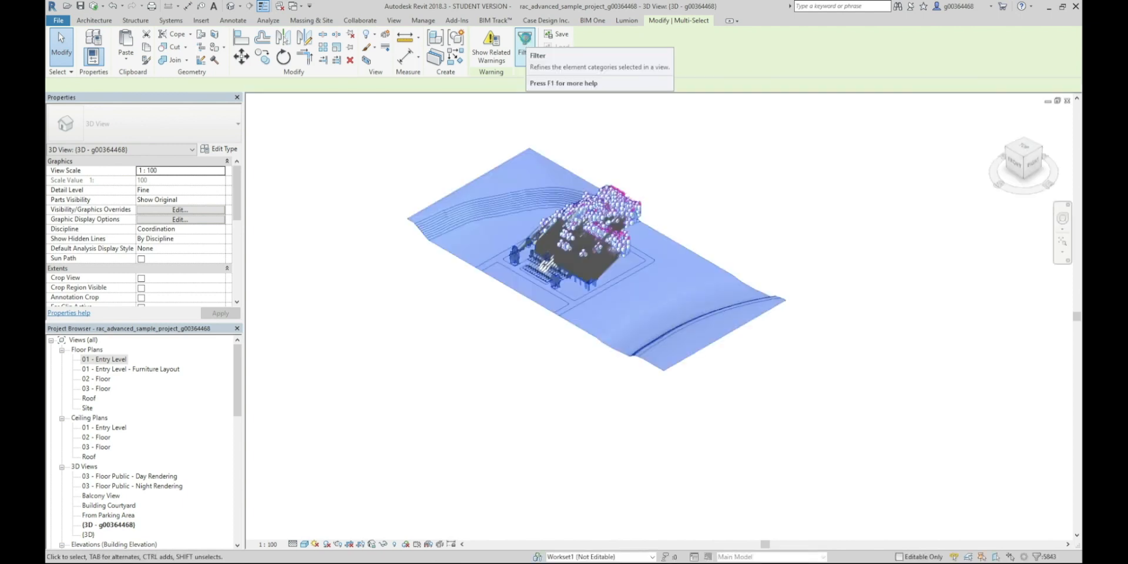
# Filter the selection to exclude the RVT Links category, keeping only host elements selected.
pyautogui.click(526, 40)
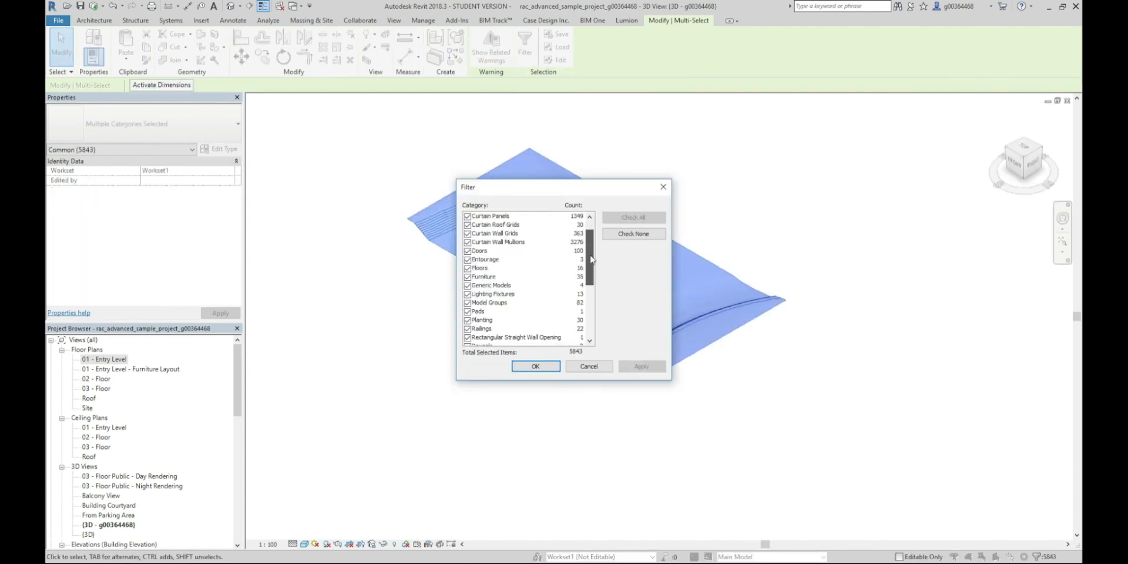
pyautogui.scroll(-3)
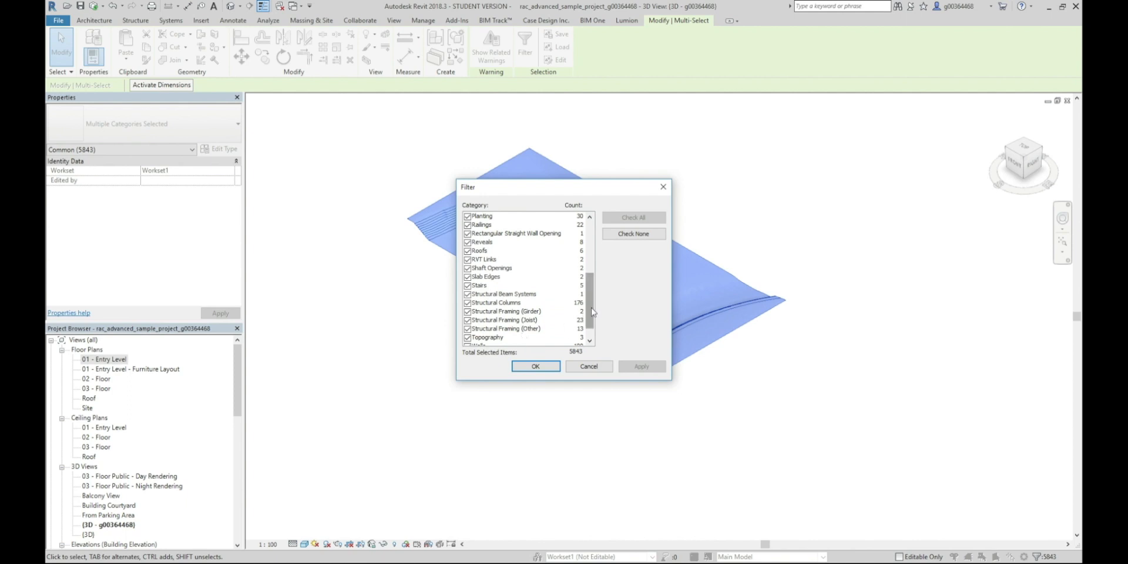
pyautogui.scroll(-3)
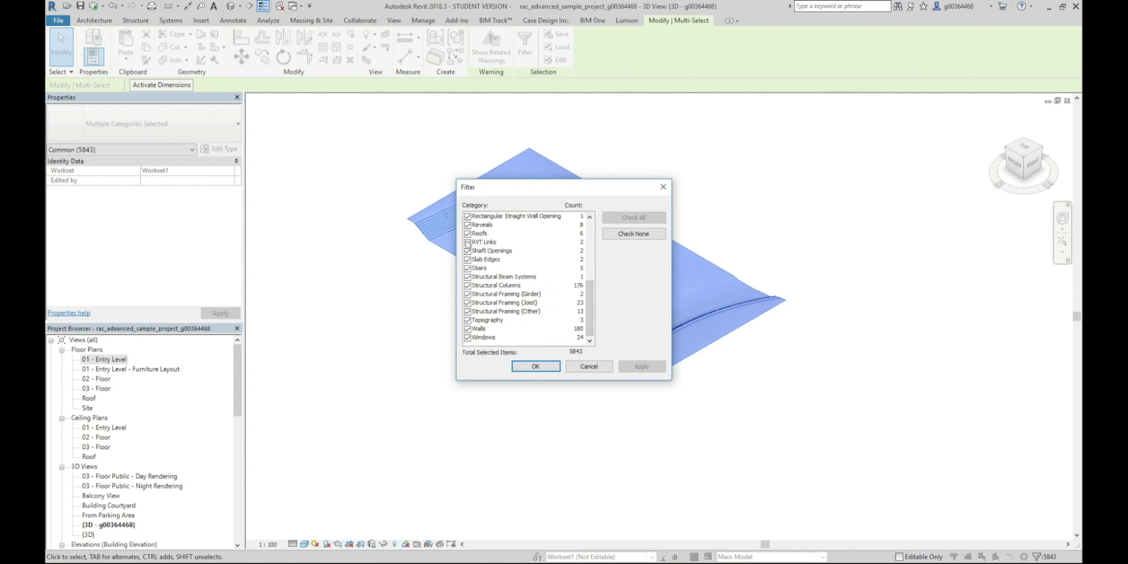
pyautogui.click(467, 242)
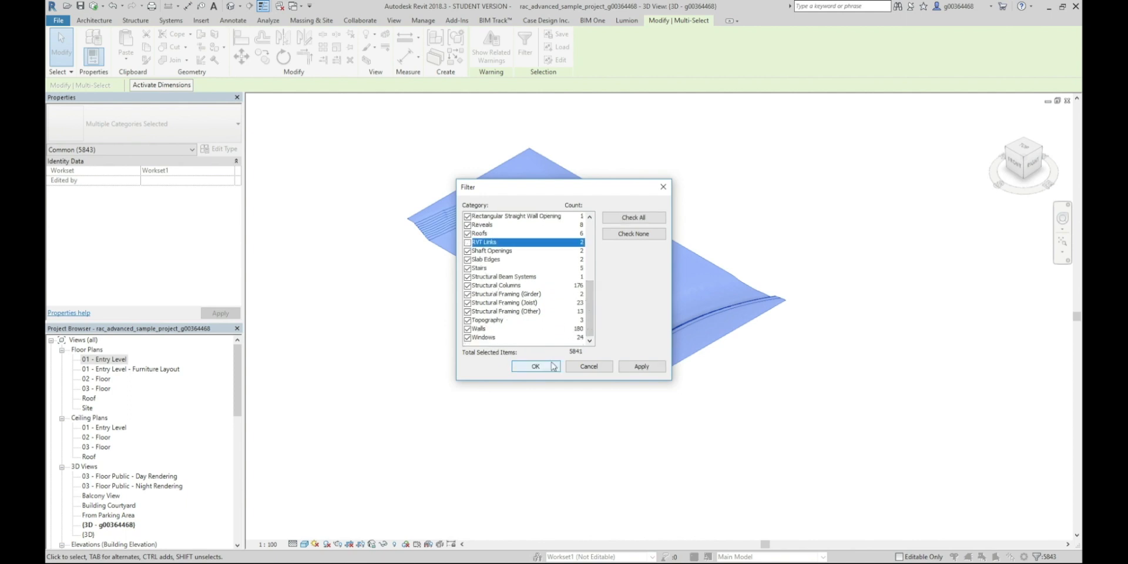
pyautogui.click(536, 367)
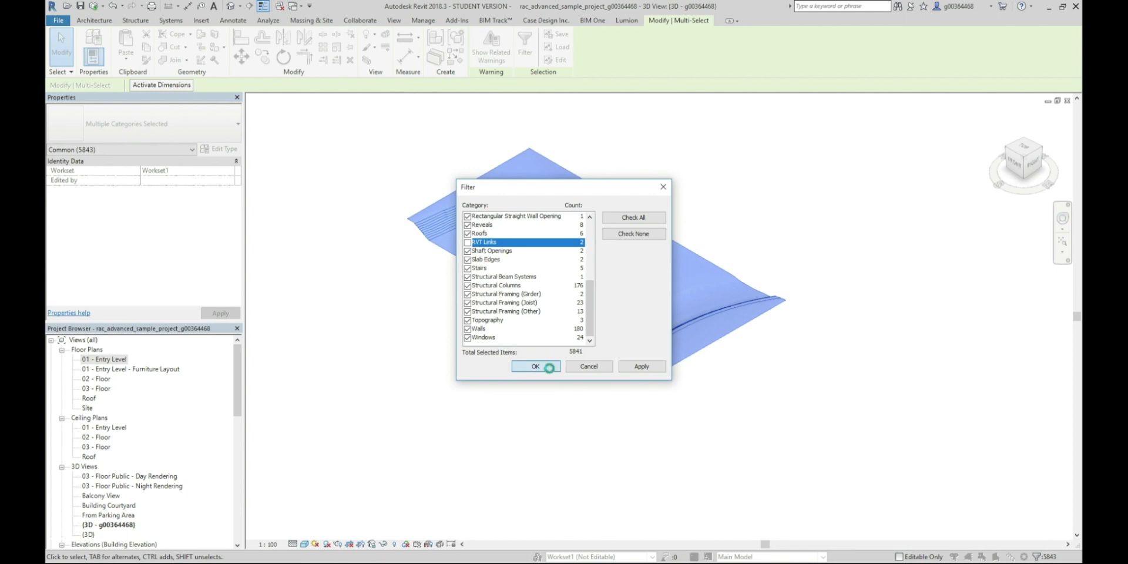
pyautogui.click(536, 367)
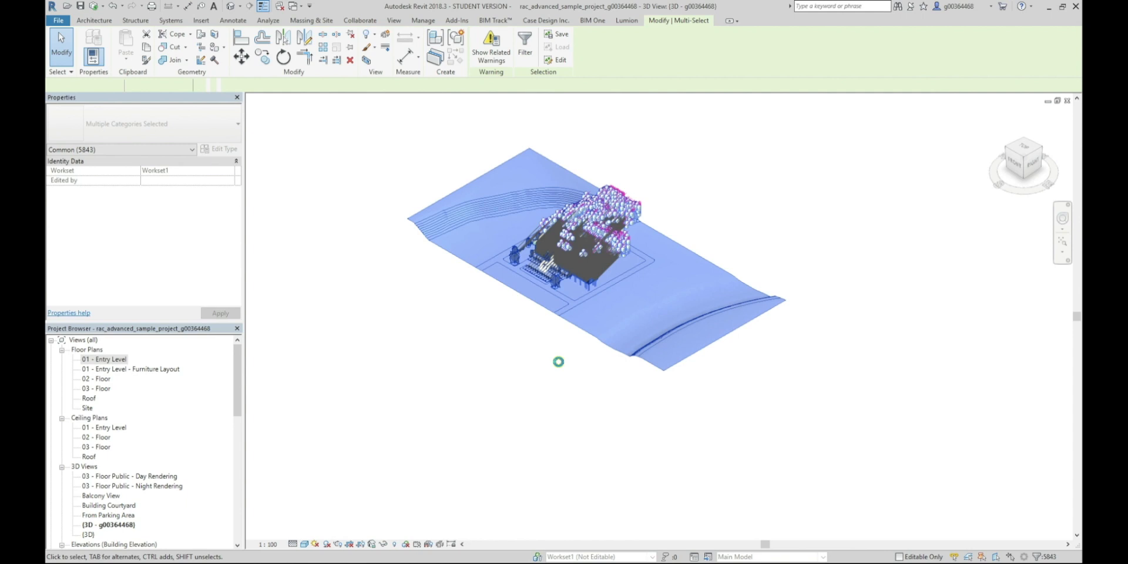
# Temporarily hide the selected host elements, then isolate the linked MEP and structural models in the 3D view.
pyautogui.click(201, 20)
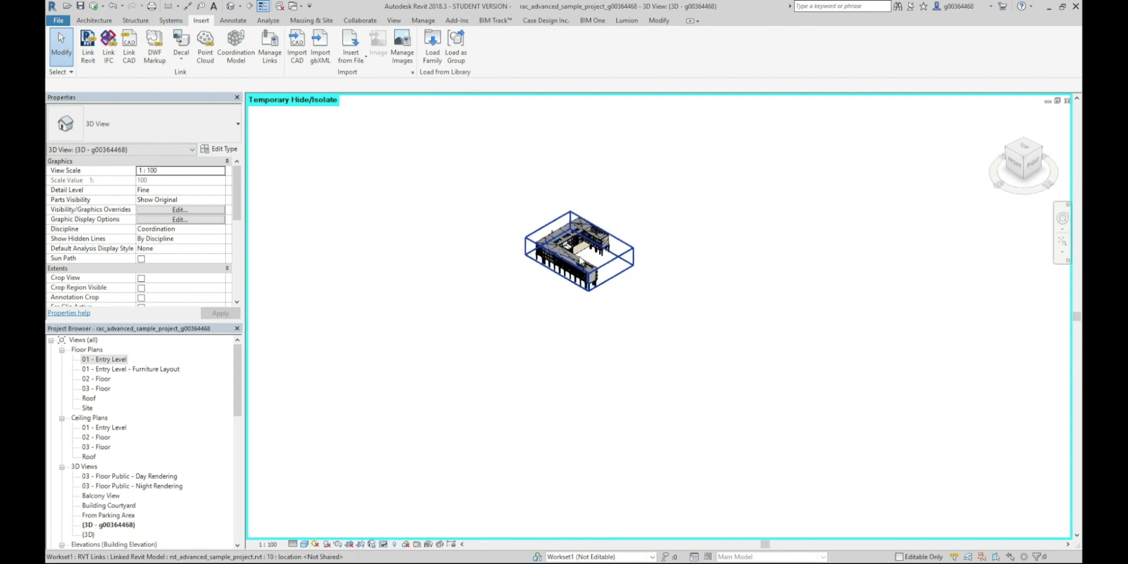
pyautogui.moveTo(583, 248)
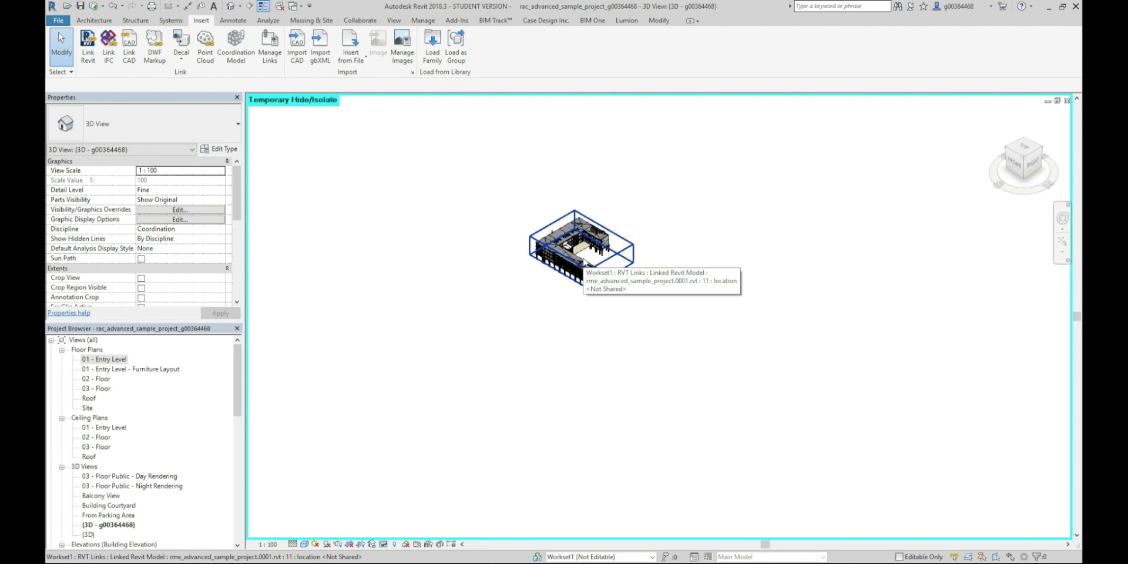
pyautogui.click(583, 244)
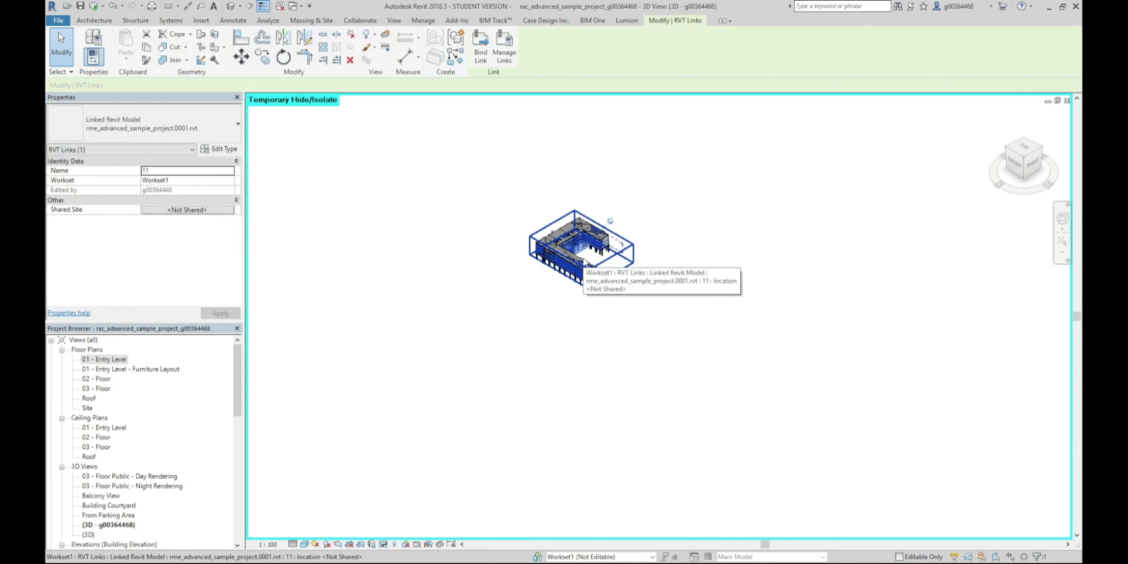
pyautogui.click(201, 20)
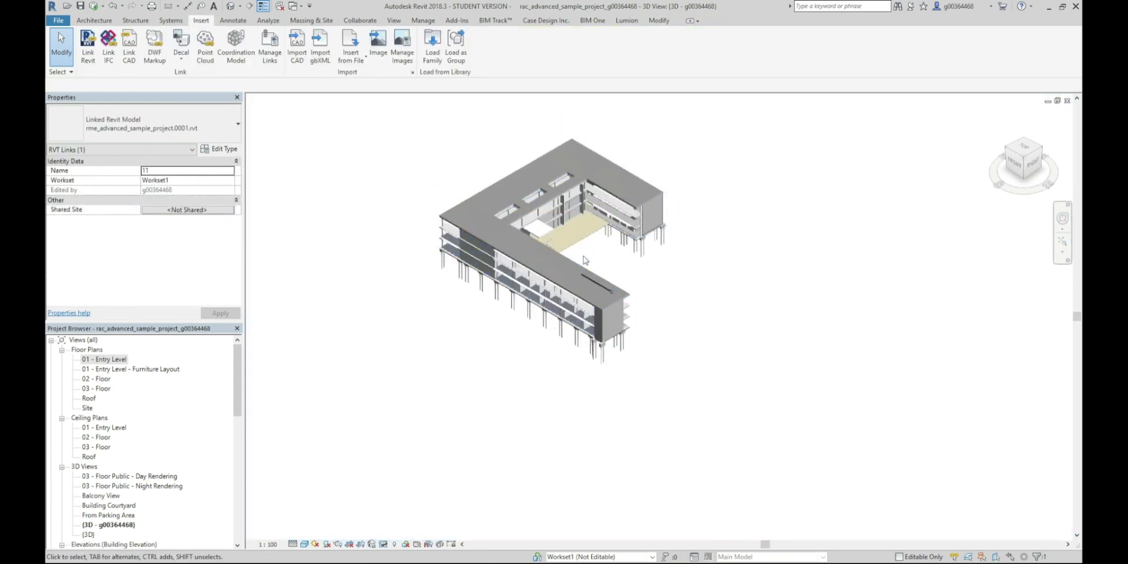
pyautogui.click(583, 258)
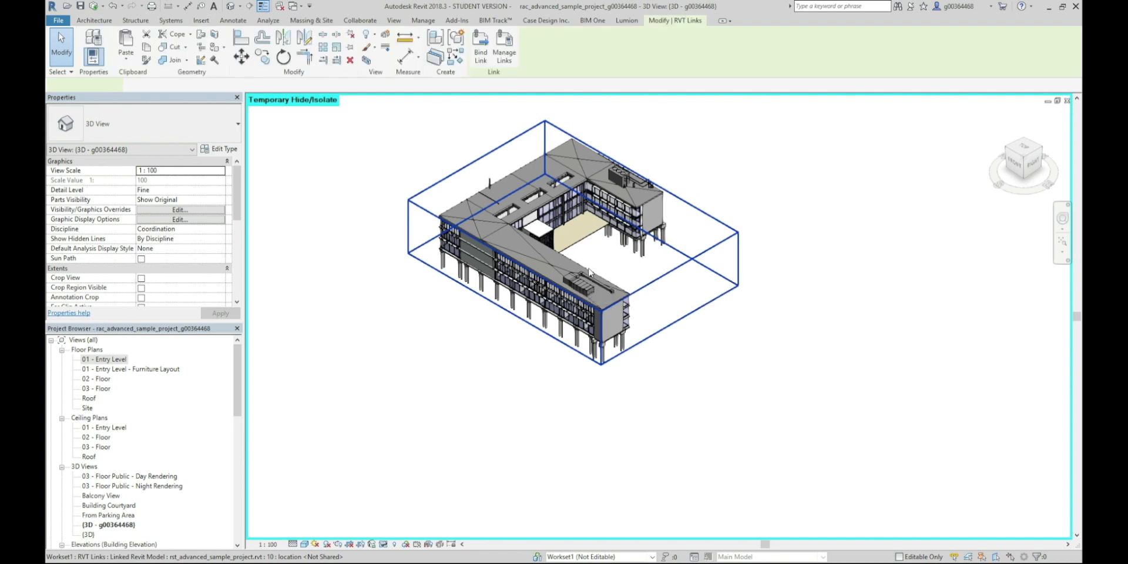
pyautogui.click(589, 272)
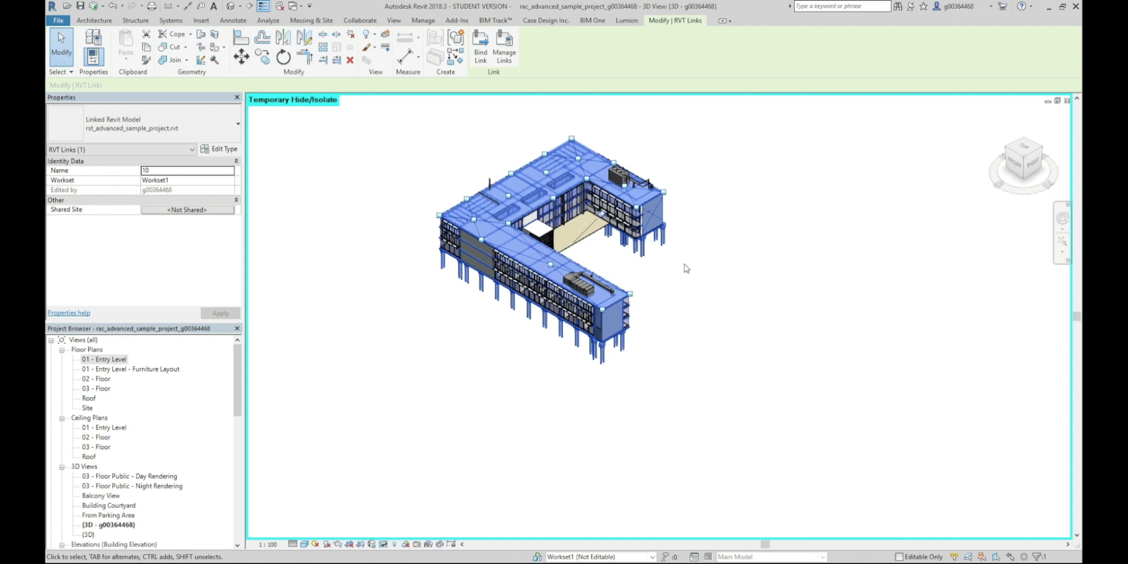
pyautogui.moveTo(695, 269)
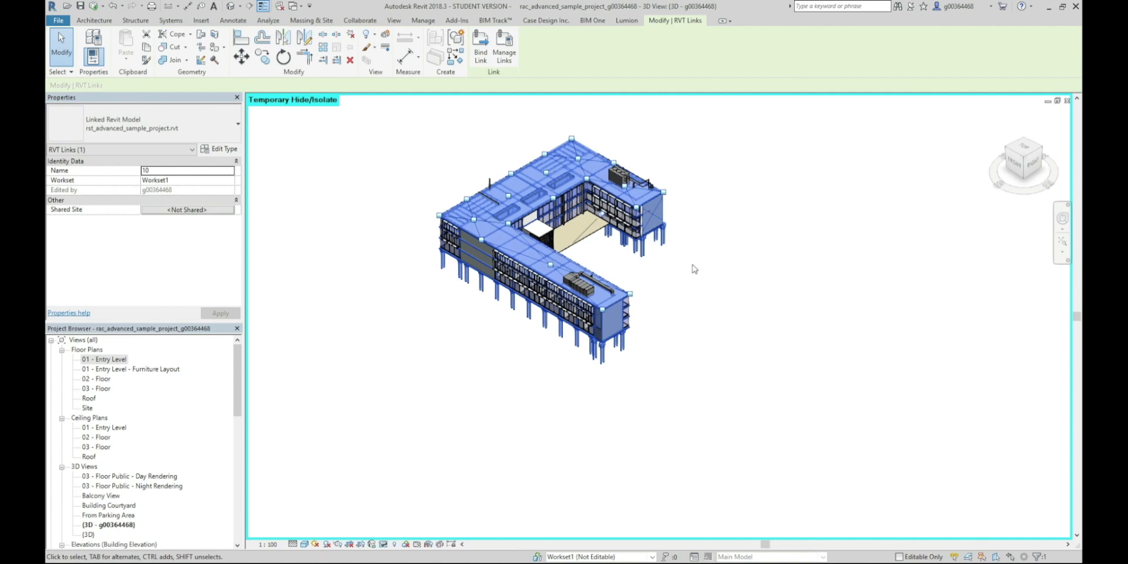
pyautogui.click(201, 20)
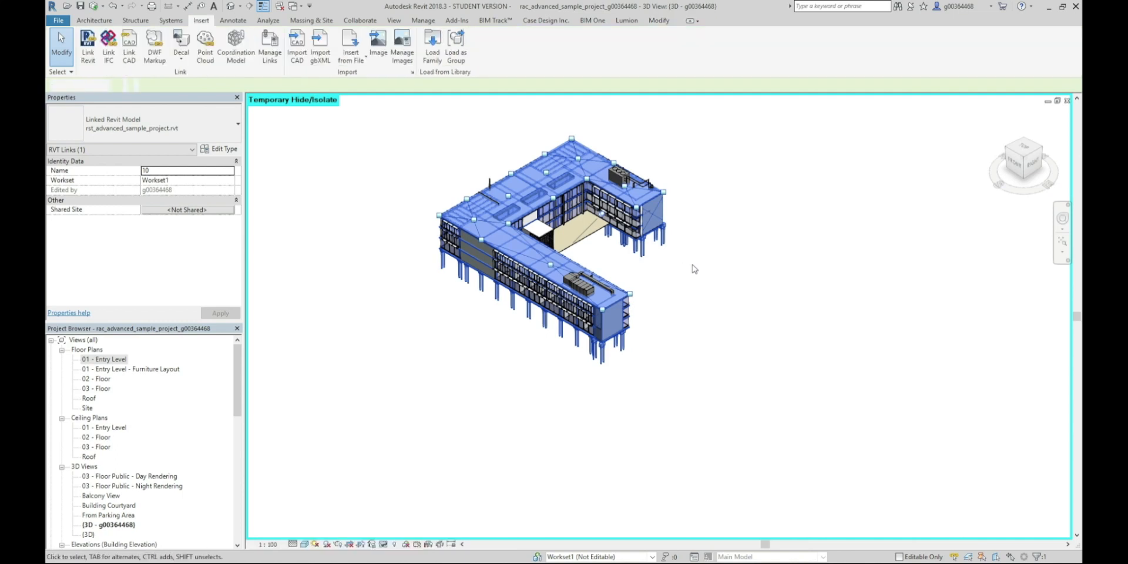
pyautogui.click(693, 270)
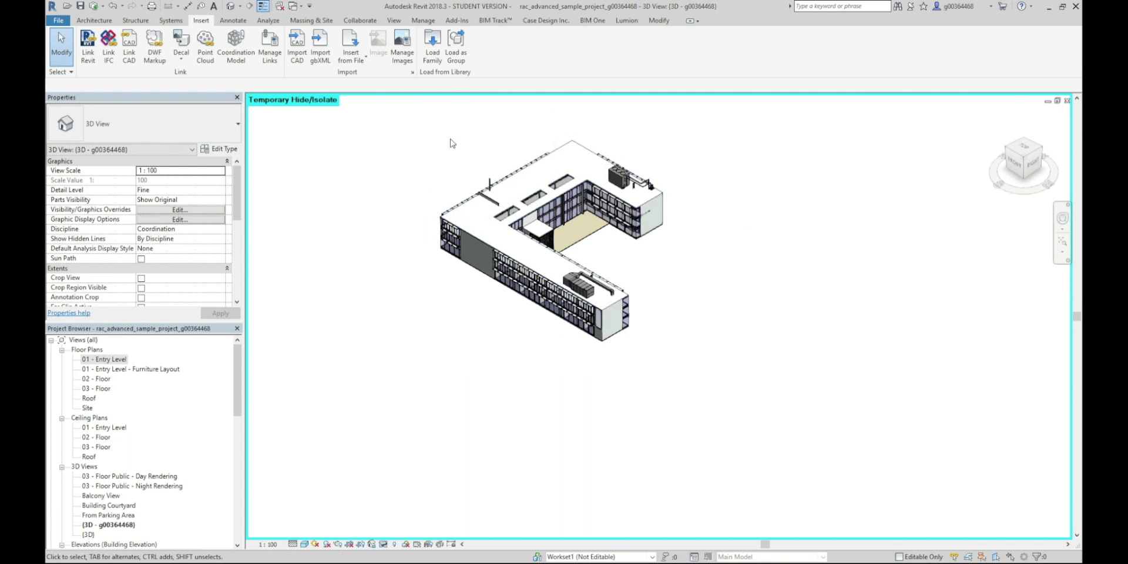
# Publish shared coordinates from Manage to the MEP link, confirming the site location and the overlapping floors warning.
pyautogui.click(423, 20)
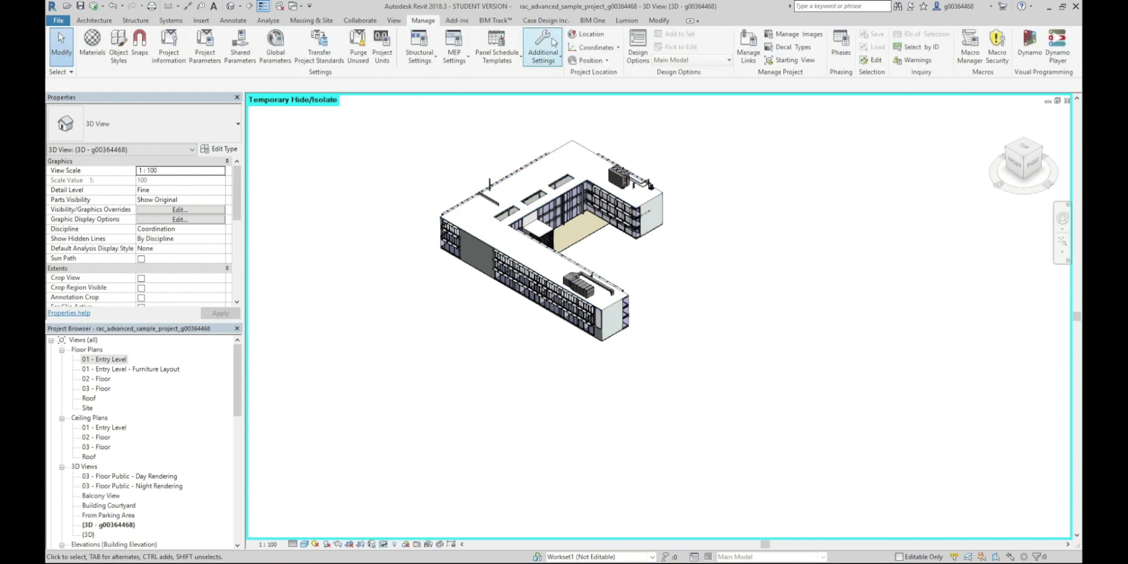
pyautogui.click(596, 47)
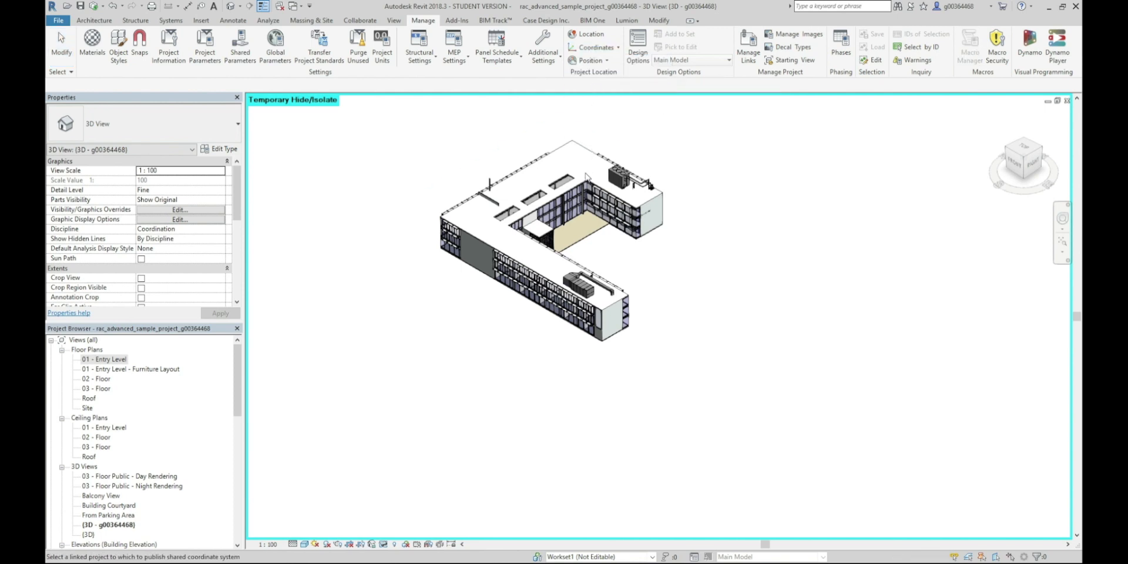
pyautogui.click(592, 34)
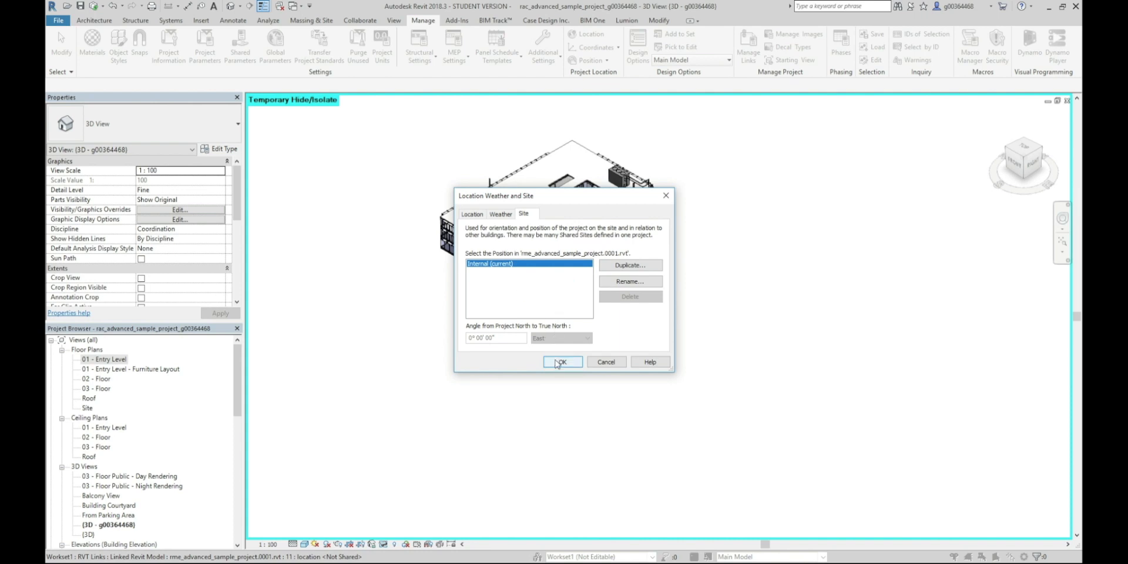
pyautogui.click(562, 362)
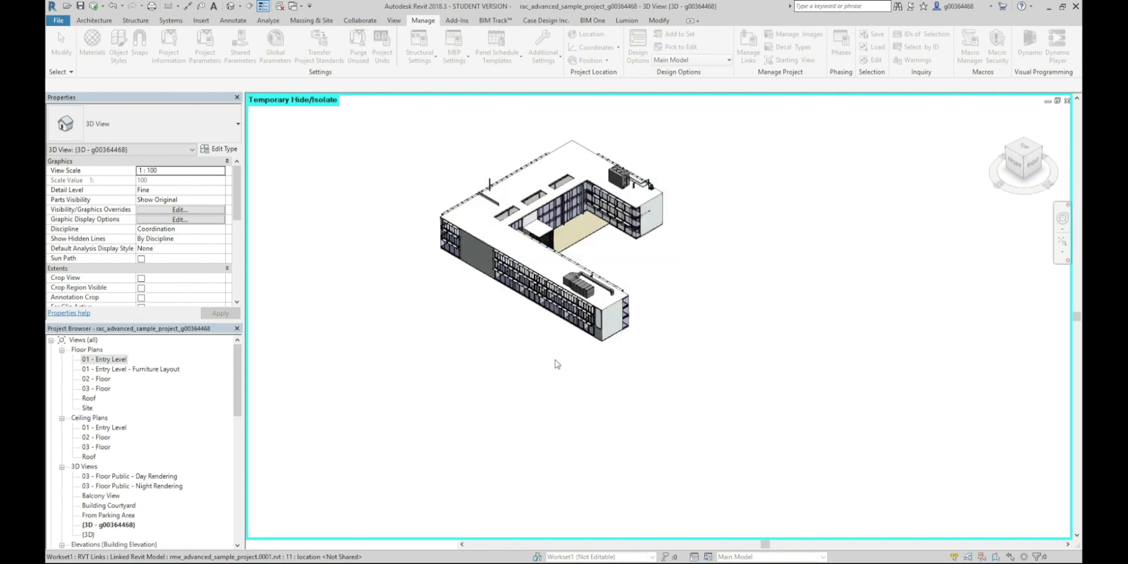
pyautogui.click(594, 251)
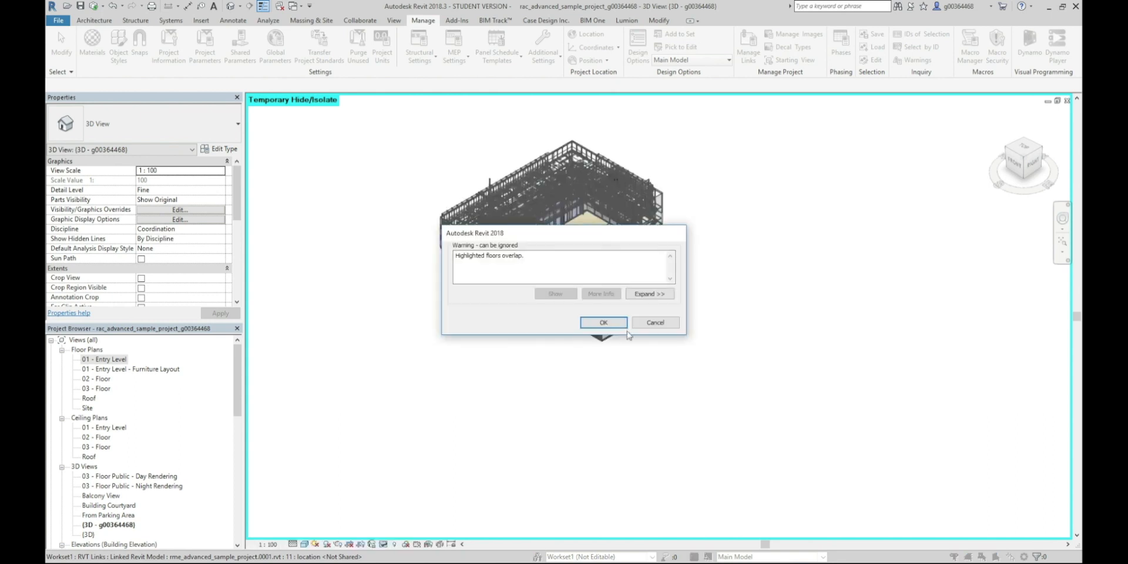
pyautogui.click(603, 322)
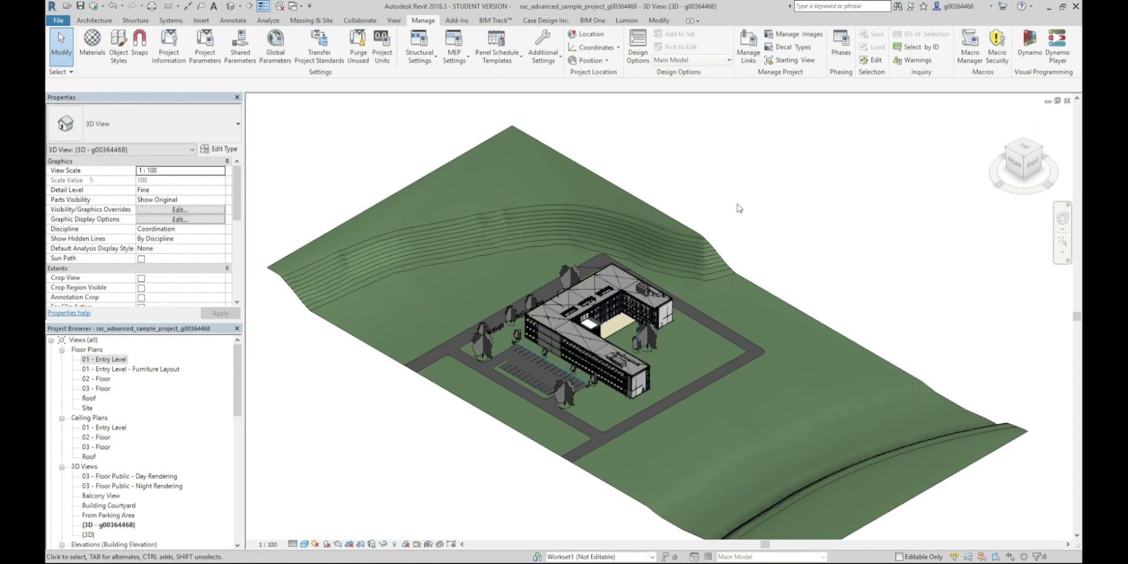
pyautogui.moveTo(644, 171)
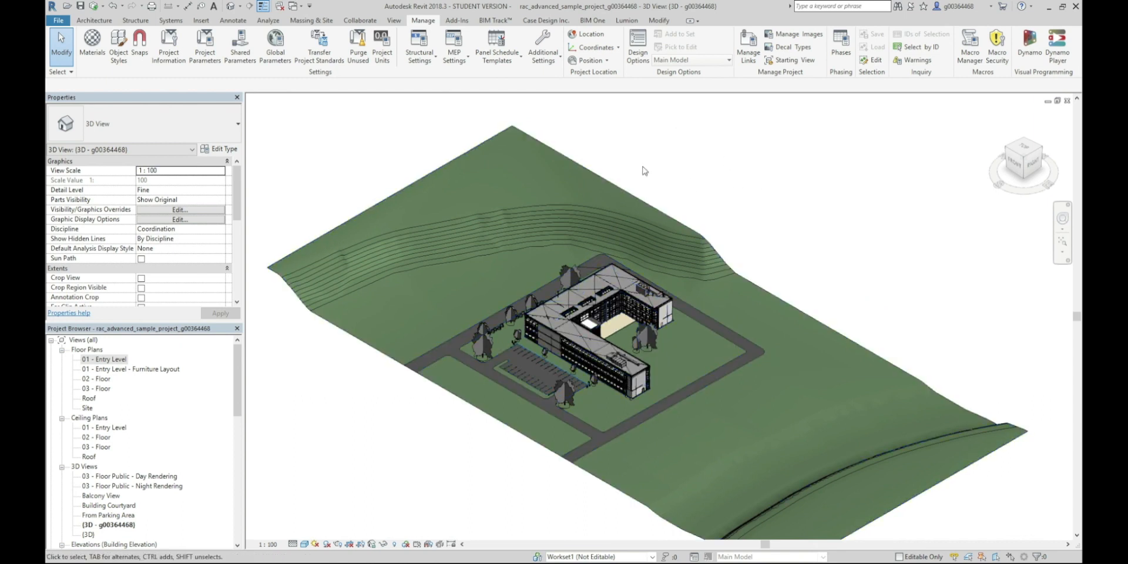
pyautogui.moveTo(587, 60)
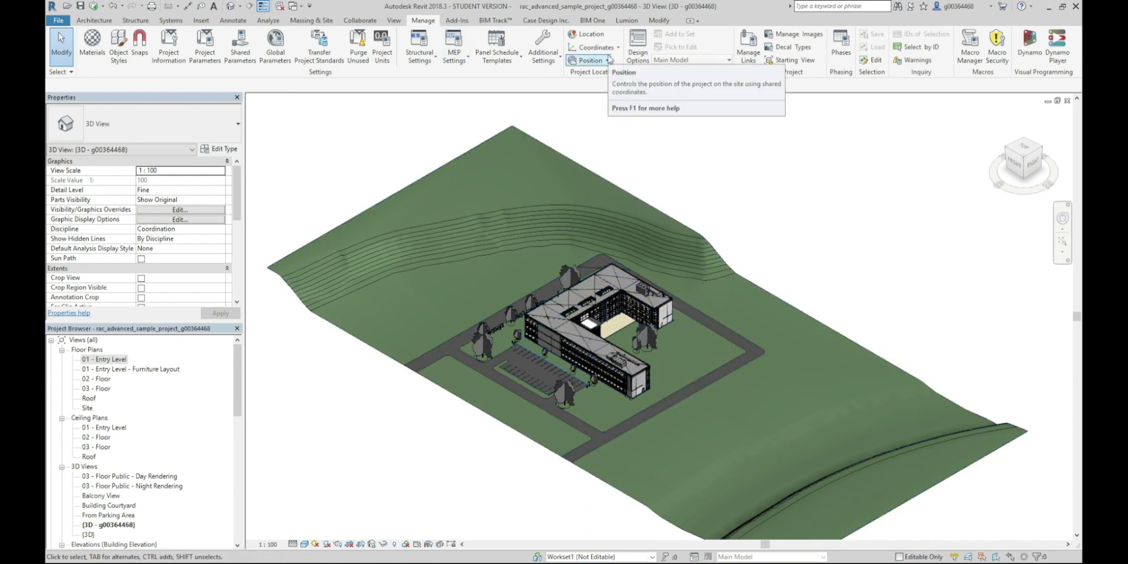
# Save the MEP link's changed position back to rme_advanced_sample_project.rvt via Manage Links, then close it.
pyautogui.click(747, 48)
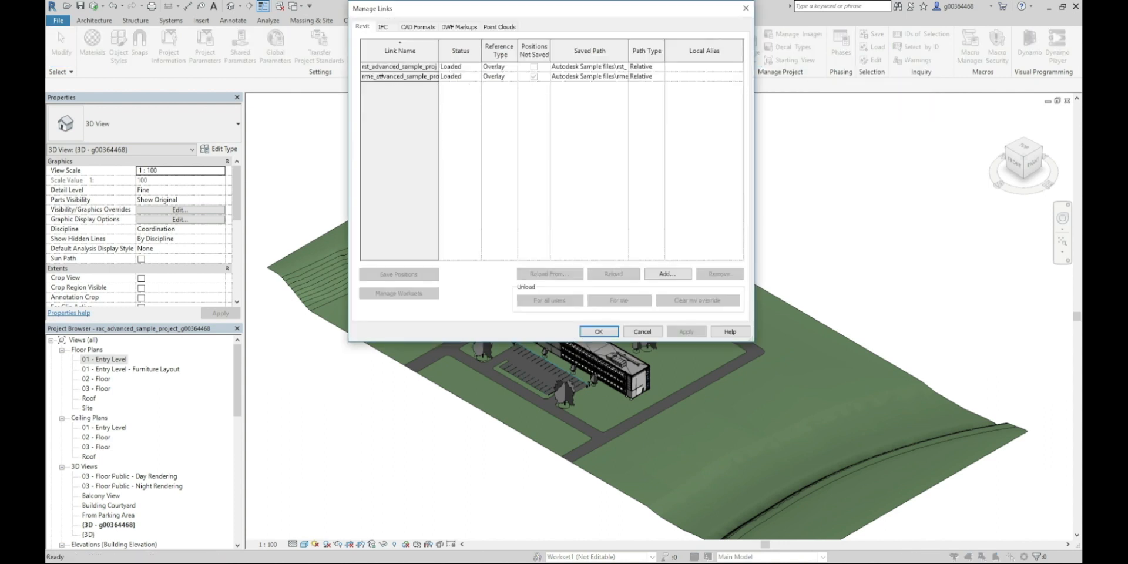
pyautogui.click(547, 76)
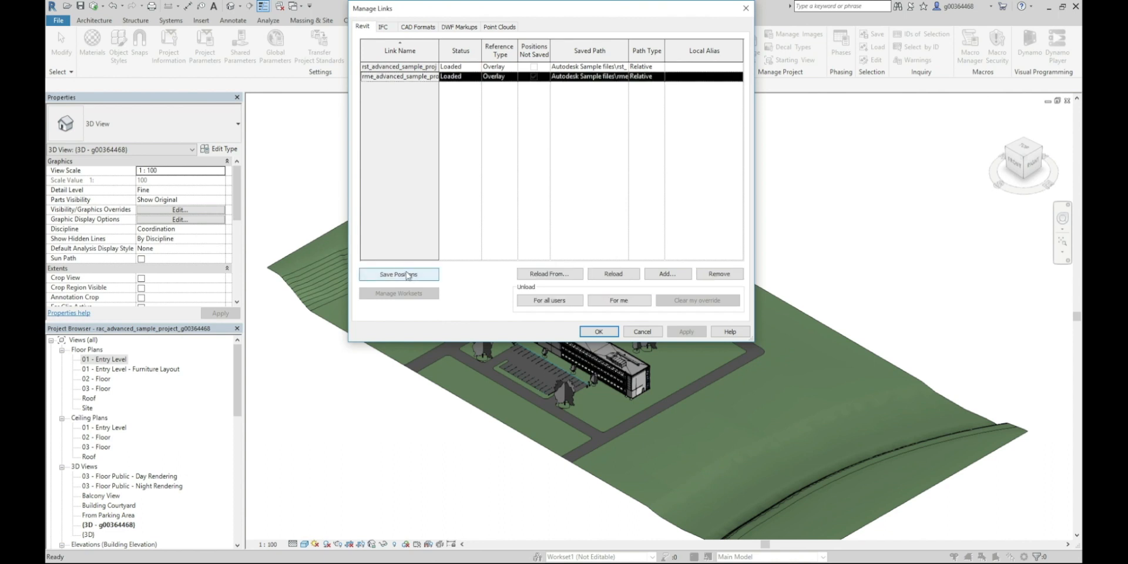
pyautogui.click(398, 274)
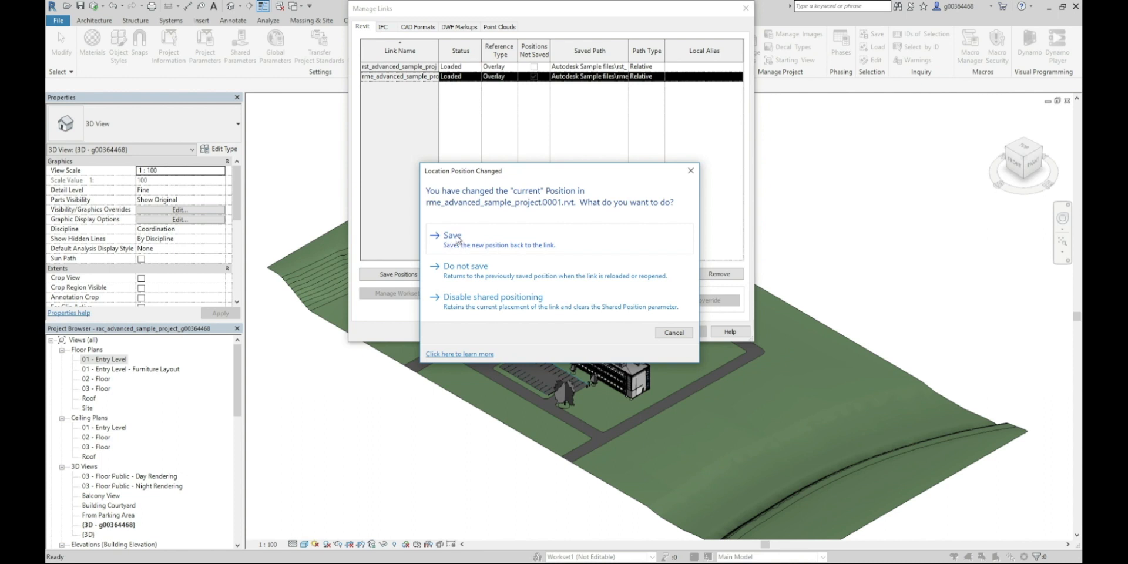
pyautogui.click(452, 235)
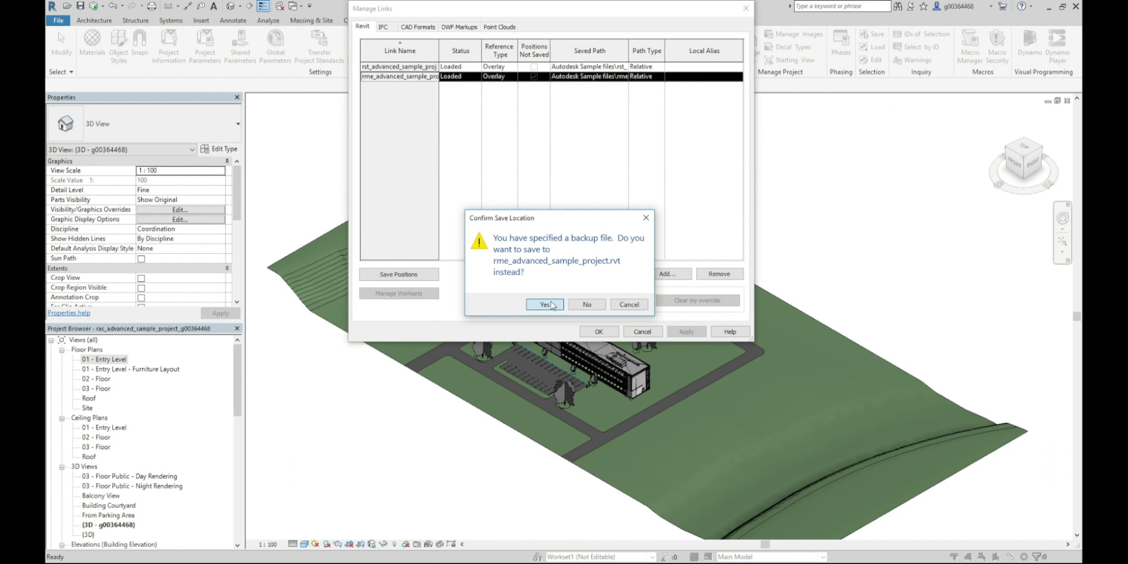
pyautogui.click(544, 304)
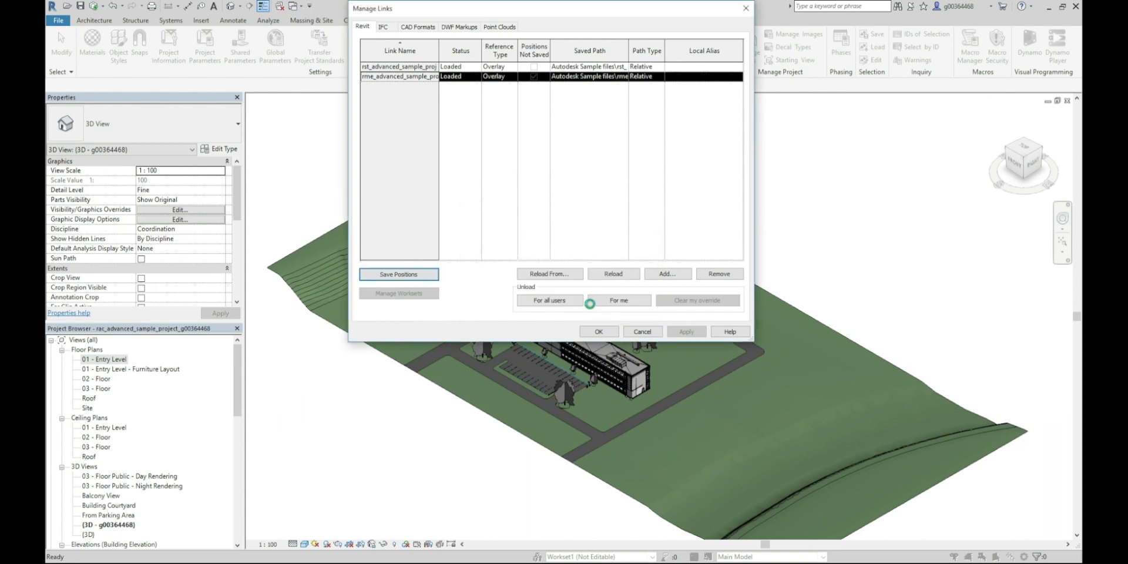
pyautogui.moveTo(620, 300)
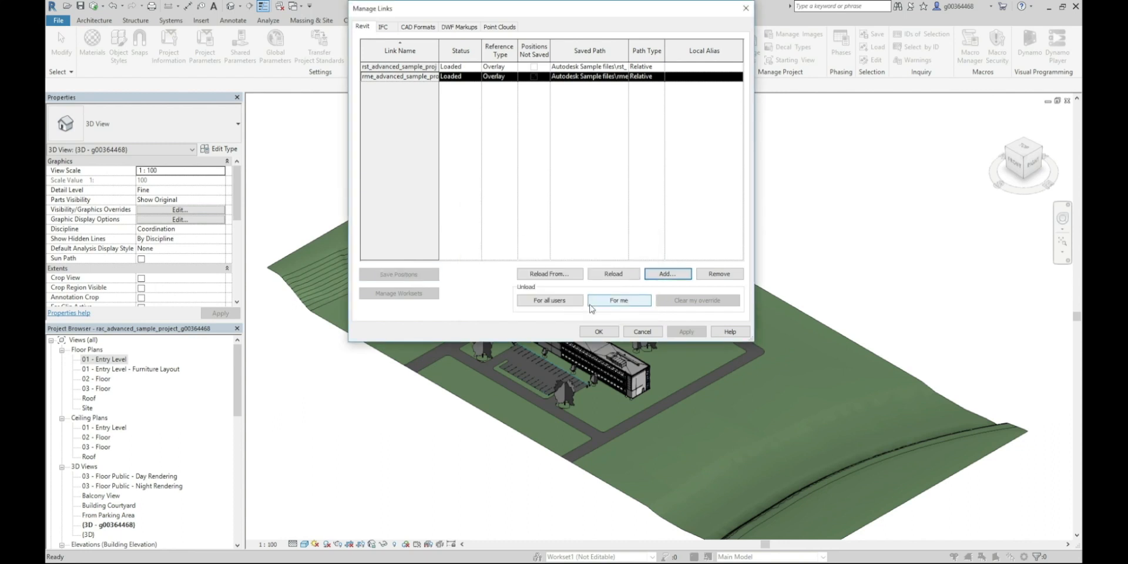
pyautogui.moveTo(598, 332)
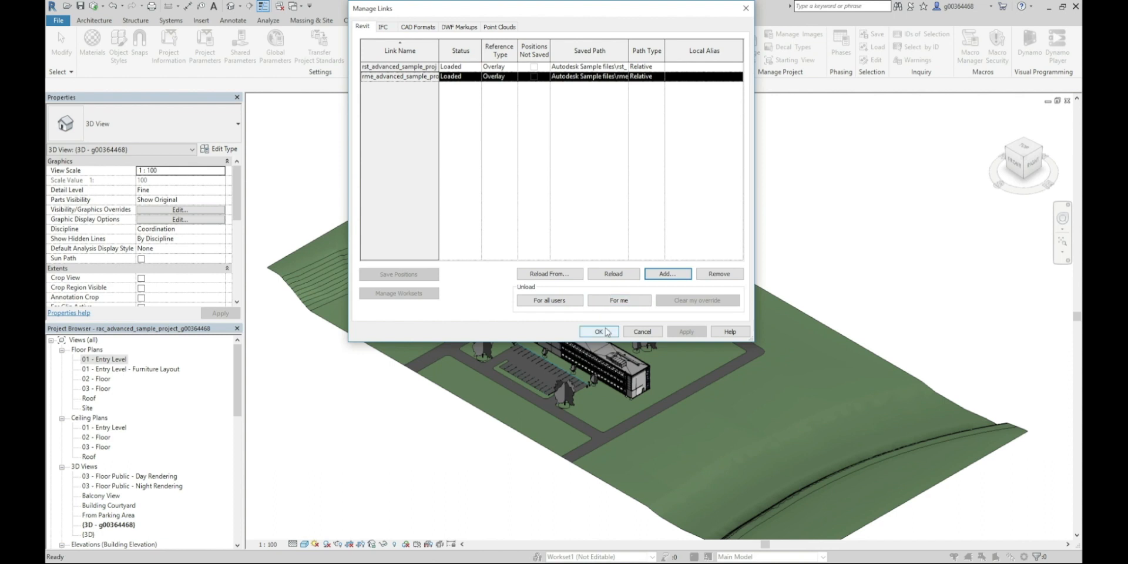
pyautogui.click(599, 331)
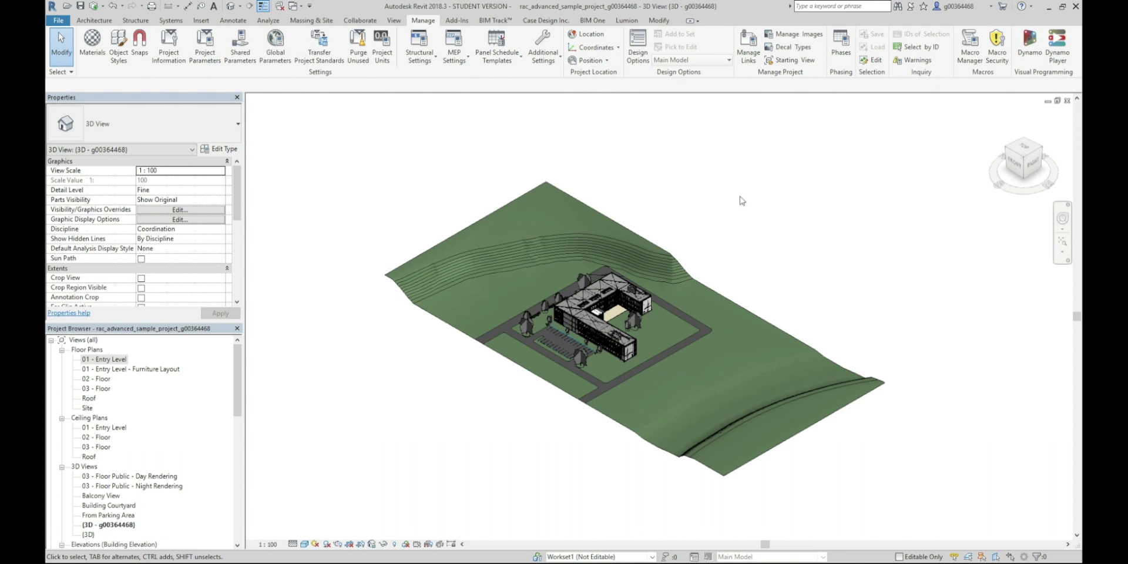
# Unload the rme link for all users from Manage Links and close the dialog.
pyautogui.click(749, 34)
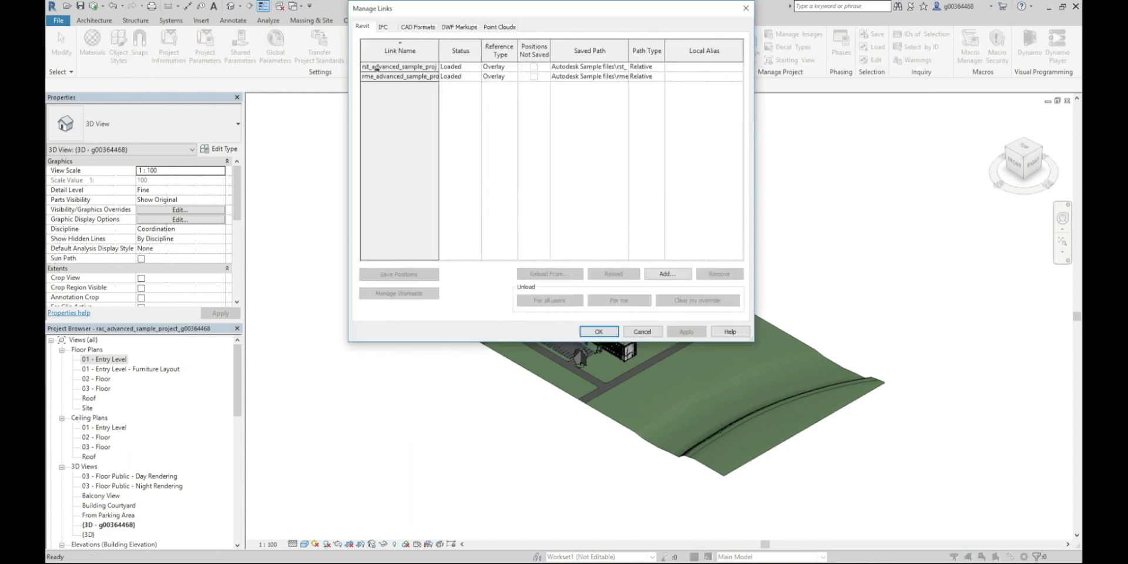
pyautogui.click(400, 76)
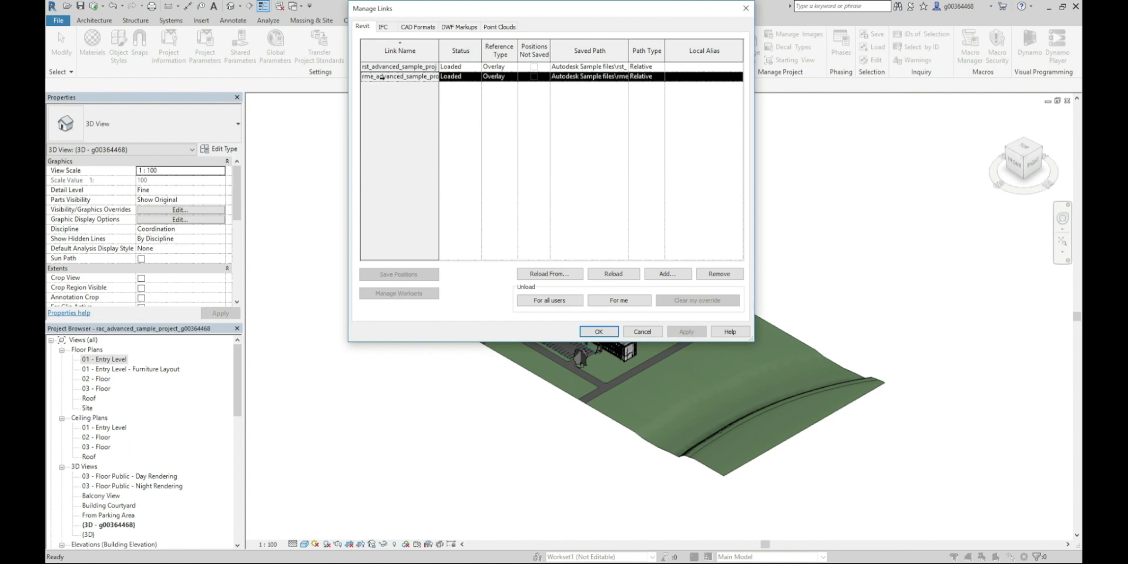
pyautogui.moveTo(718, 274)
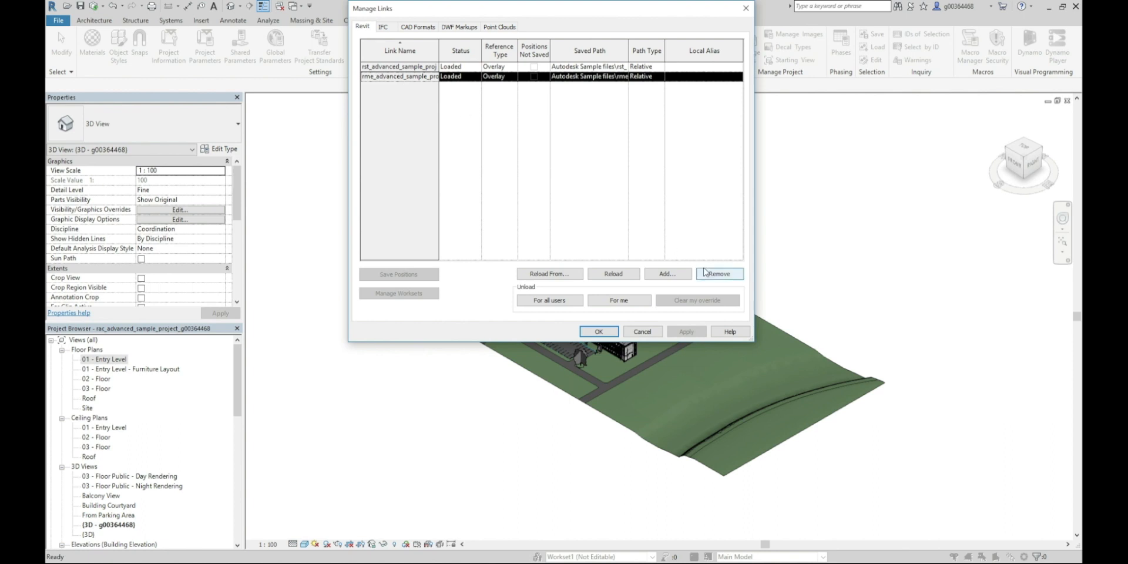
pyautogui.click(718, 274)
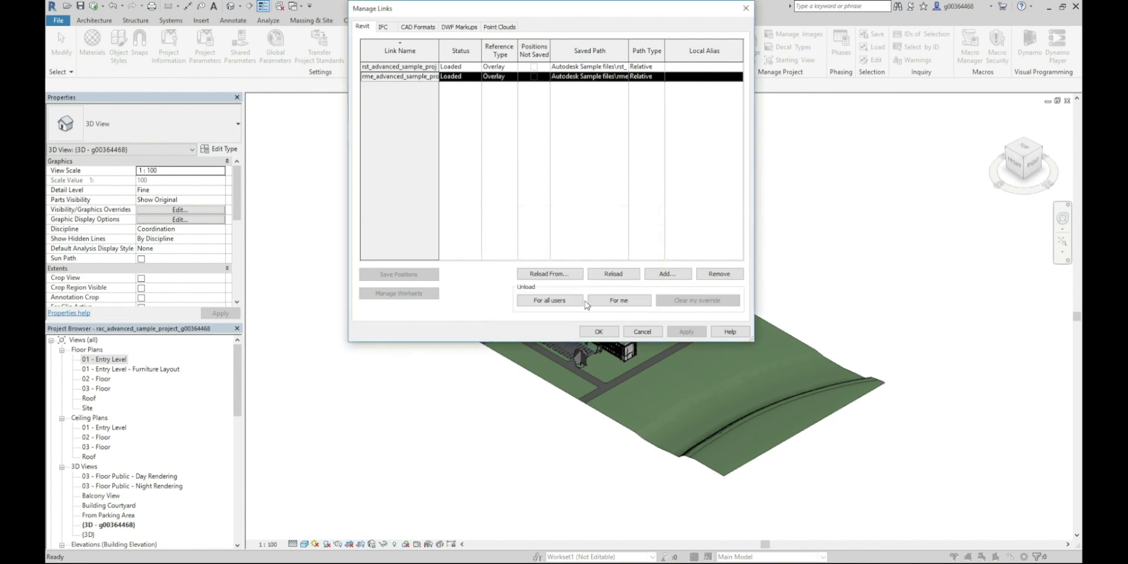
pyautogui.click(598, 332)
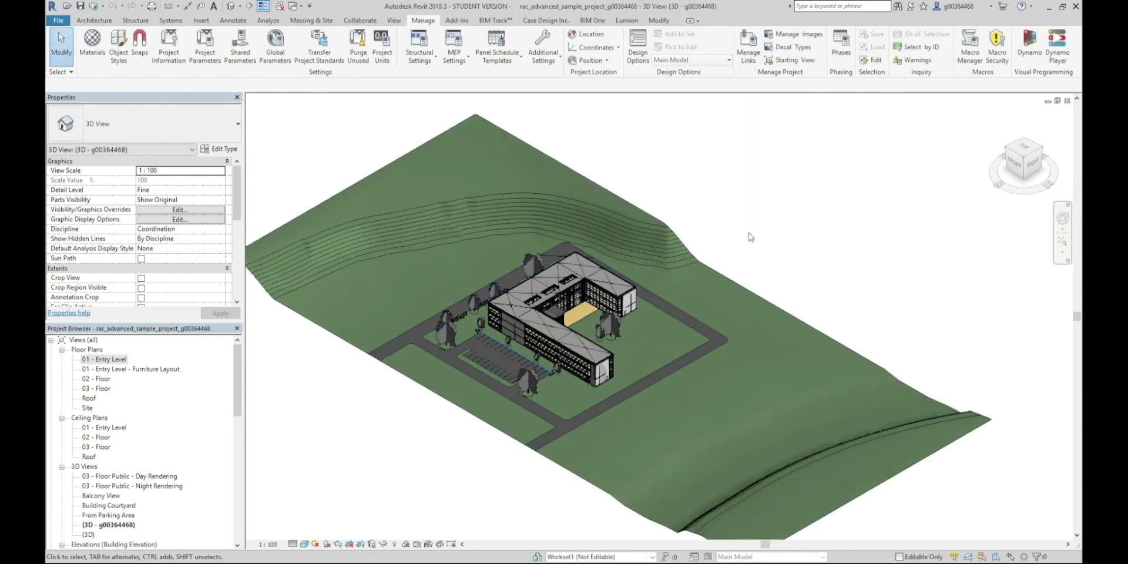
pyautogui.moveTo(716, 177)
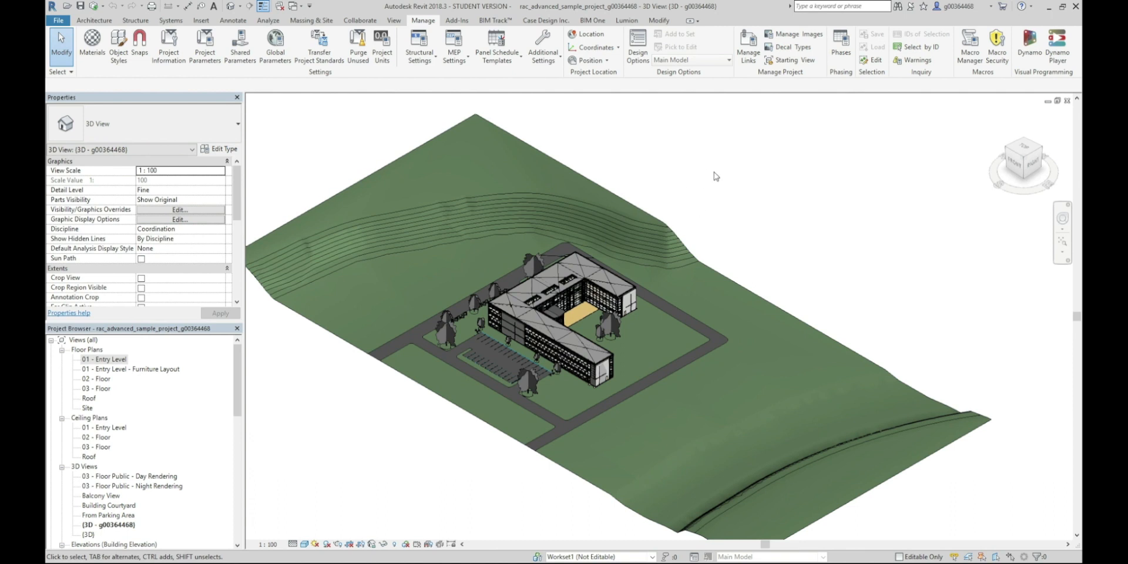
pyautogui.moveTo(204, 47)
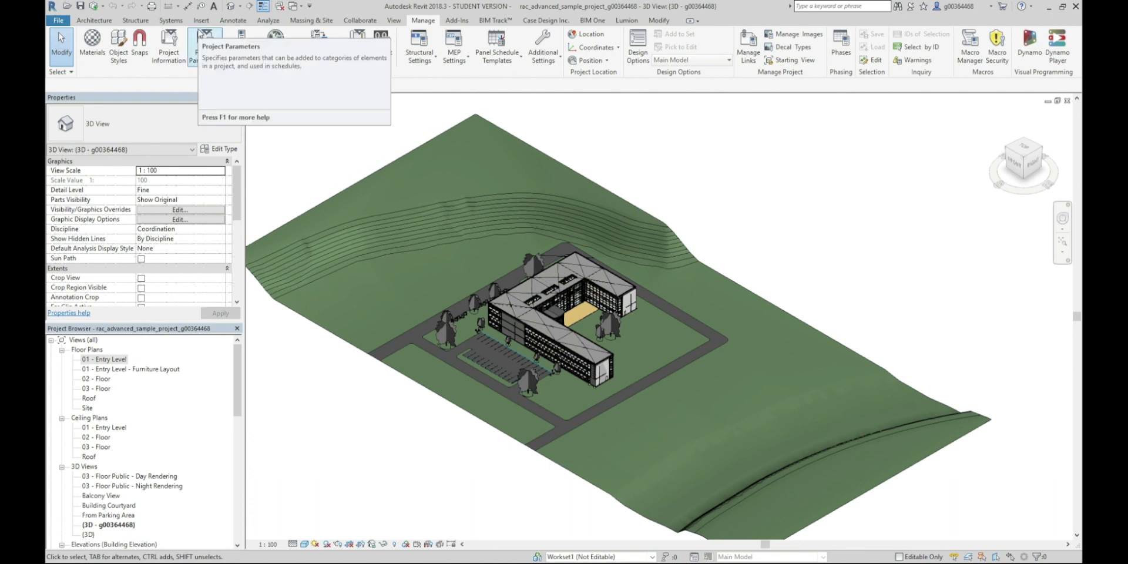
# Link rme_advanced_sample_project with Auto - Origin to Origin positioning, landing offset from the building.
pyautogui.click(201, 20)
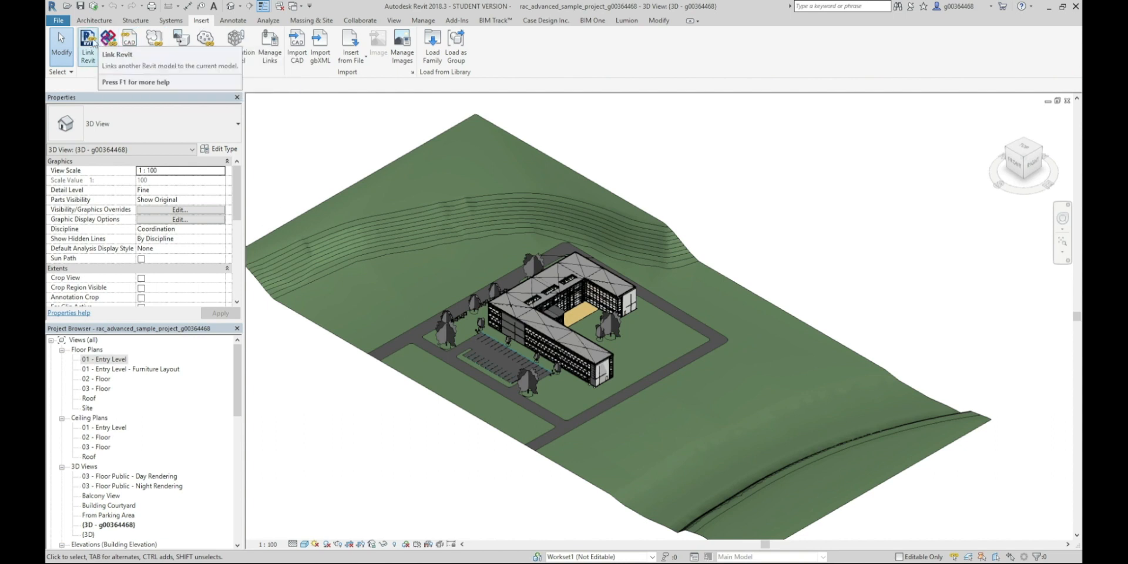
pyautogui.click(87, 43)
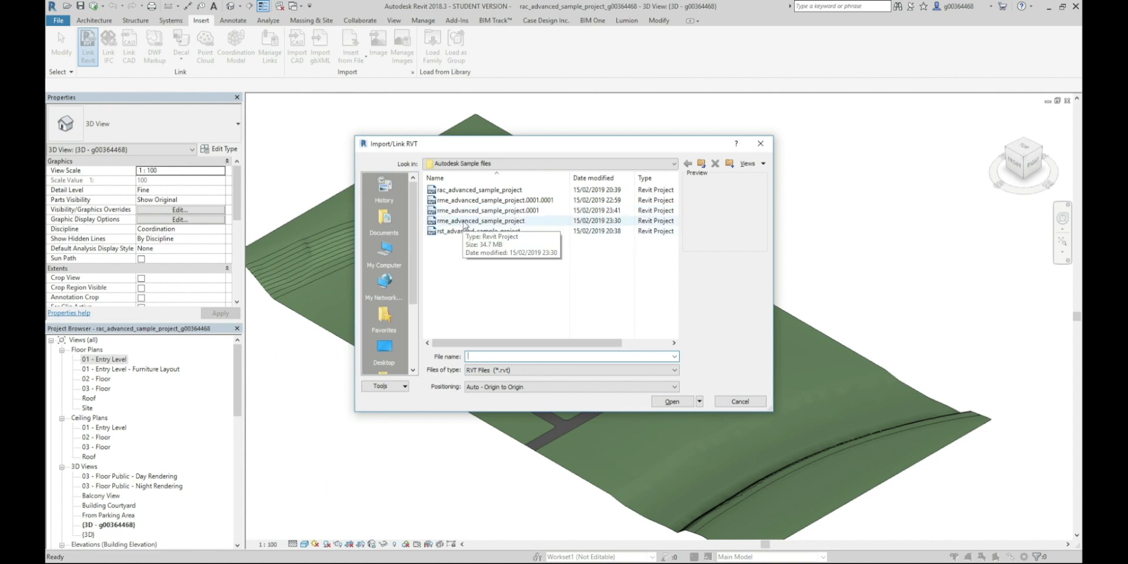
pyautogui.click(481, 220)
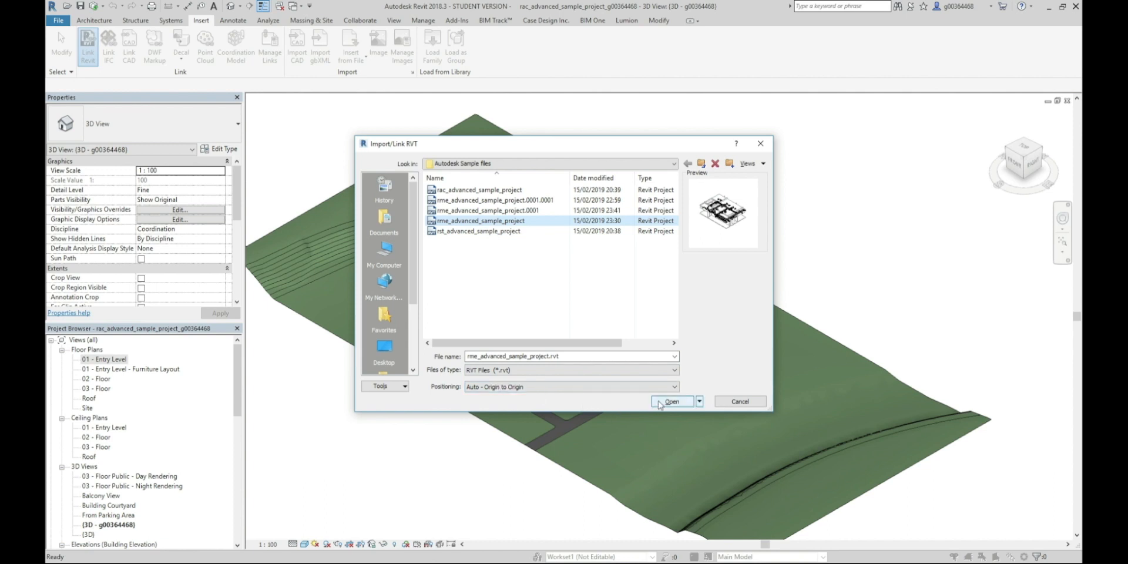
pyautogui.click(671, 402)
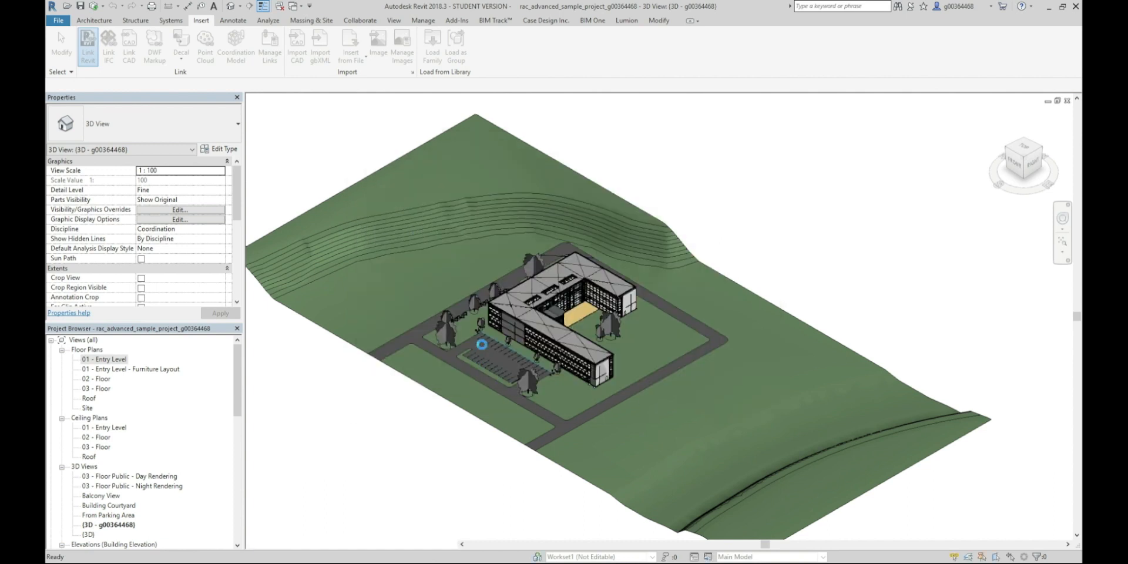
pyautogui.click(88, 44)
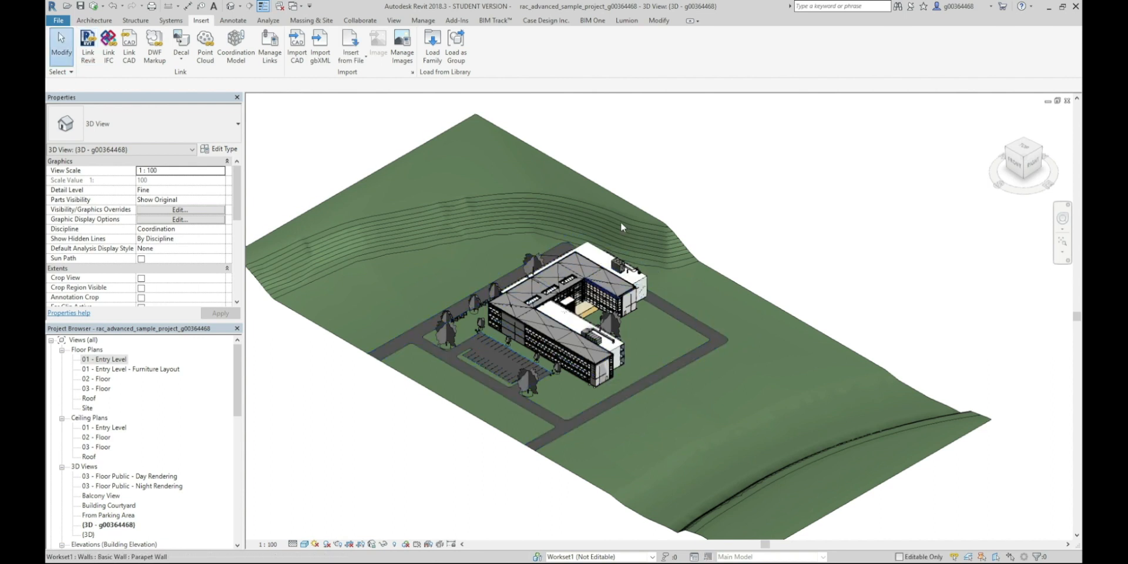
pyautogui.moveTo(115, 7)
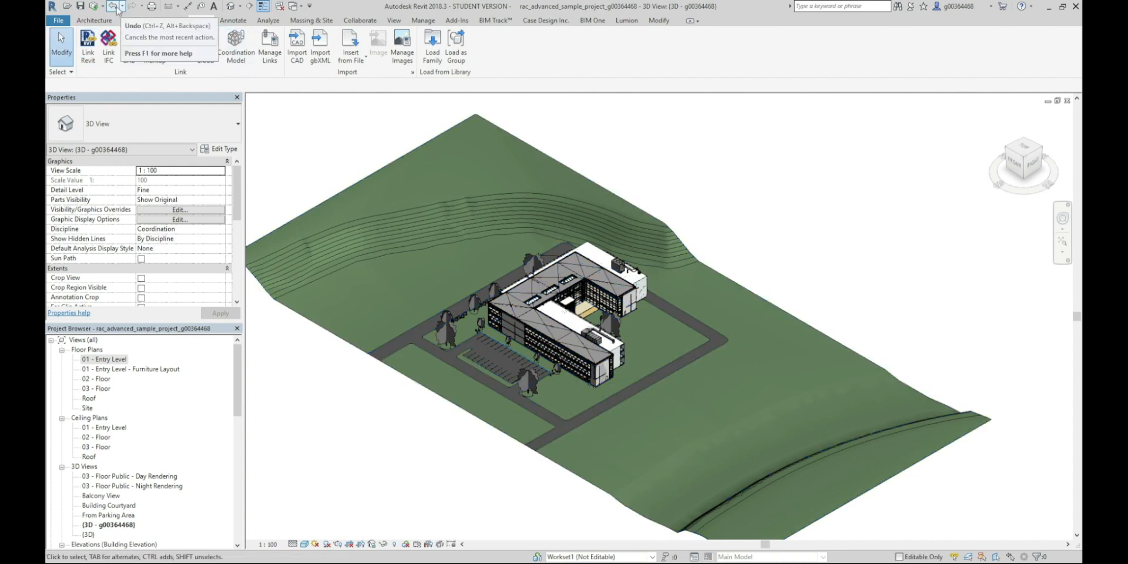
# Undo the misplaced MEP link, confirming the warning, and return to the Insert commands.
pyautogui.click(116, 7)
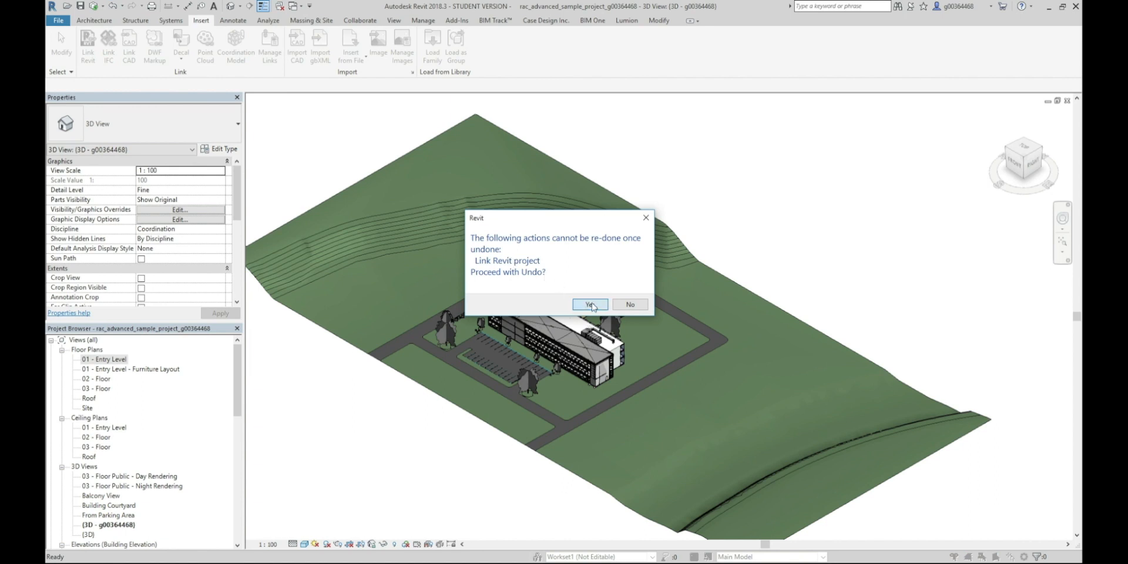
pyautogui.click(589, 305)
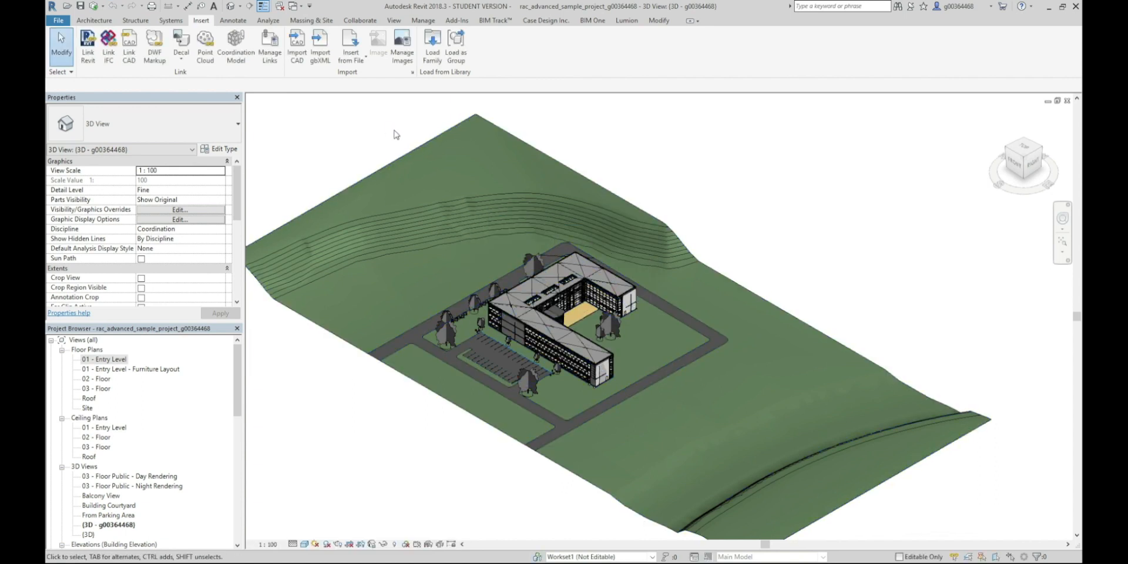
pyautogui.click(423, 20)
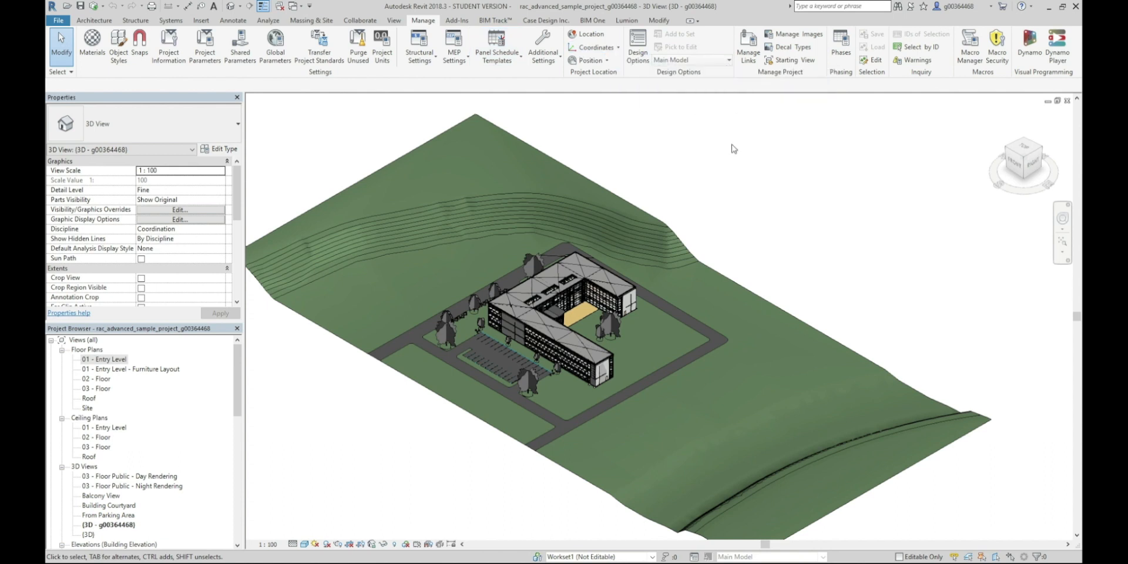
pyautogui.click(201, 20)
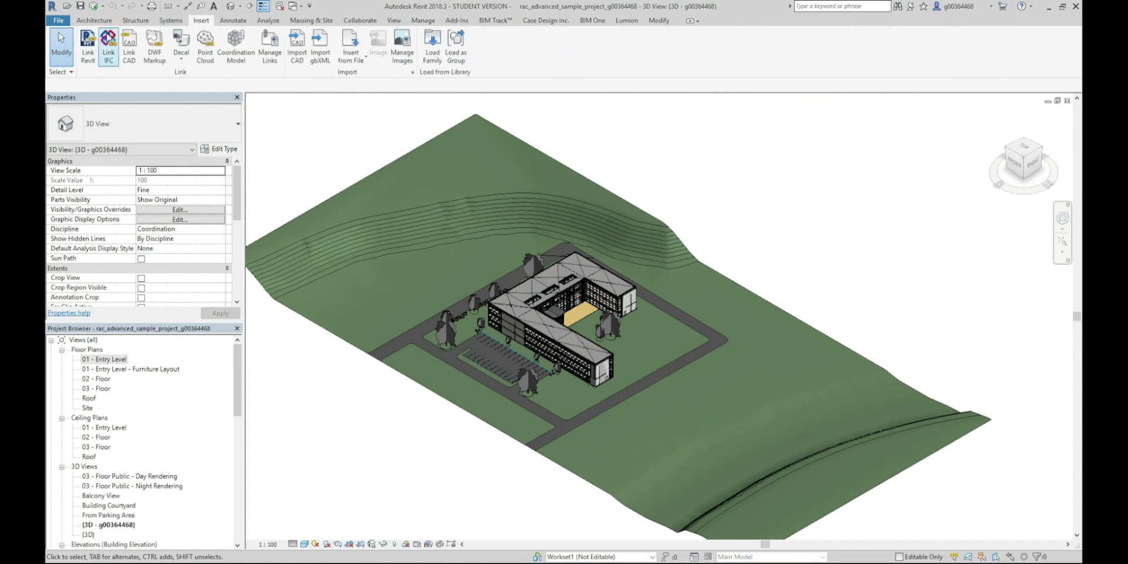
# Link rme_advanced_sample_project.0001 with Auto - By Shared Coordinates positioning.
pyautogui.click(87, 44)
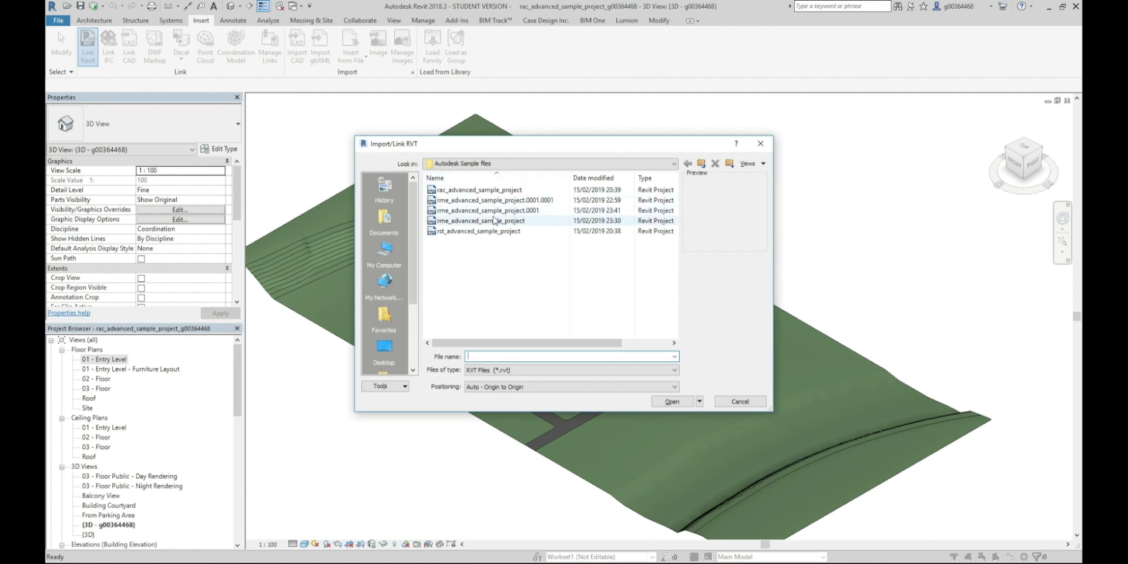
pyautogui.moveTo(492, 214)
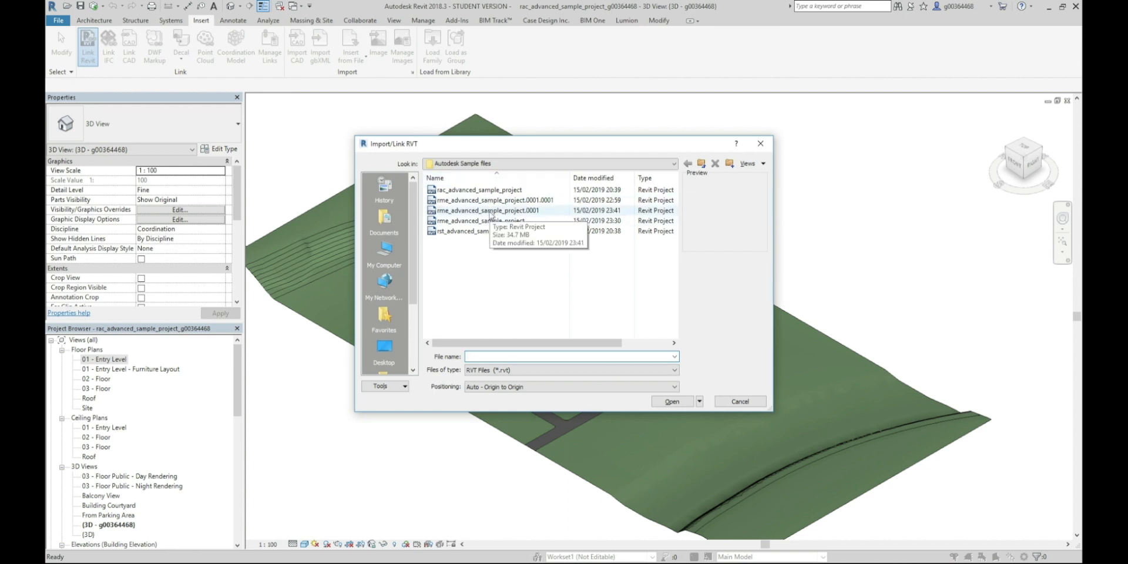
pyautogui.click(495, 210)
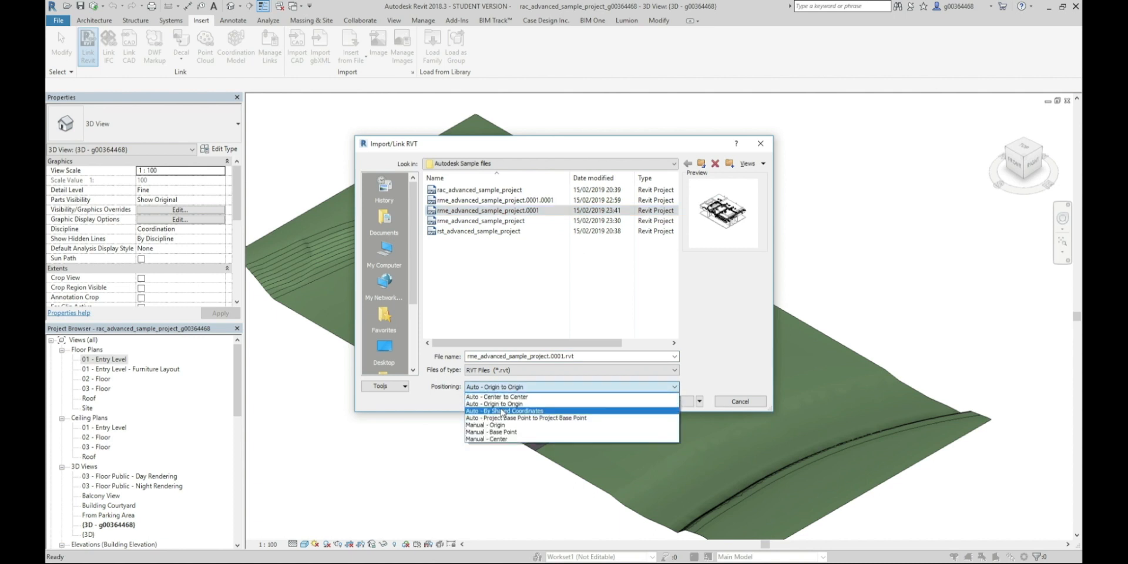
pyautogui.click(505, 410)
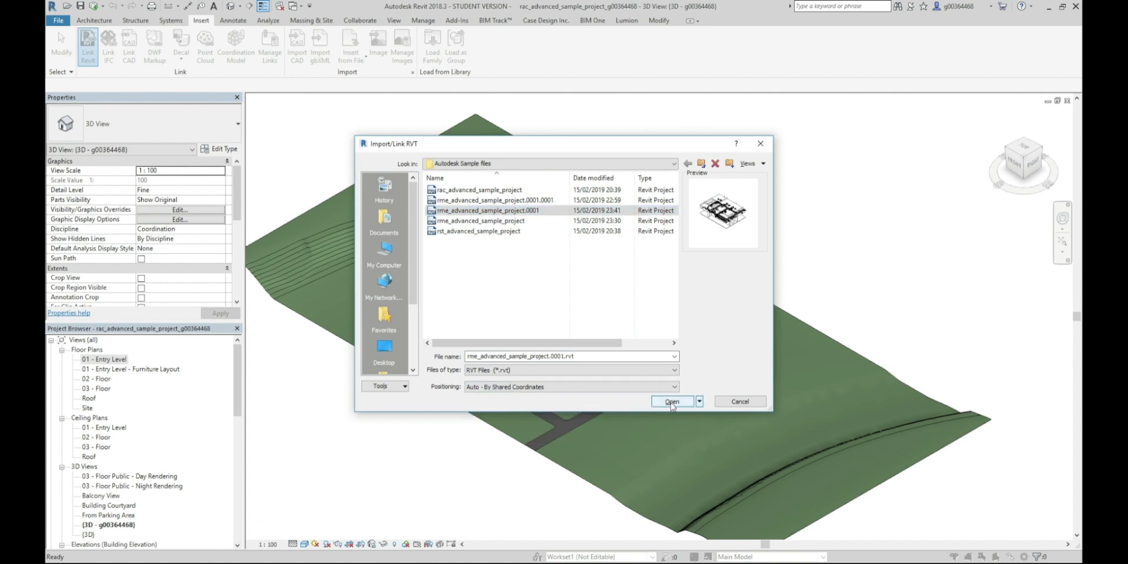
pyautogui.click(671, 402)
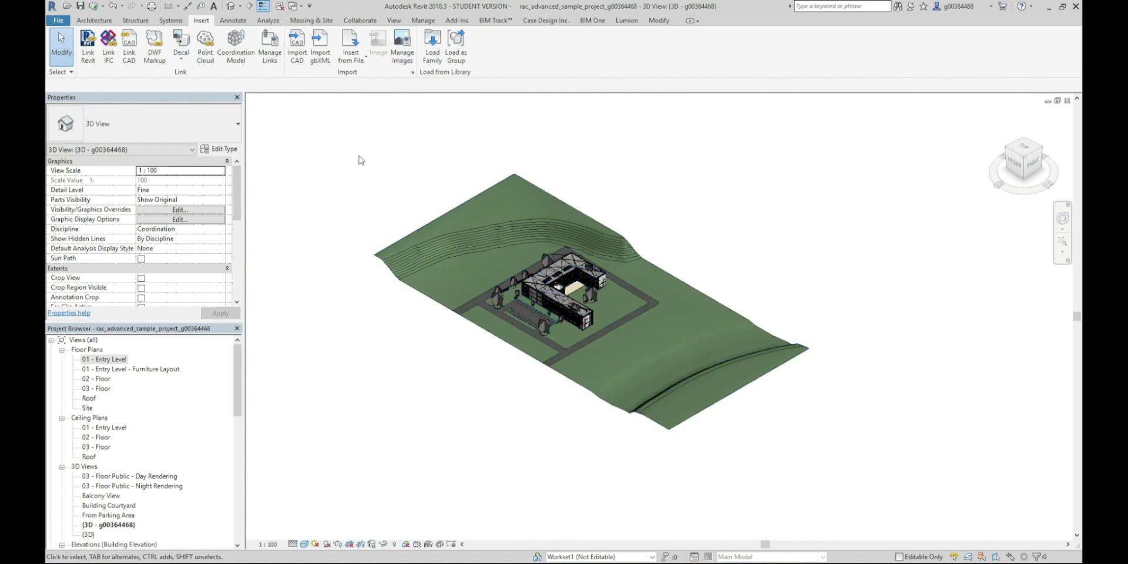
# Select everything, filter out RVT Links, and start moving the remaining host elements.
pyautogui.click(569, 288)
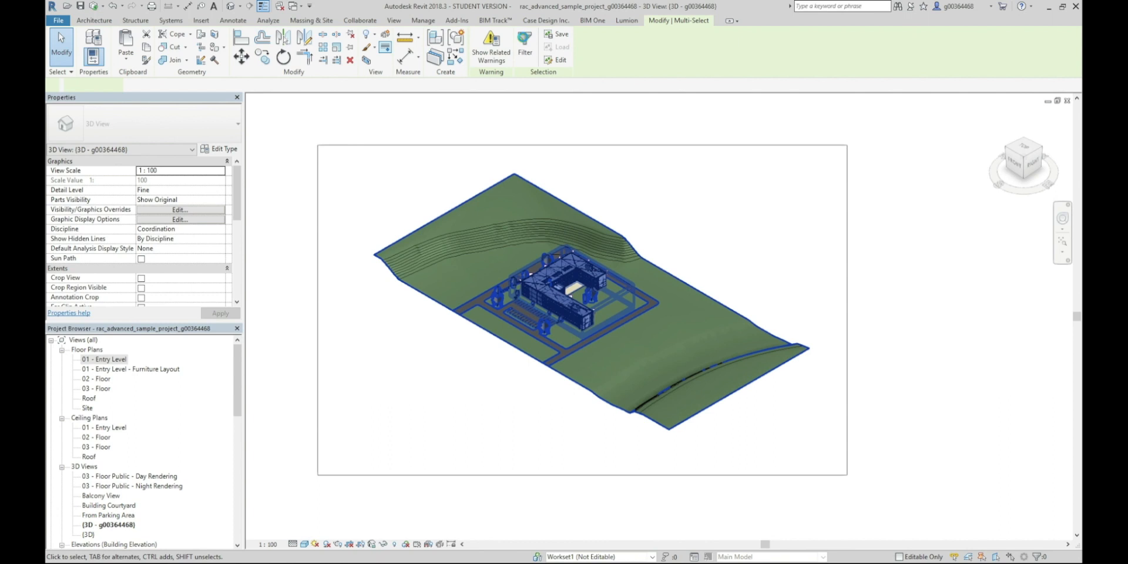
pyautogui.click(525, 45)
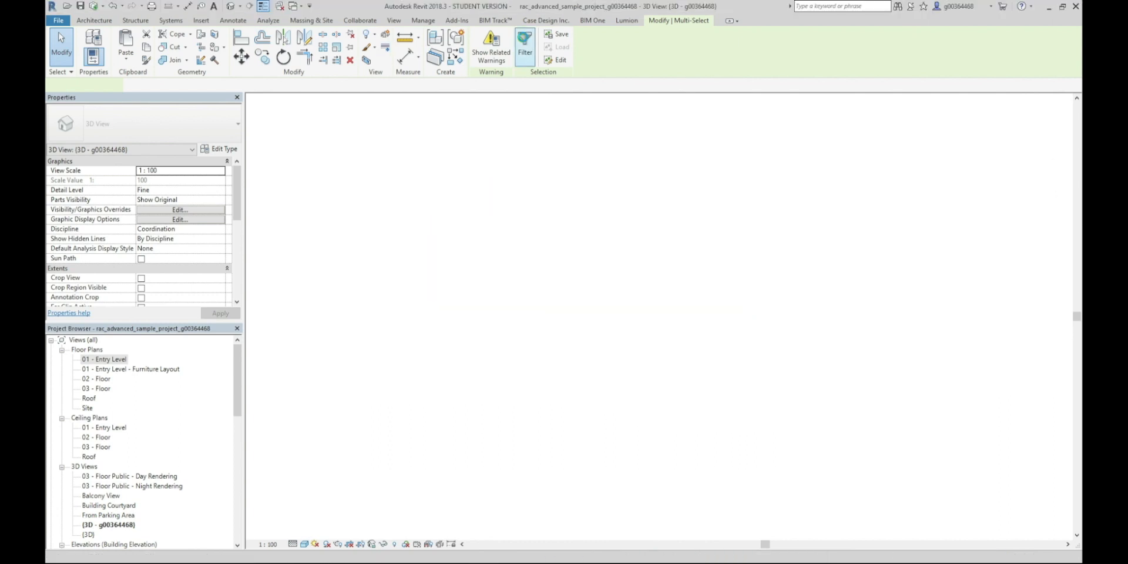
pyautogui.click(524, 47)
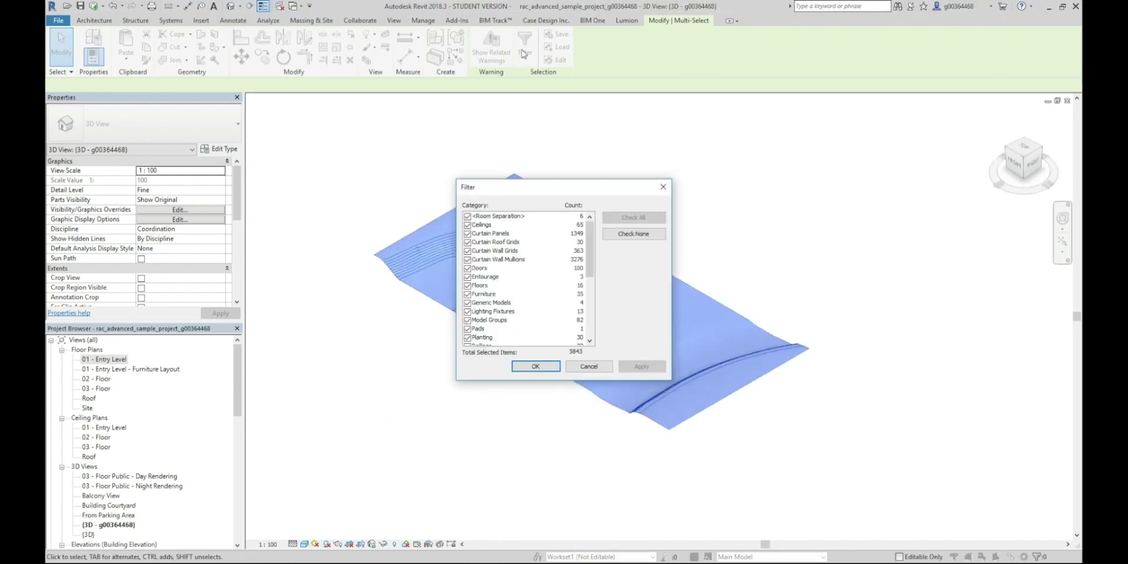
pyautogui.scroll(-3)
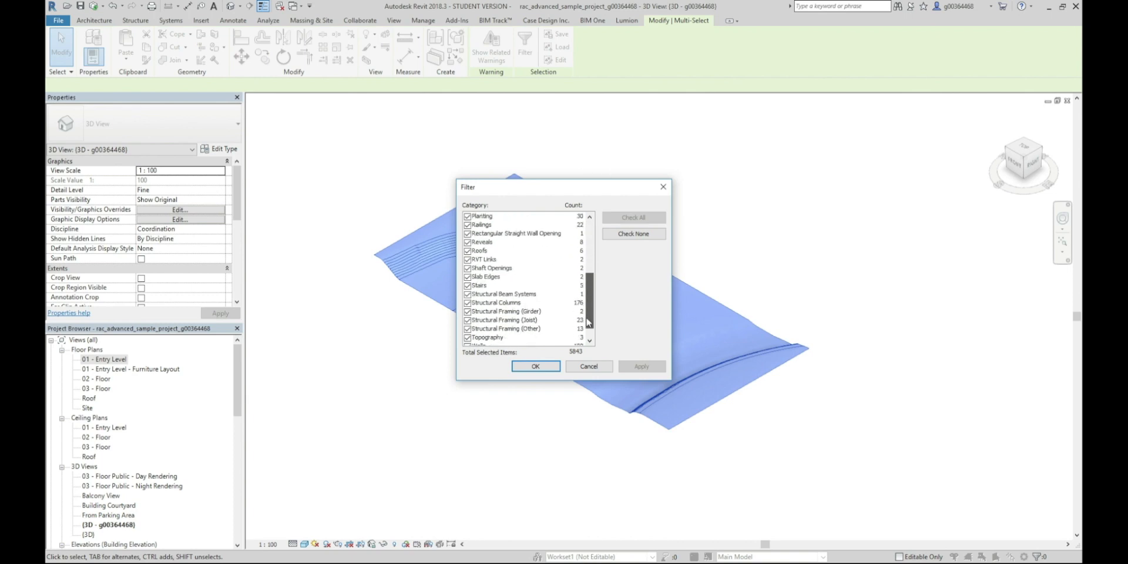
pyautogui.click(467, 258)
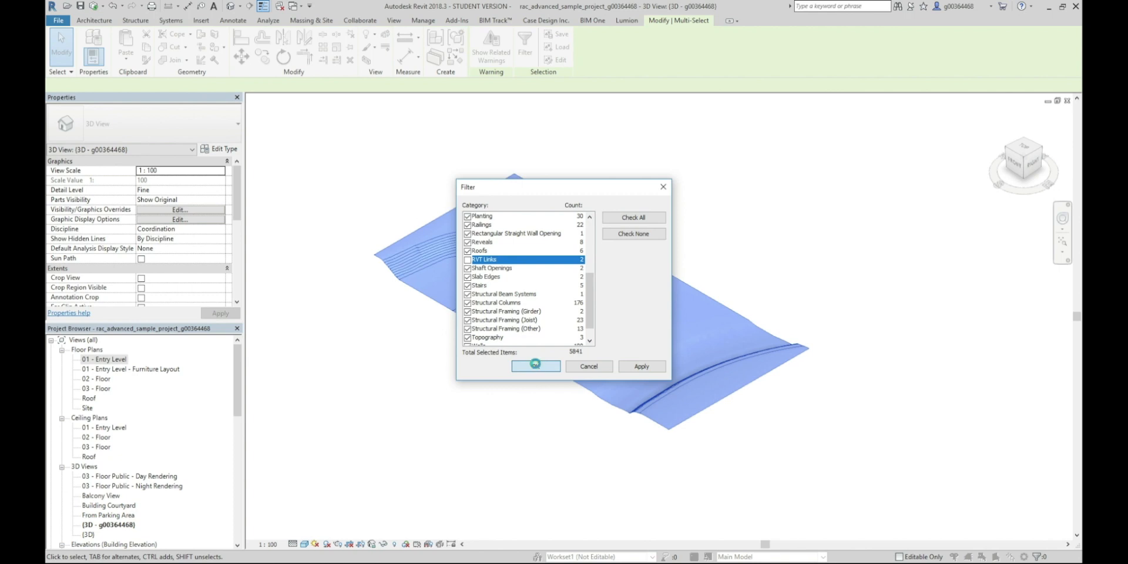
pyautogui.click(536, 367)
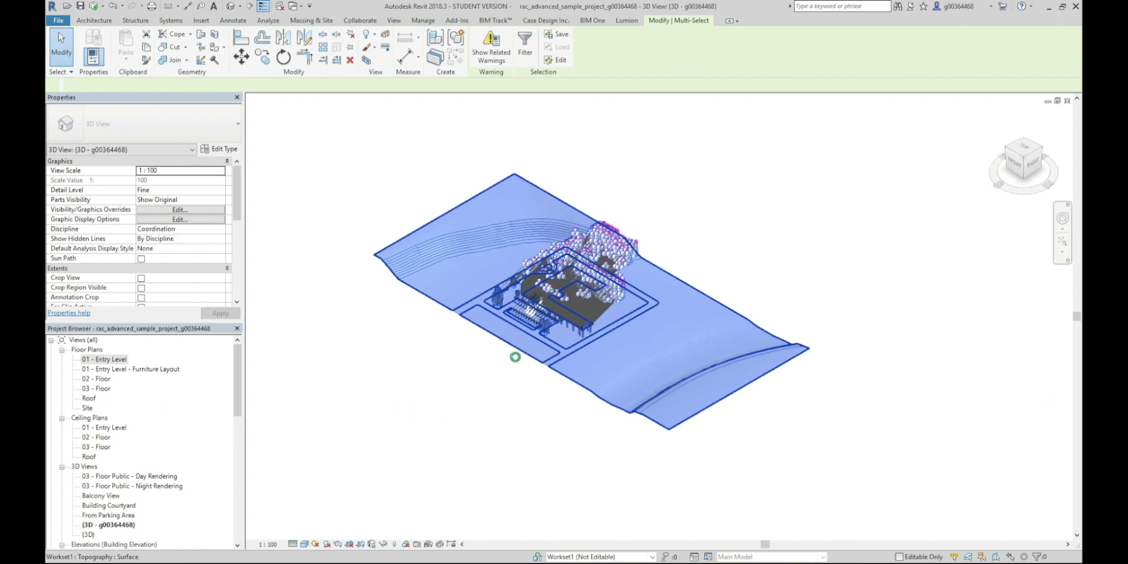
pyautogui.moveTo(515, 357)
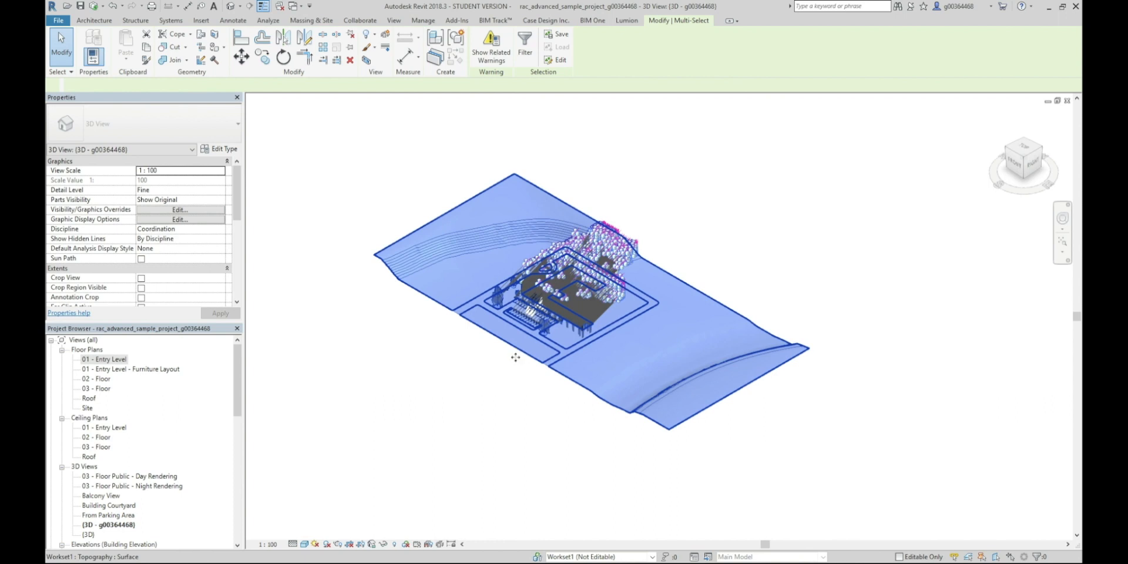
pyautogui.click(201, 20)
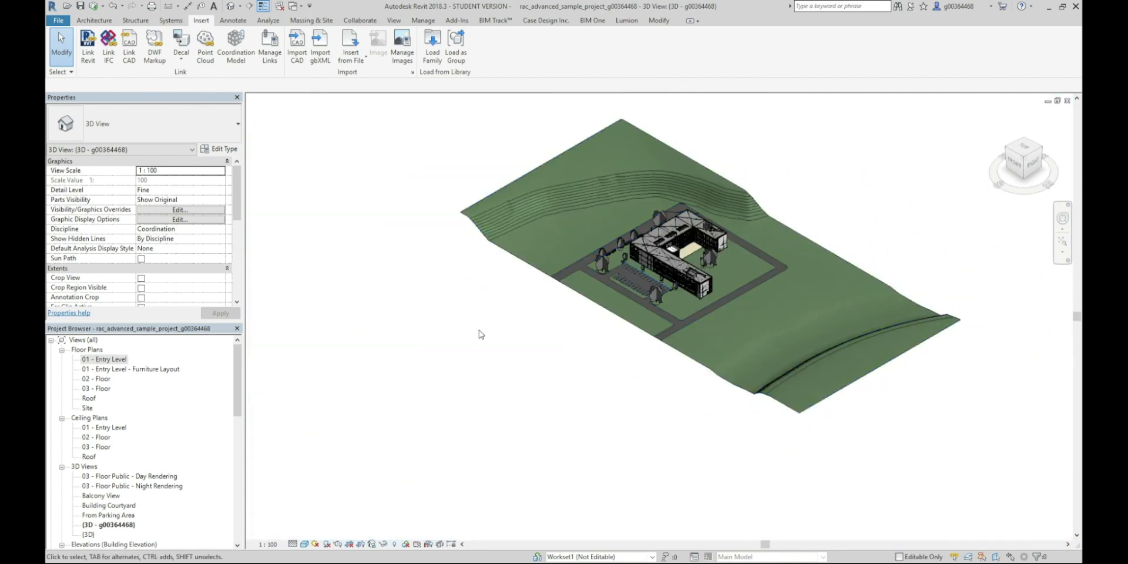
pyautogui.moveTo(88, 15)
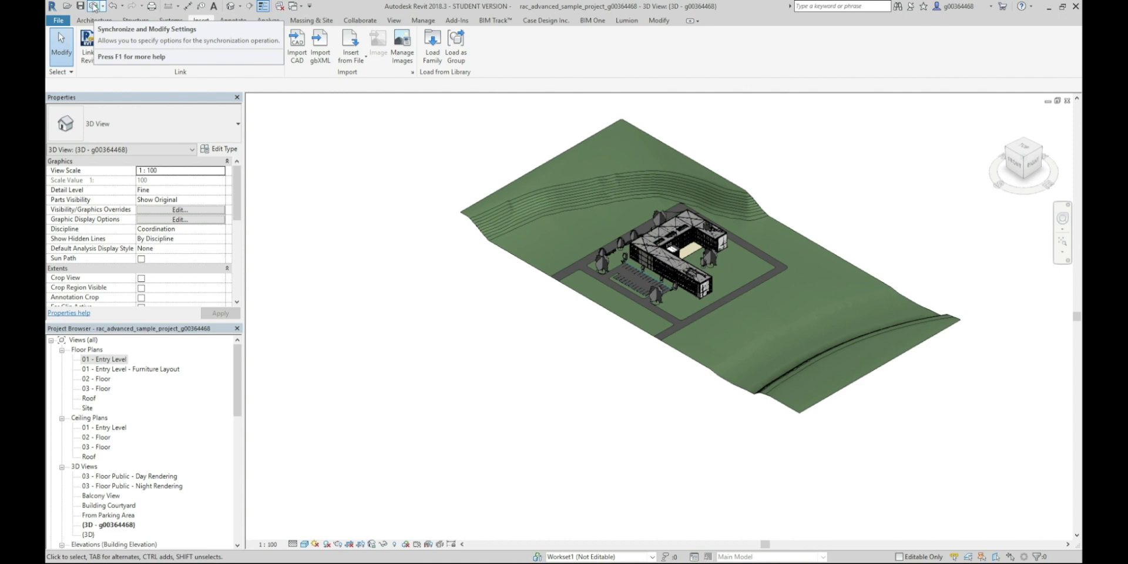
# Run Synchronize and Modify Settings and confirm the Synchronize with Central dialog.
pyautogui.click(835, 345)
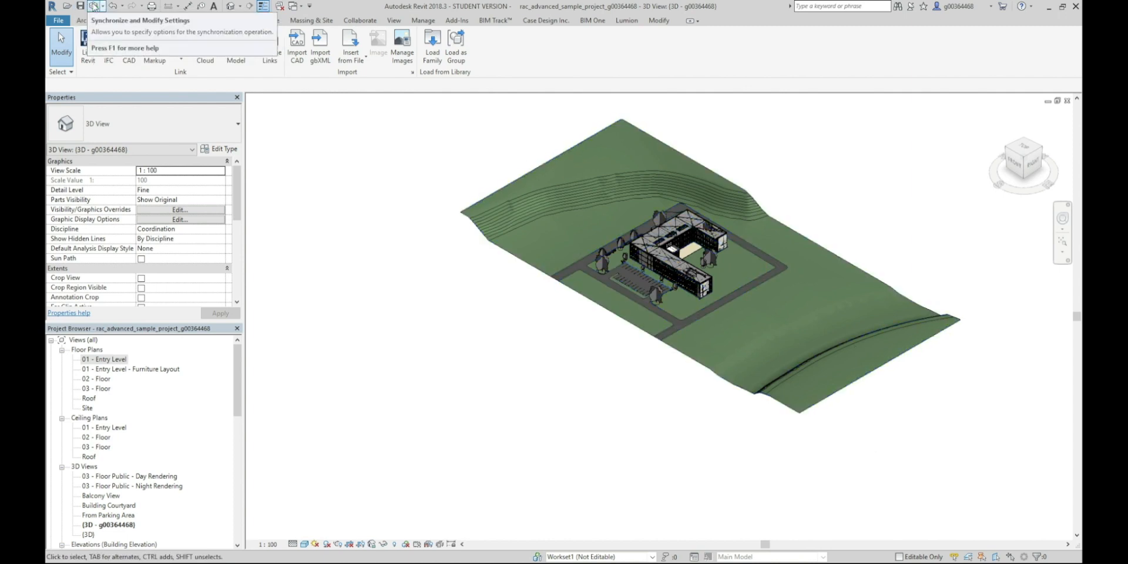
pyautogui.click(94, 6)
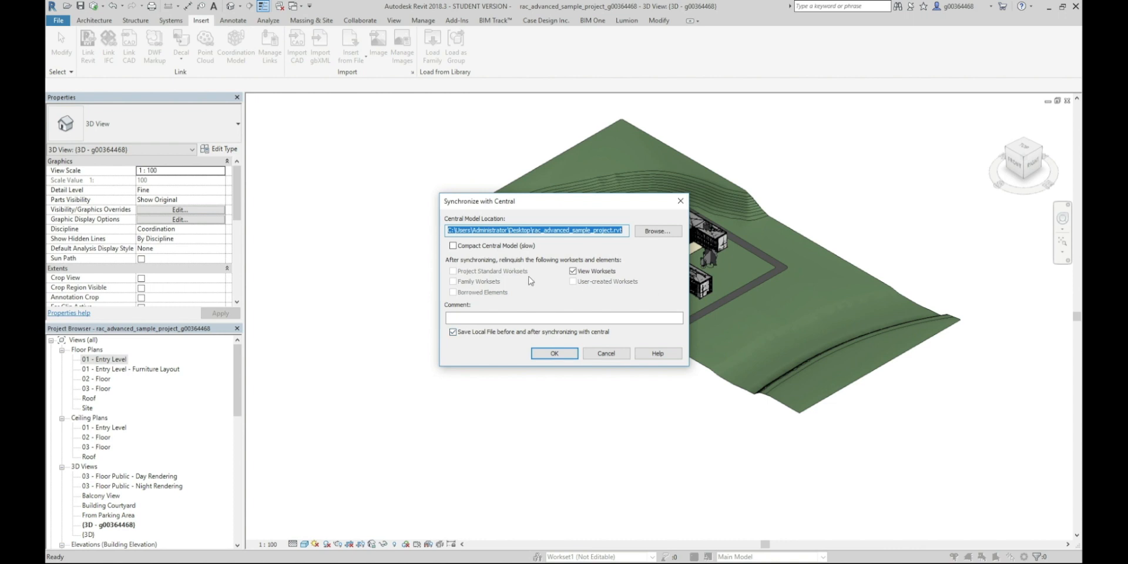
pyautogui.click(554, 353)
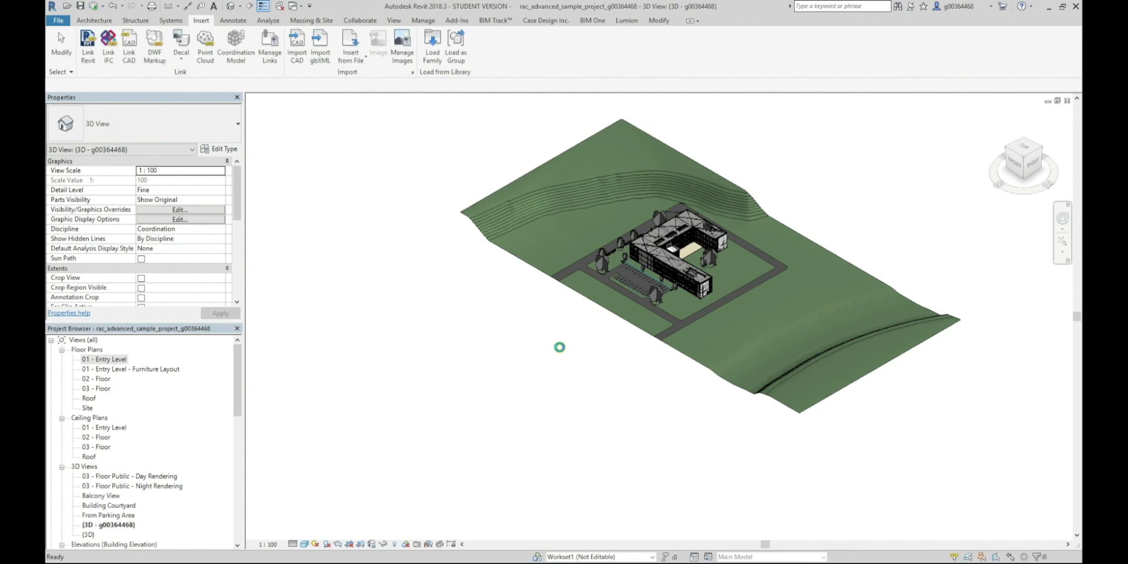
pyautogui.click(687, 217)
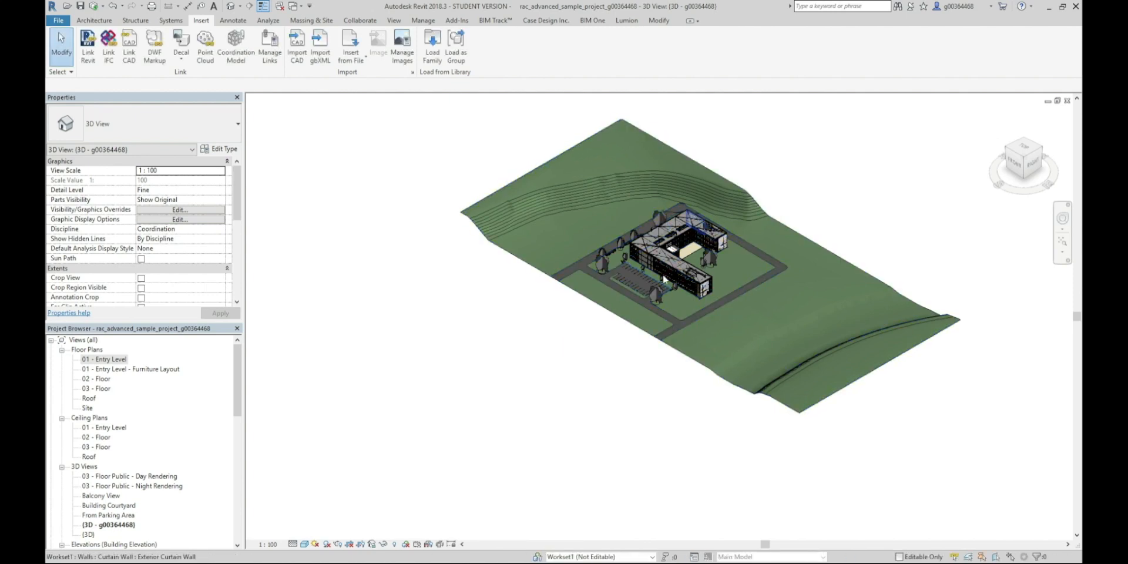
pyautogui.click(646, 172)
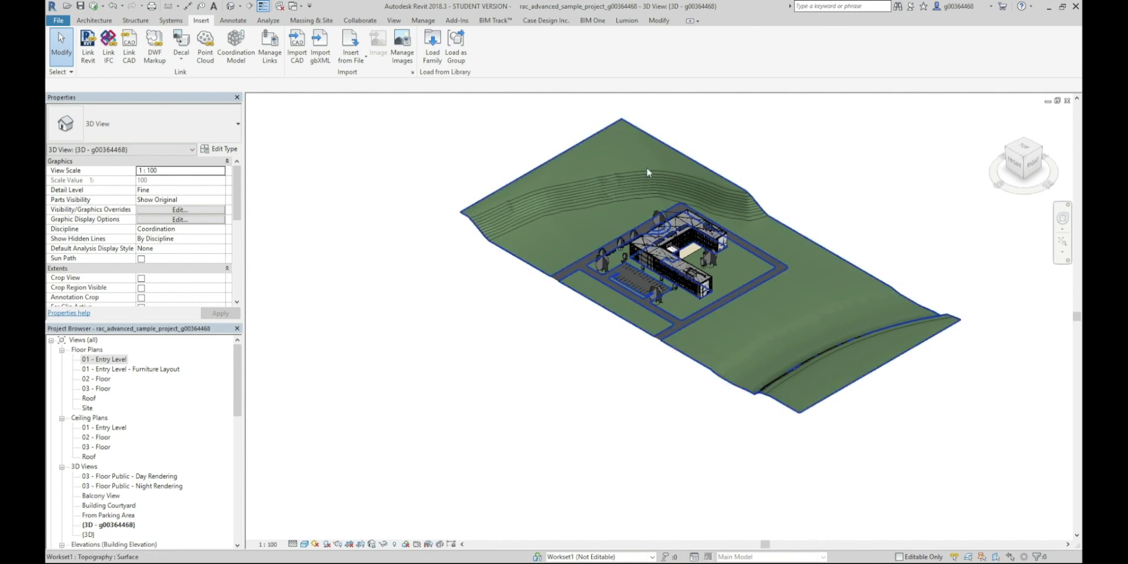
pyautogui.moveTo(709, 169)
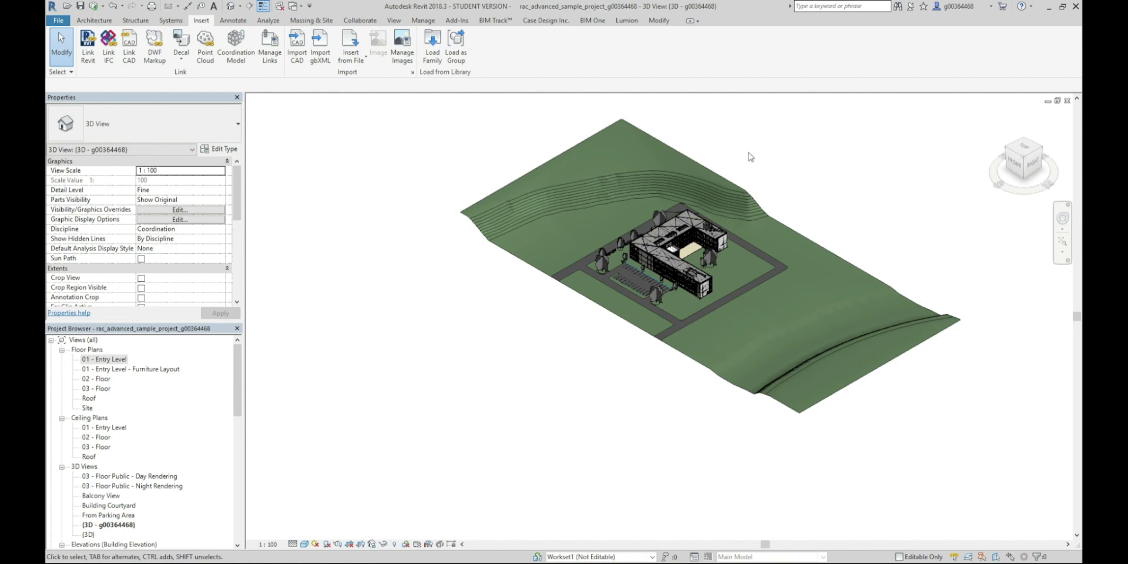
pyautogui.moveTo(770, 156)
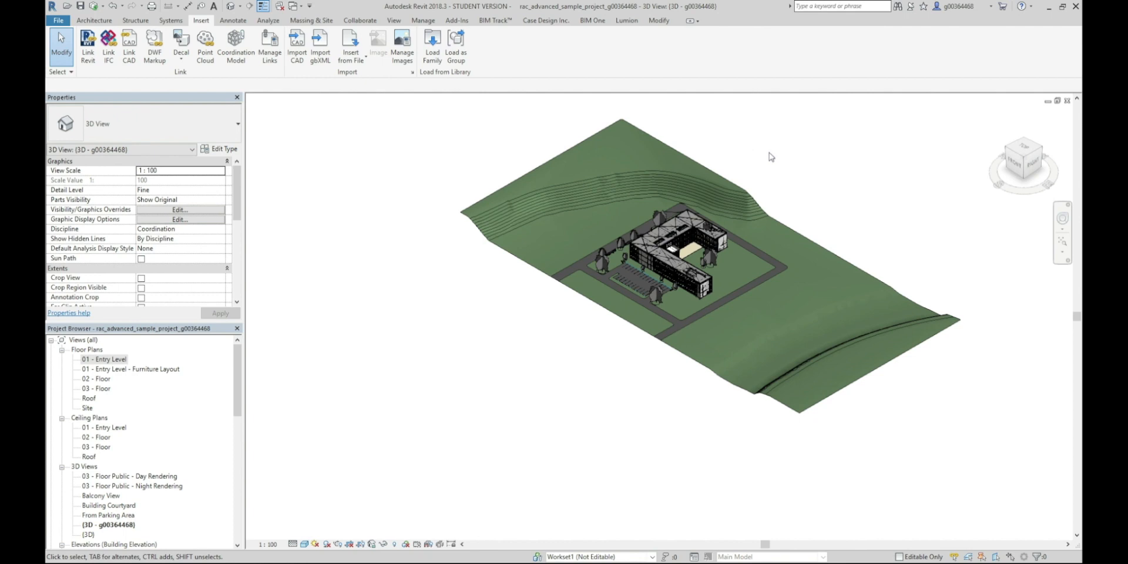
pyautogui.moveTo(809, 161)
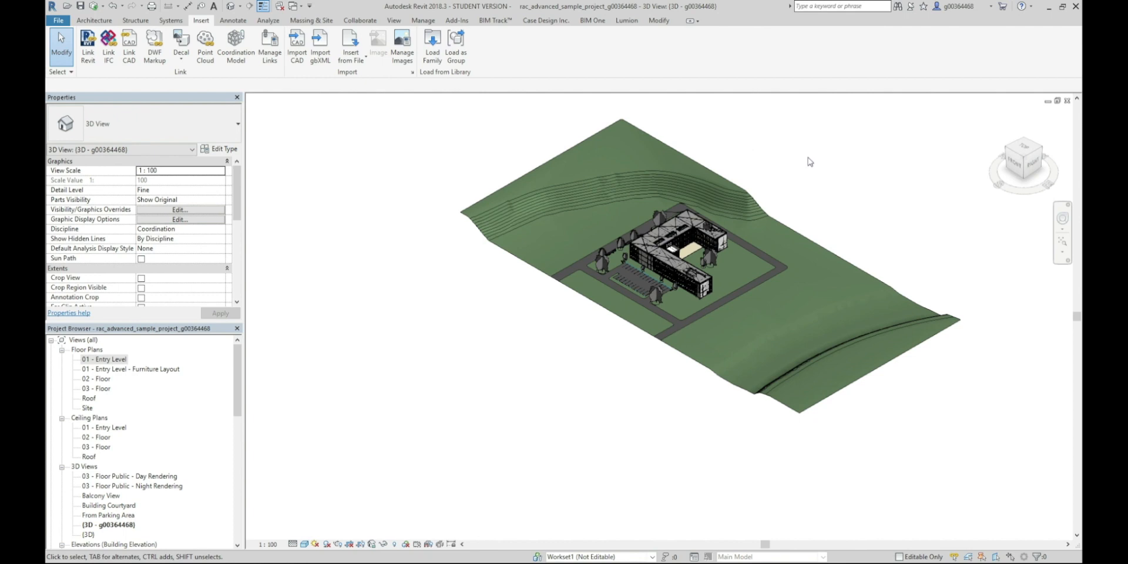